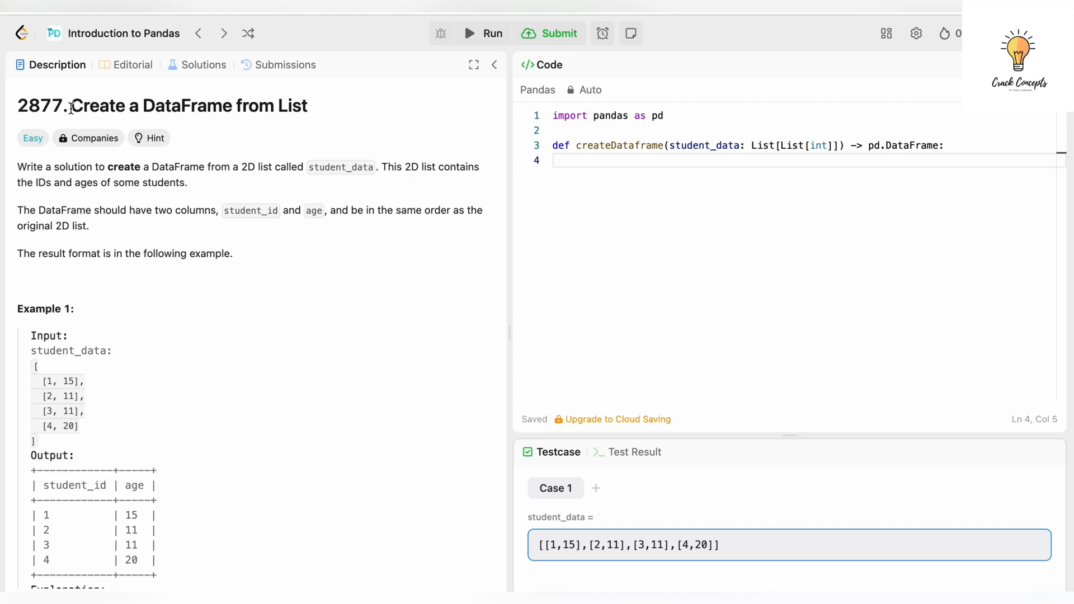
{"action": "mouse_move", "coordinate": [36, 136]}
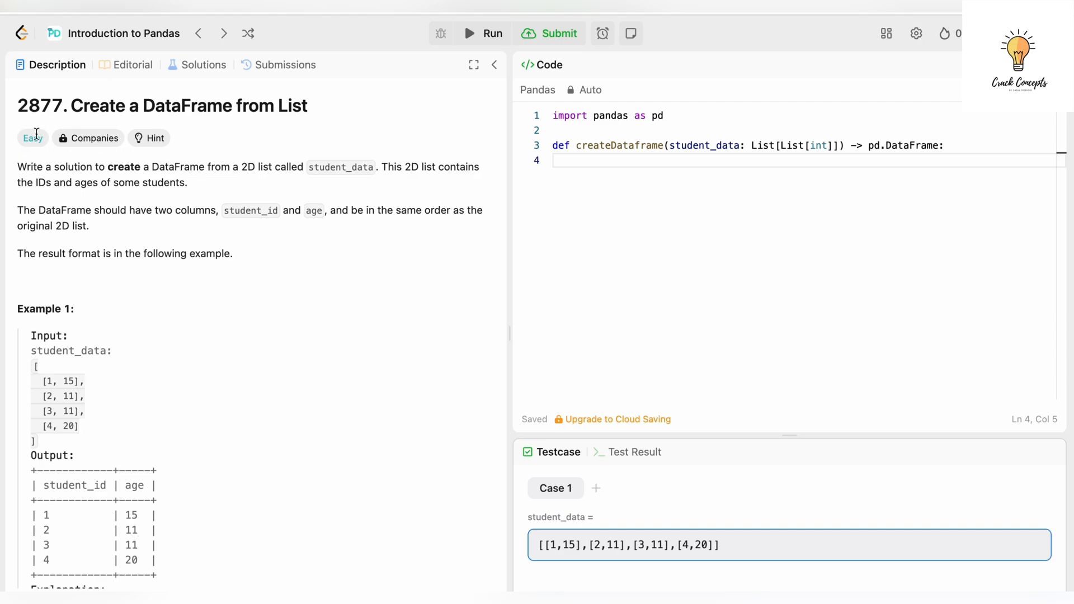
{"action": "mouse_move", "coordinate": [54, 175]}
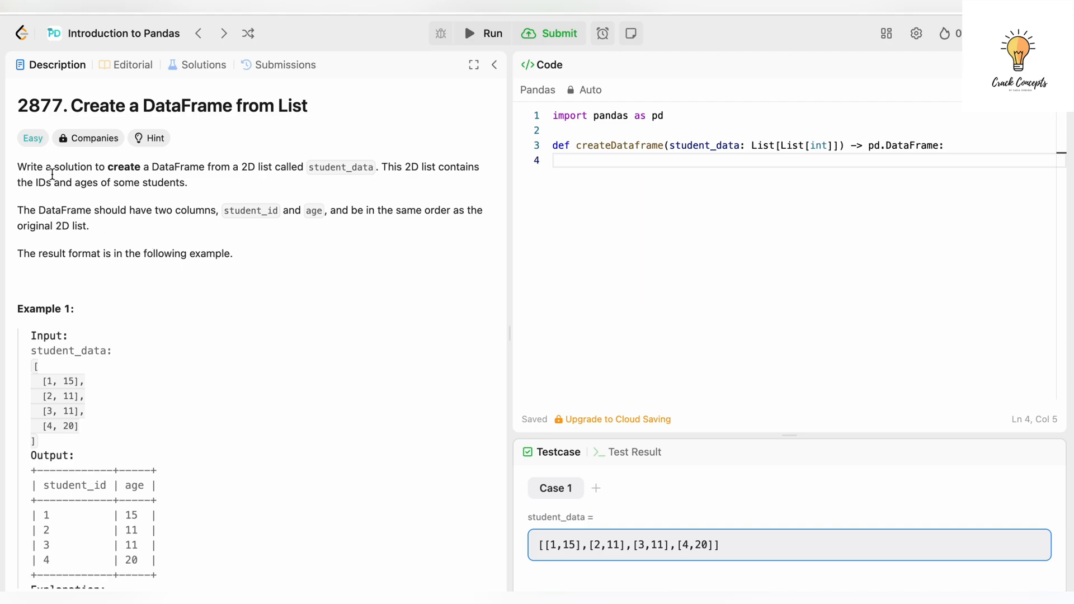
{"action": "mouse_move", "coordinate": [214, 167]}
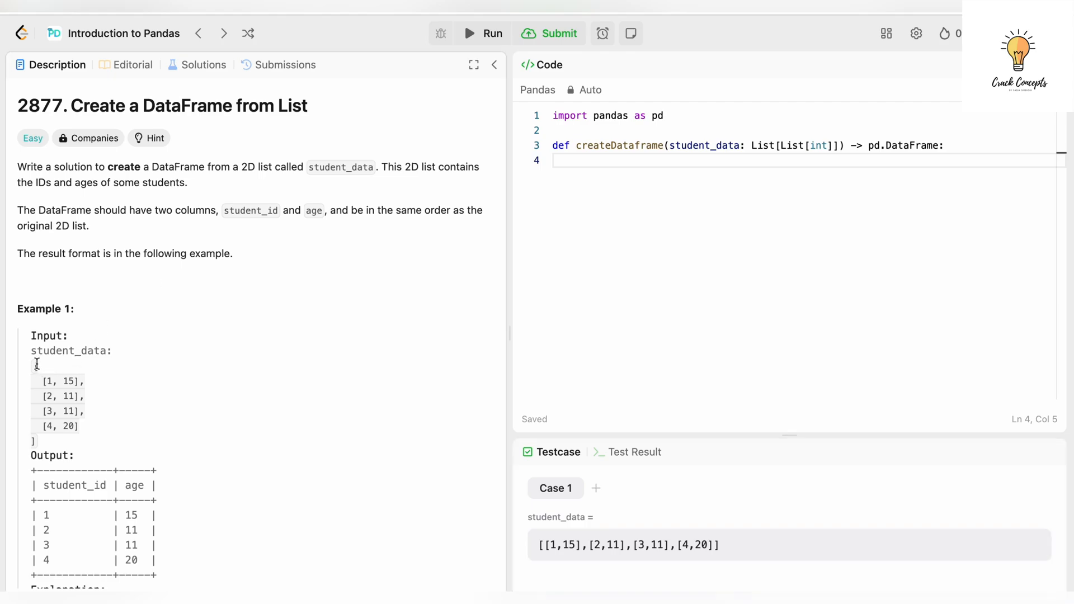
{"action": "mouse_move", "coordinate": [30, 438]}
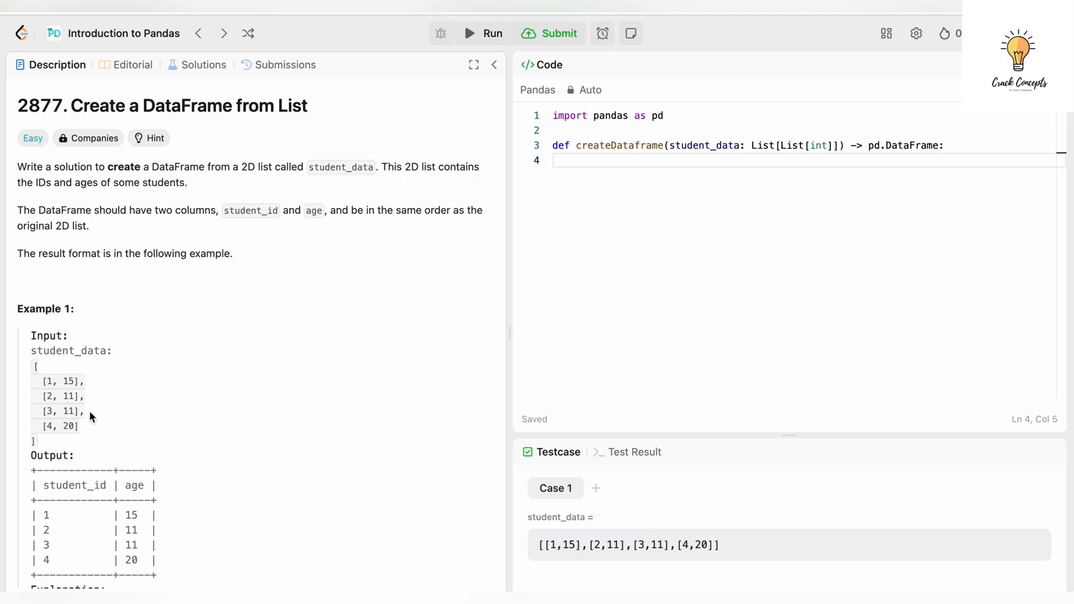
{"action": "mouse_move", "coordinate": [71, 423]}
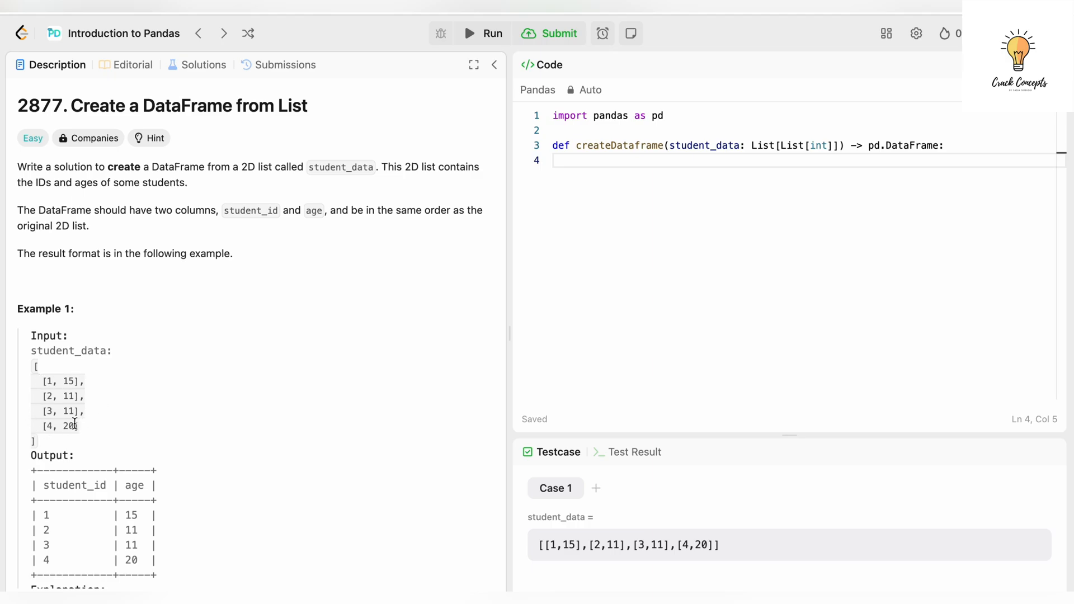
{"action": "mouse_move", "coordinate": [49, 209]}
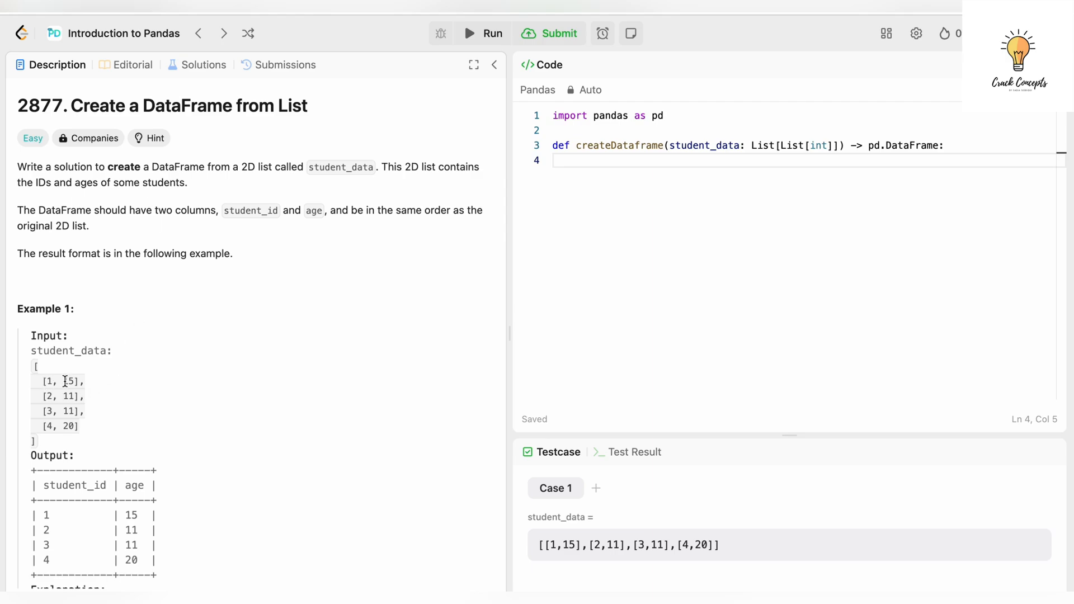
{"action": "mouse_move", "coordinate": [172, 228]}
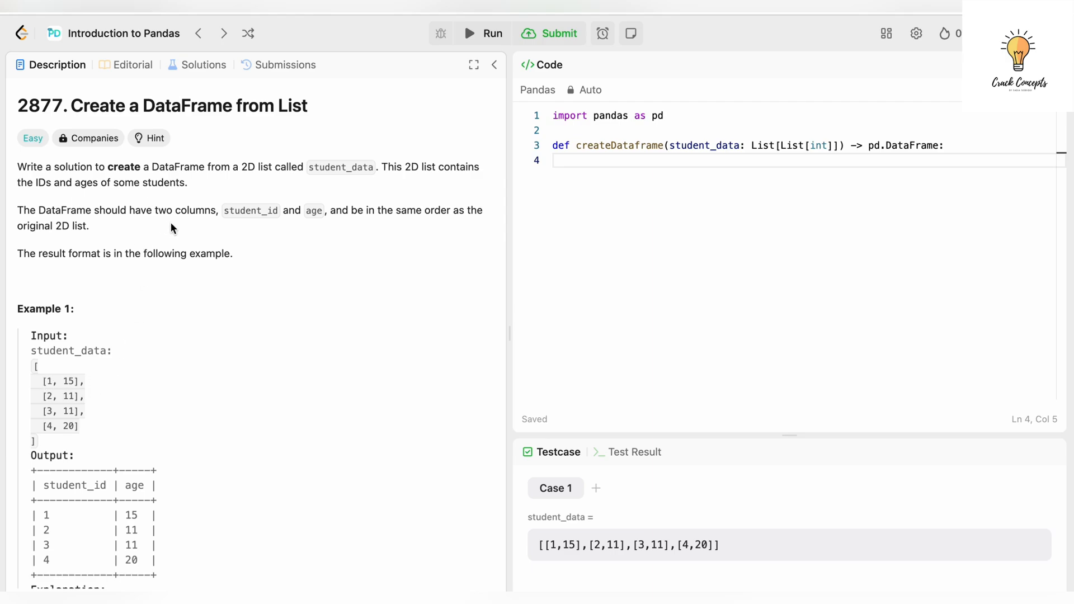
{"action": "mouse_move", "coordinate": [85, 493]}
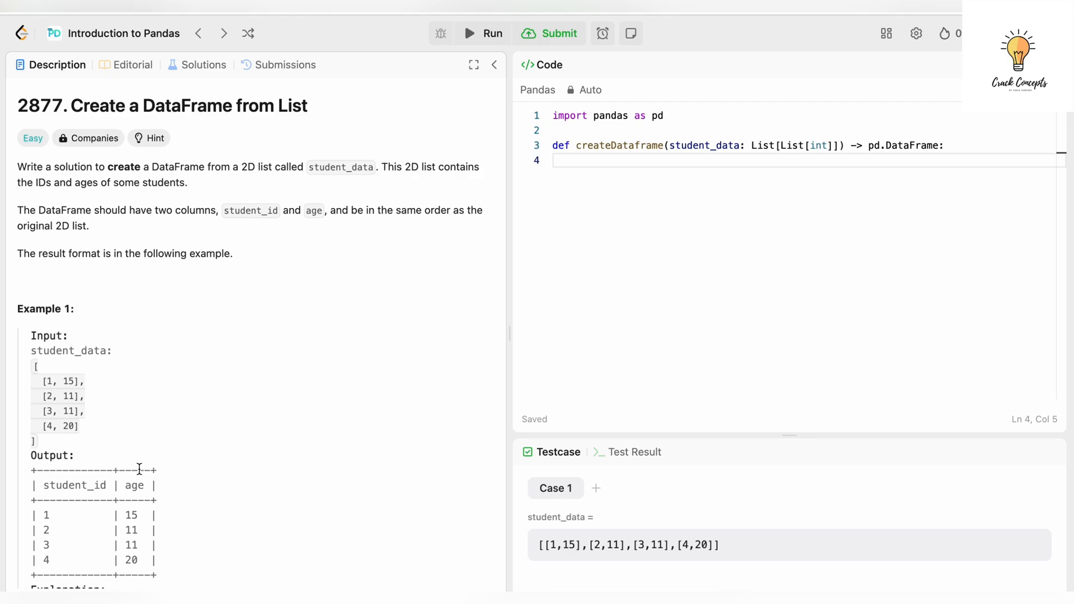
{"action": "mouse_move", "coordinate": [126, 362]}
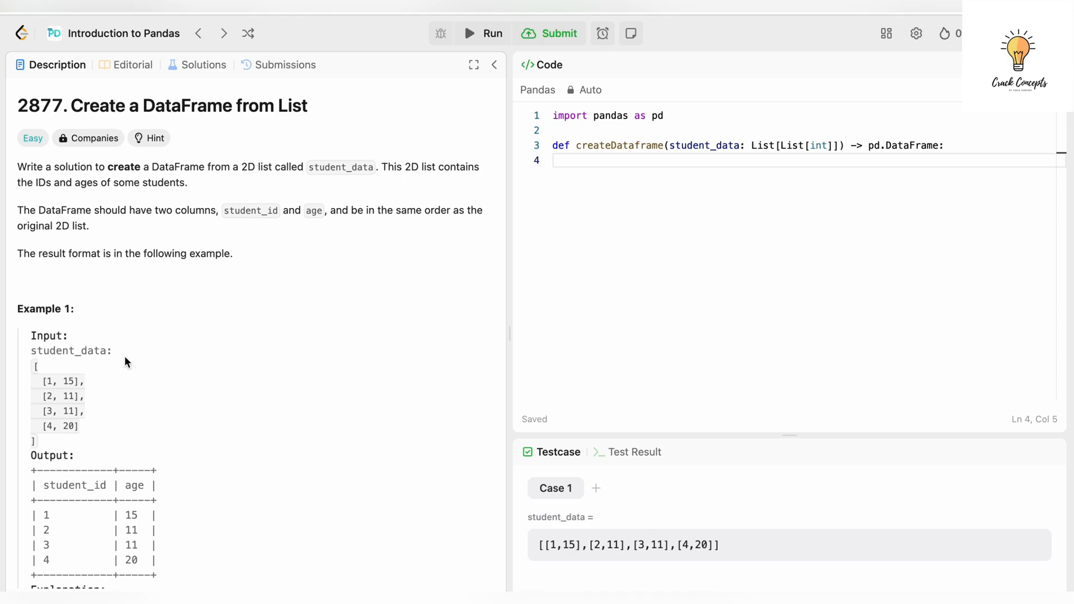
{"action": "mouse_move", "coordinate": [178, 434]}
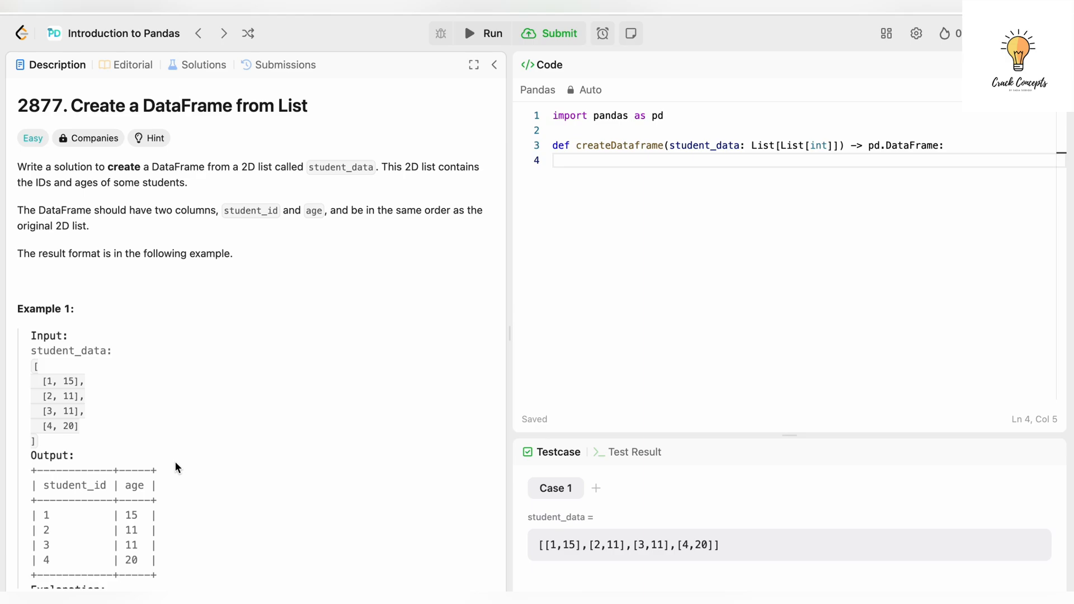
- Examine the import pandas line of the starter code and search Google for what def means
{"action": "scroll", "scroll_direction": "down", "scroll_amount": 3}
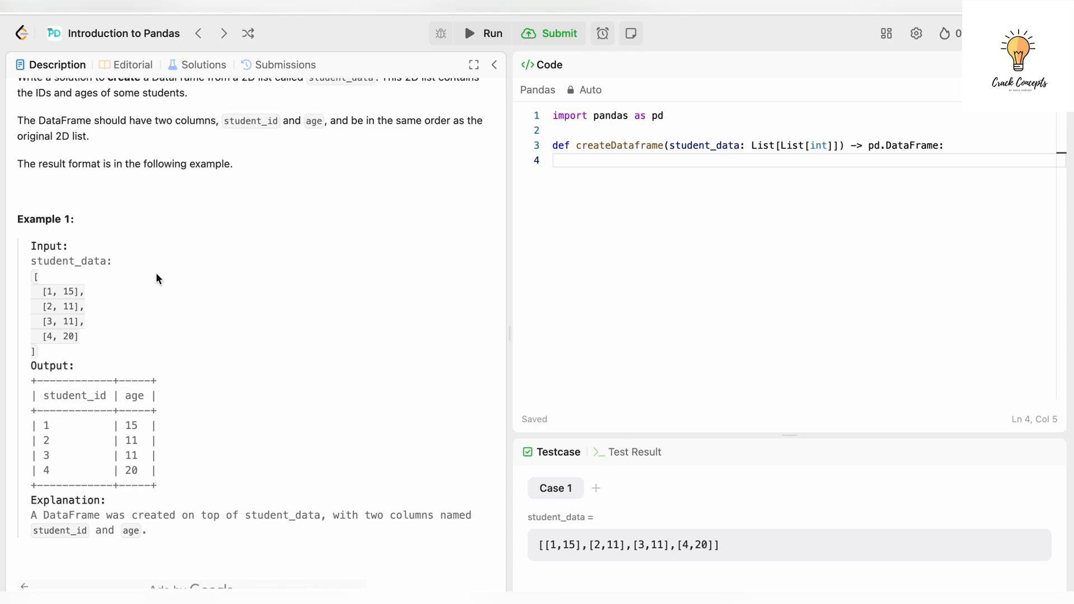
{"action": "mouse_move", "coordinate": [63, 248]}
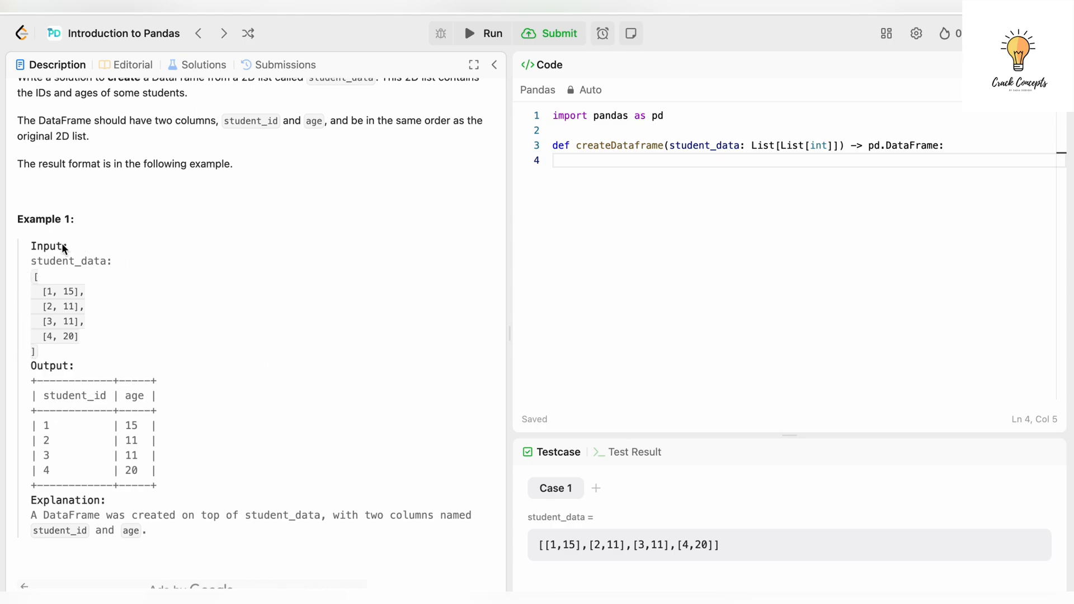
{"action": "mouse_move", "coordinate": [53, 441]}
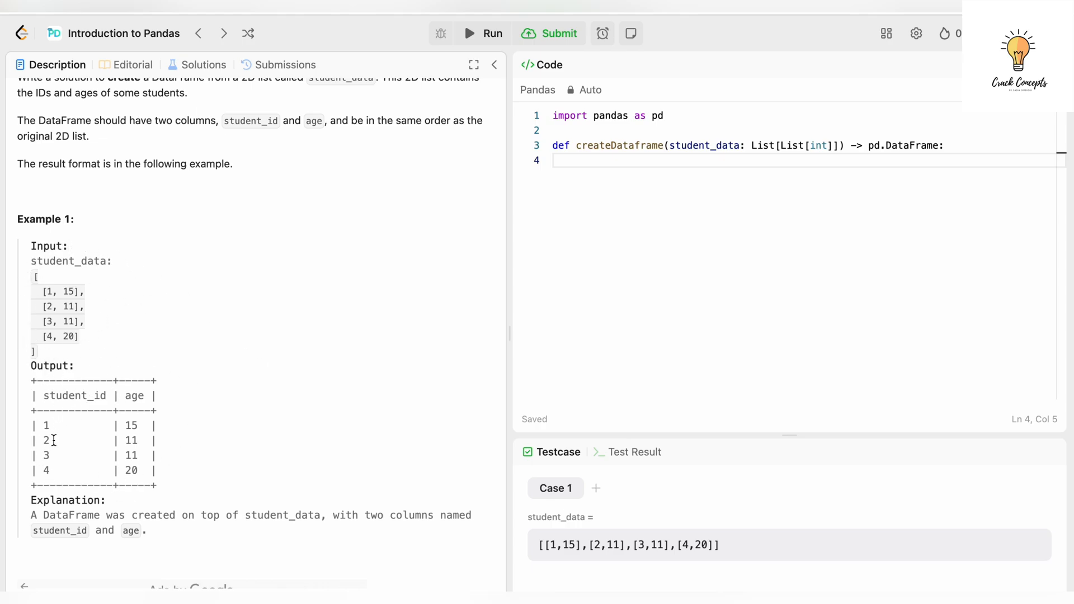
{"action": "mouse_move", "coordinate": [108, 397]}
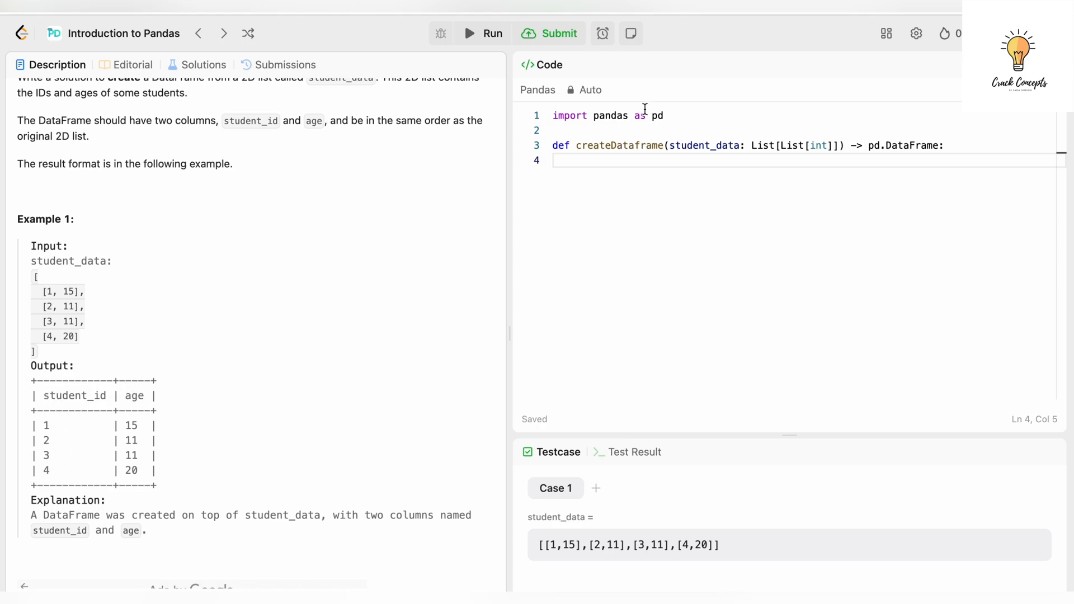
{"action": "mouse_move", "coordinate": [567, 135]}
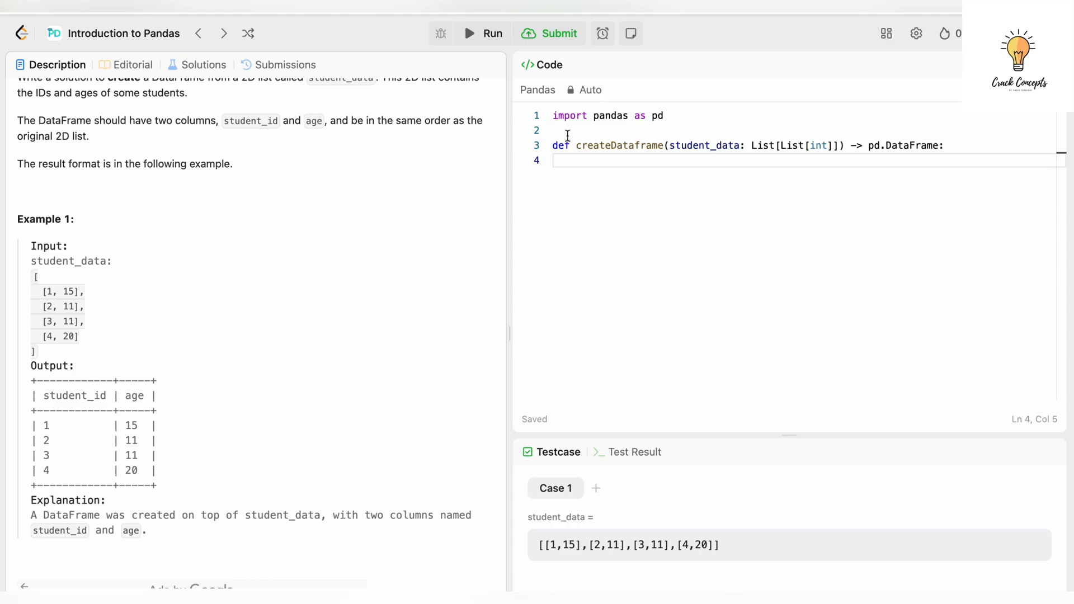
{"action": "double_click", "coordinate": [569, 116]}
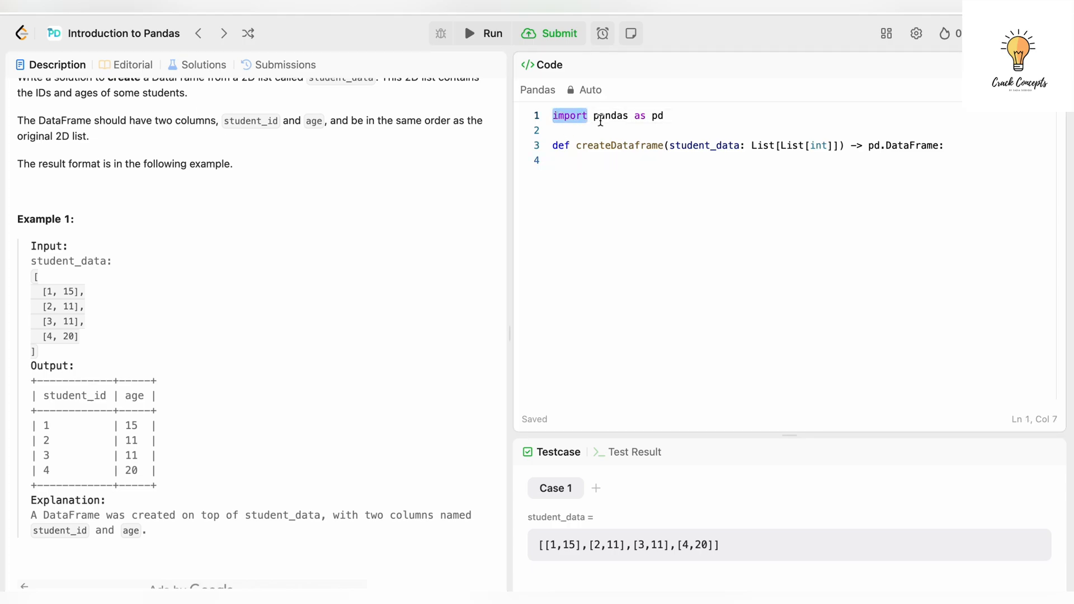
{"action": "double_click", "coordinate": [608, 115]}
{"action": "type", "text": "def in o"}
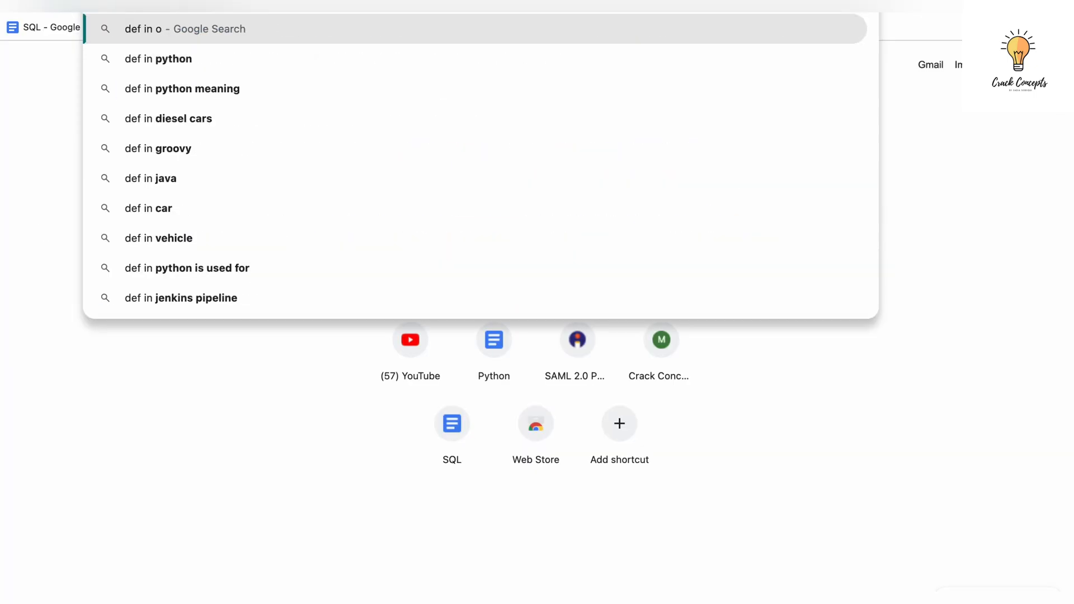
{"action": "key", "text": "Return"}
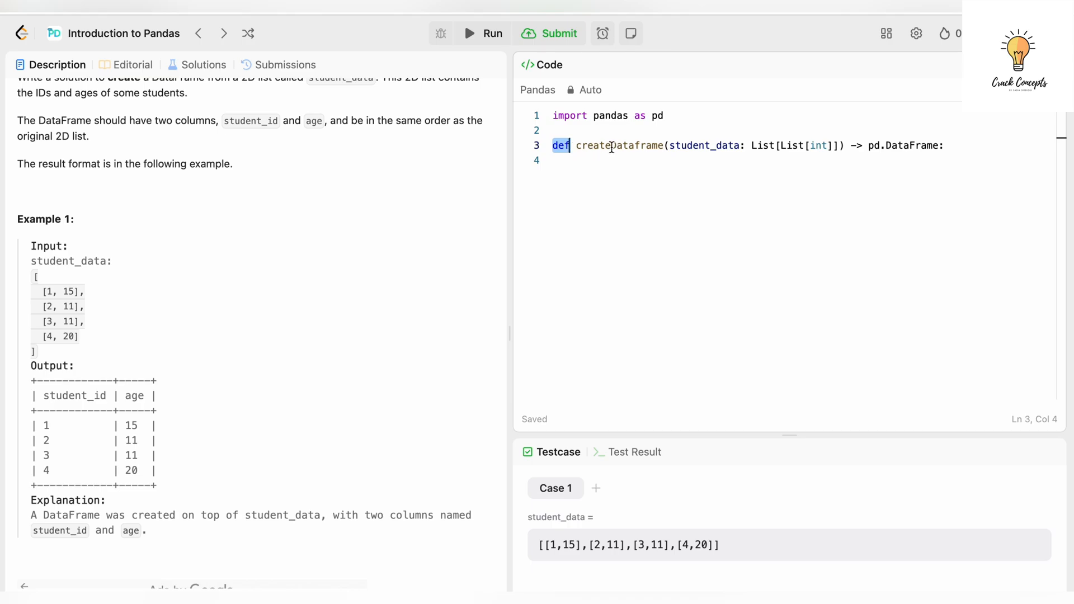
- Walk through createDataframe's name and its student_data: List[List[int]] parameter annotation
{"action": "left_click", "coordinate": [626, 146]}
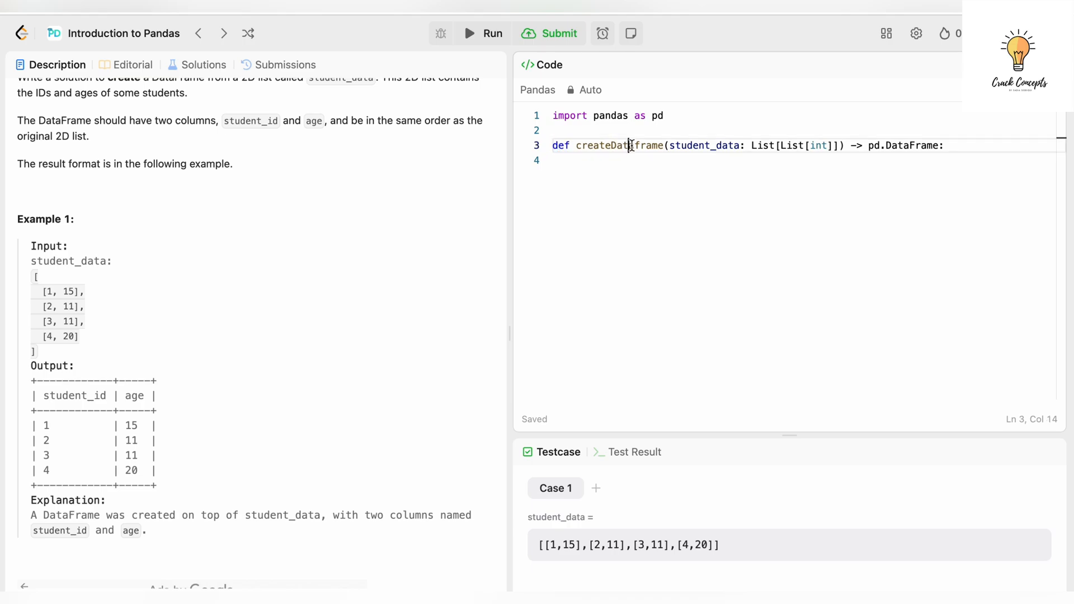
{"action": "double_click", "coordinate": [619, 144]}
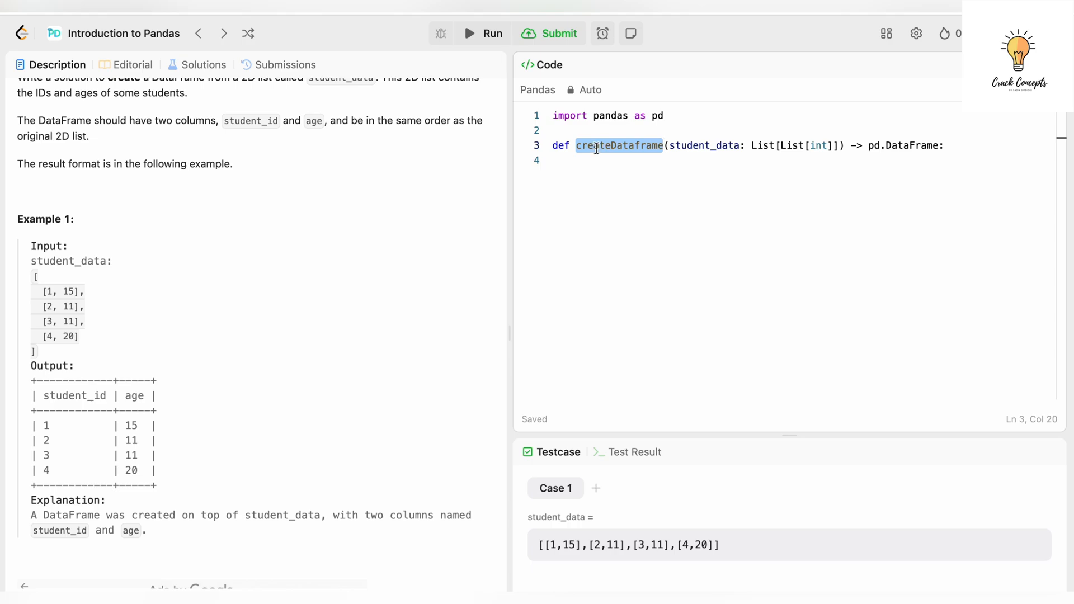
{"action": "left_click", "coordinate": [703, 145]}
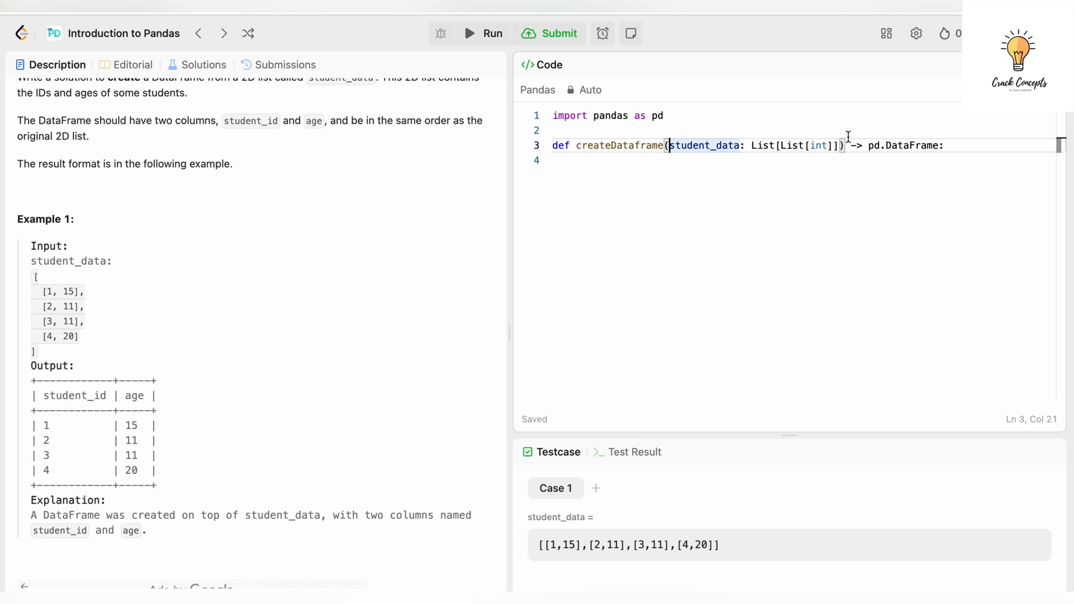
{"action": "double_click", "coordinate": [703, 145]}
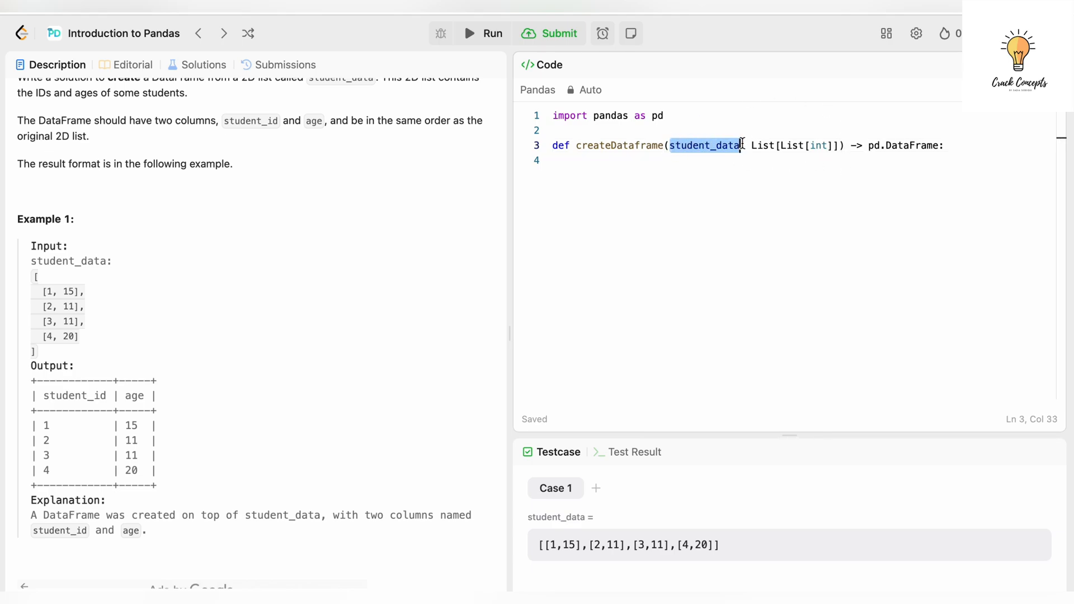
{"action": "left_click", "coordinate": [768, 144]}
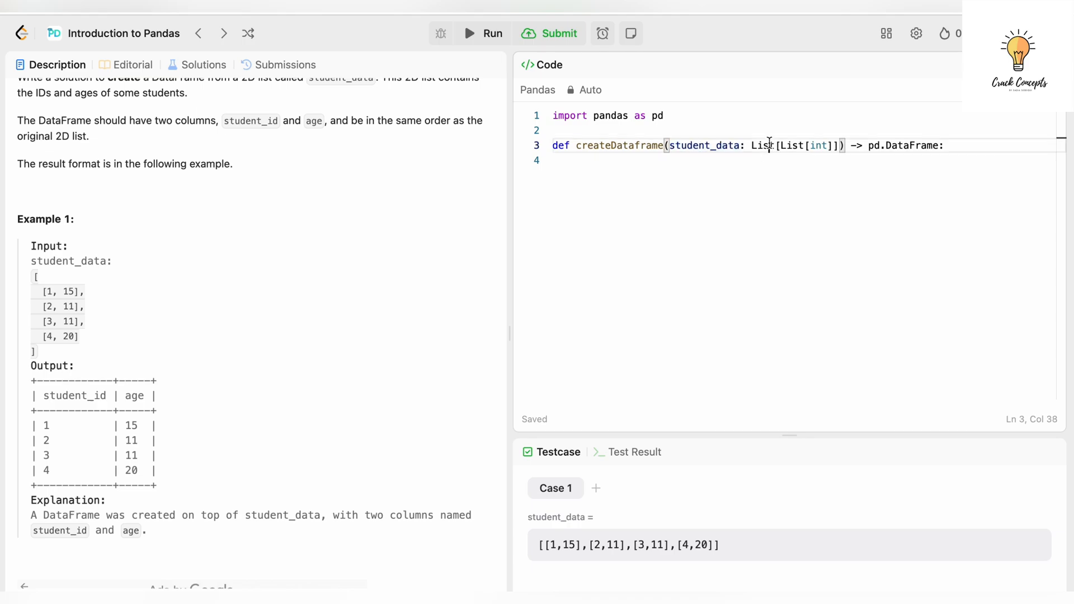
{"action": "double_click", "coordinate": [792, 145]}
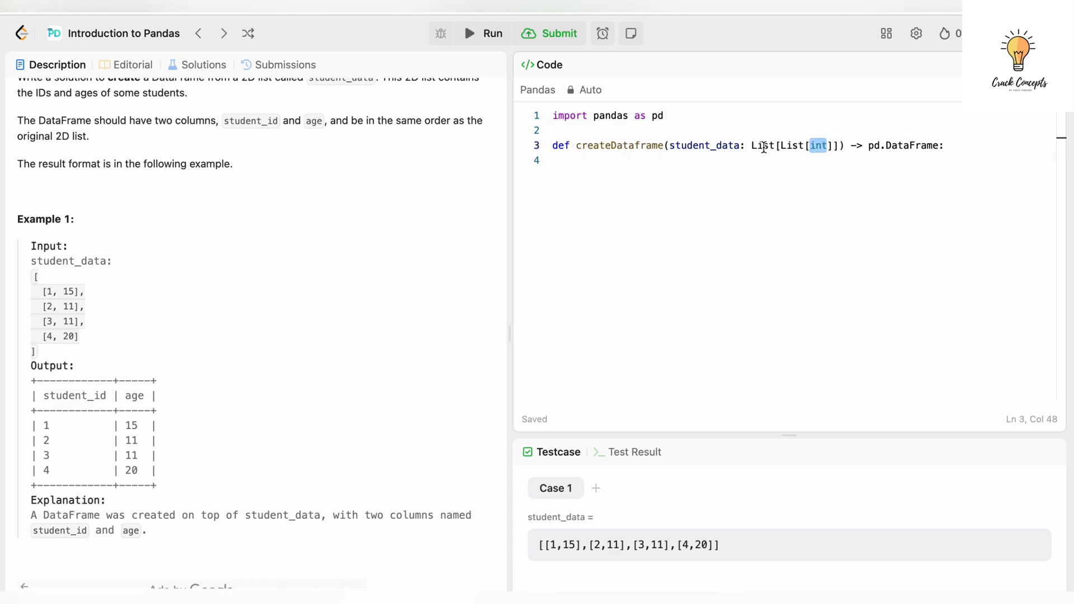
{"action": "double_click", "coordinate": [791, 145]}
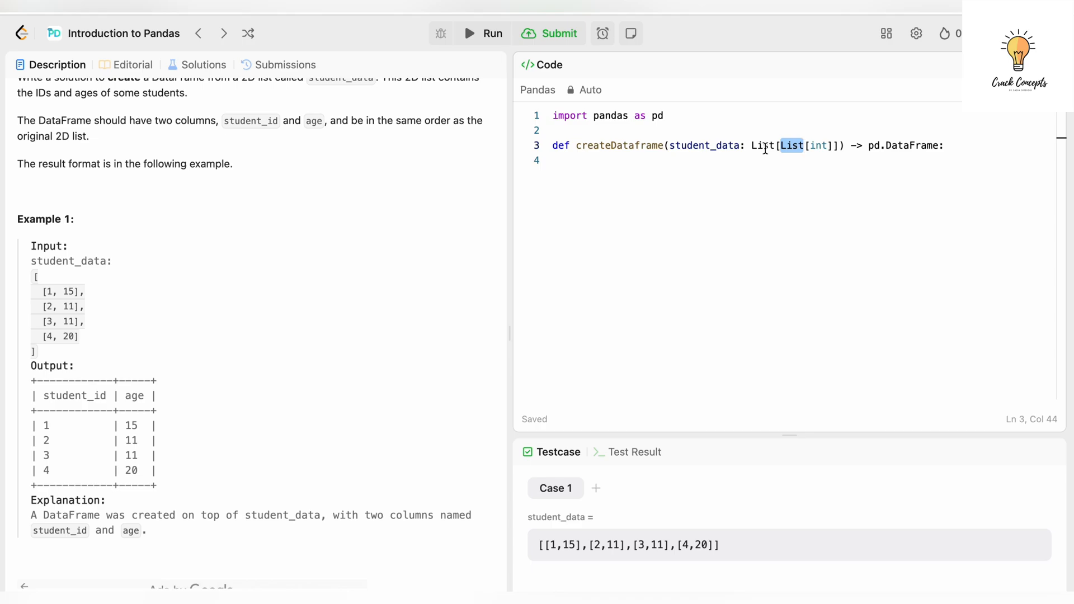
{"action": "double_click", "coordinate": [704, 145]}
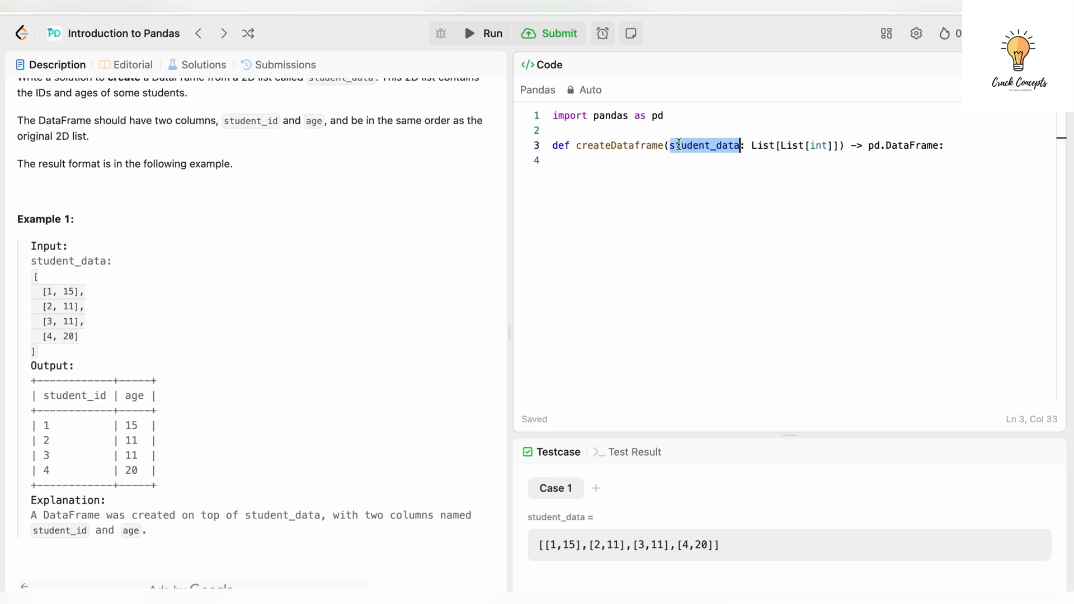
{"action": "left_click", "coordinate": [839, 145]}
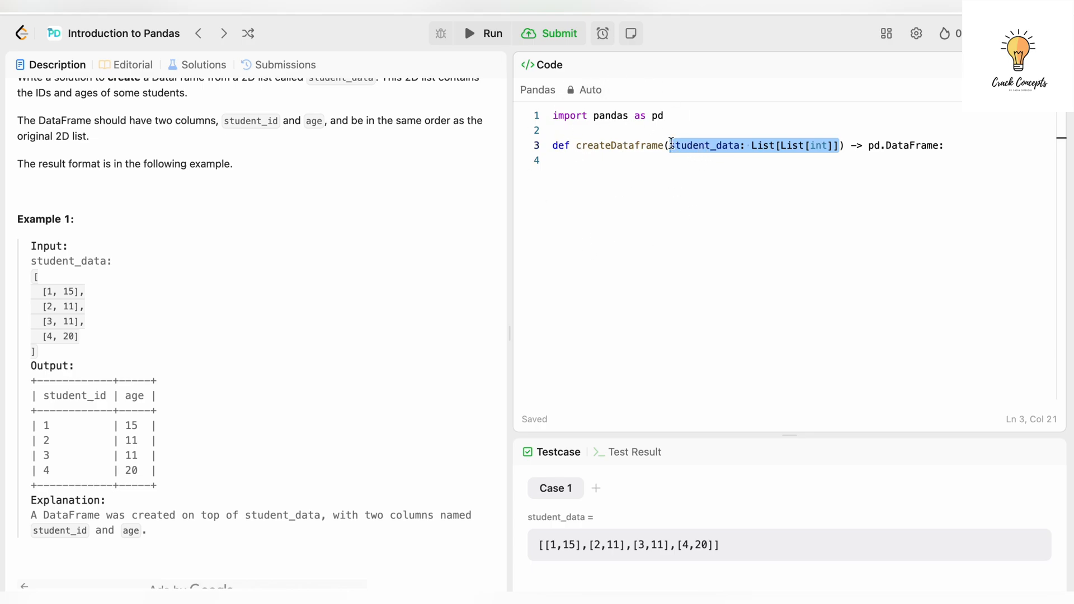
{"action": "left_click", "coordinate": [841, 145]}
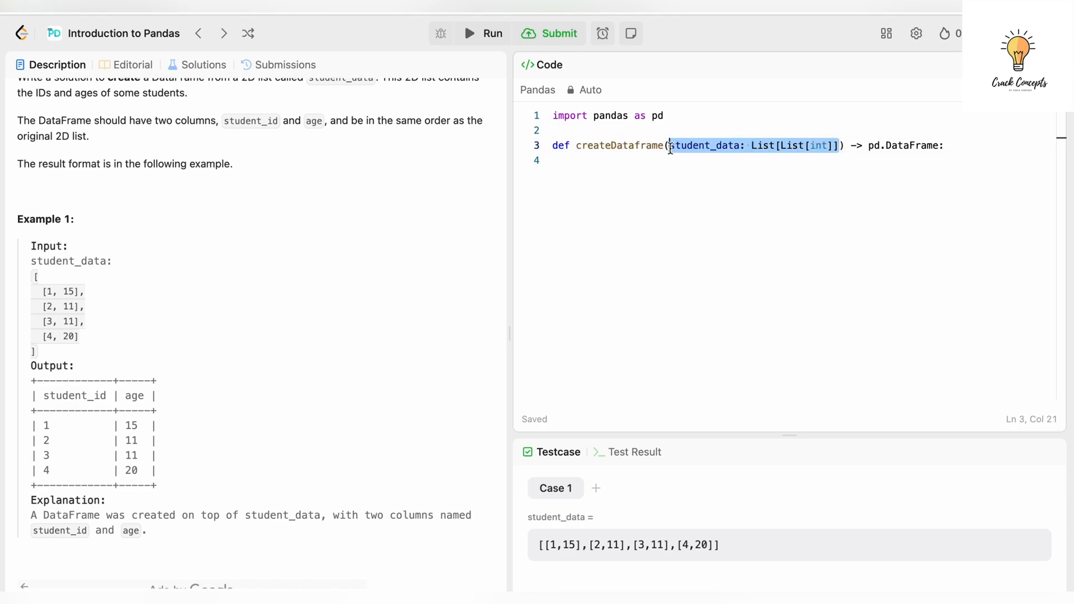
- Point out the -> pd.DataFrame return type and move into the empty body line
{"action": "left_click", "coordinate": [861, 145]}
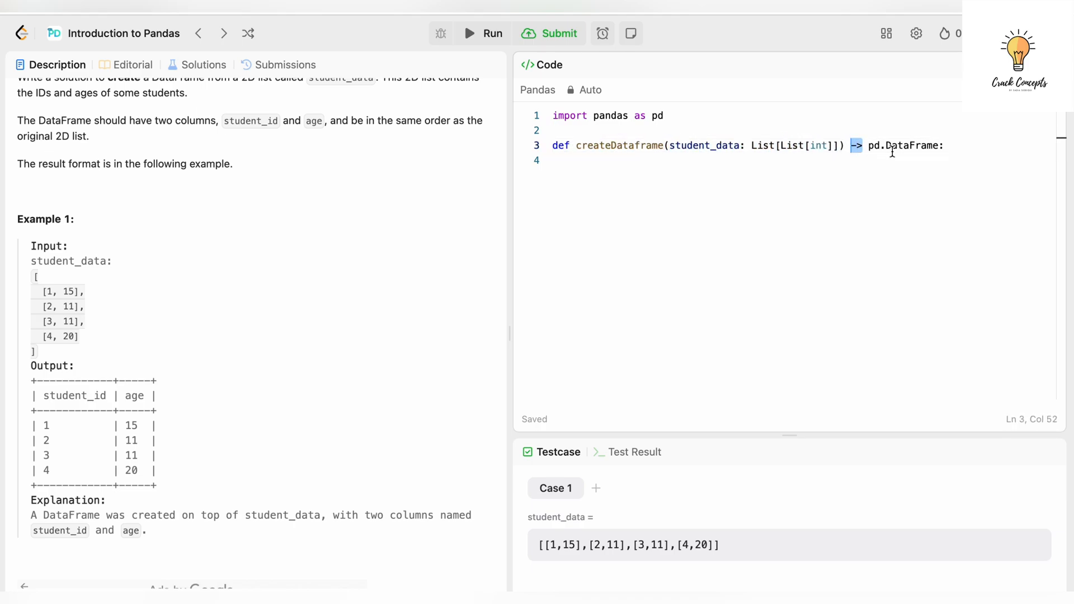
{"action": "double_click", "coordinate": [912, 145]}
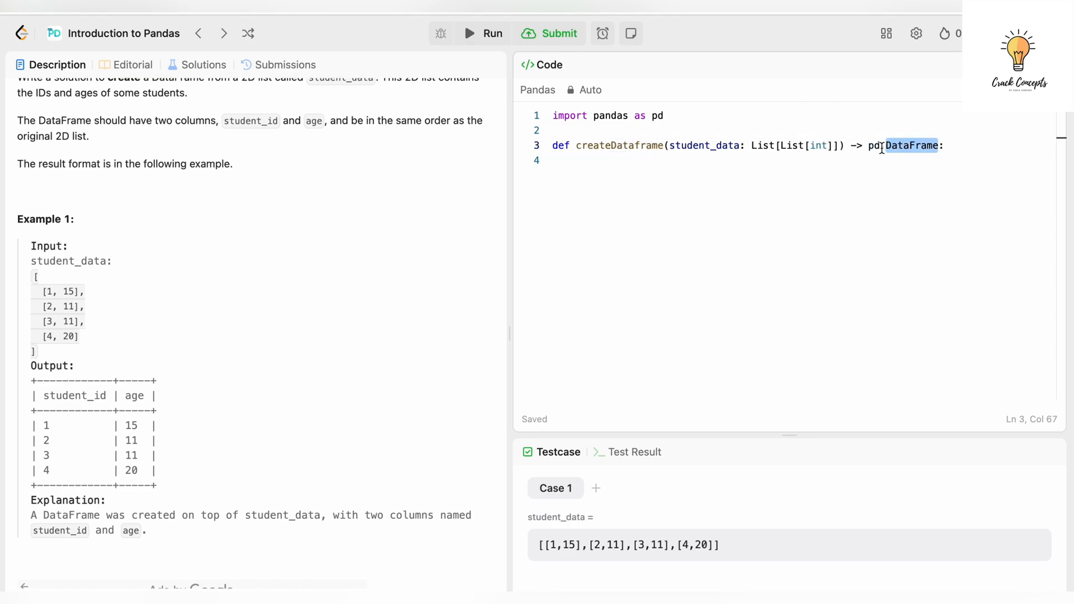
{"action": "left_click", "coordinate": [877, 146]}
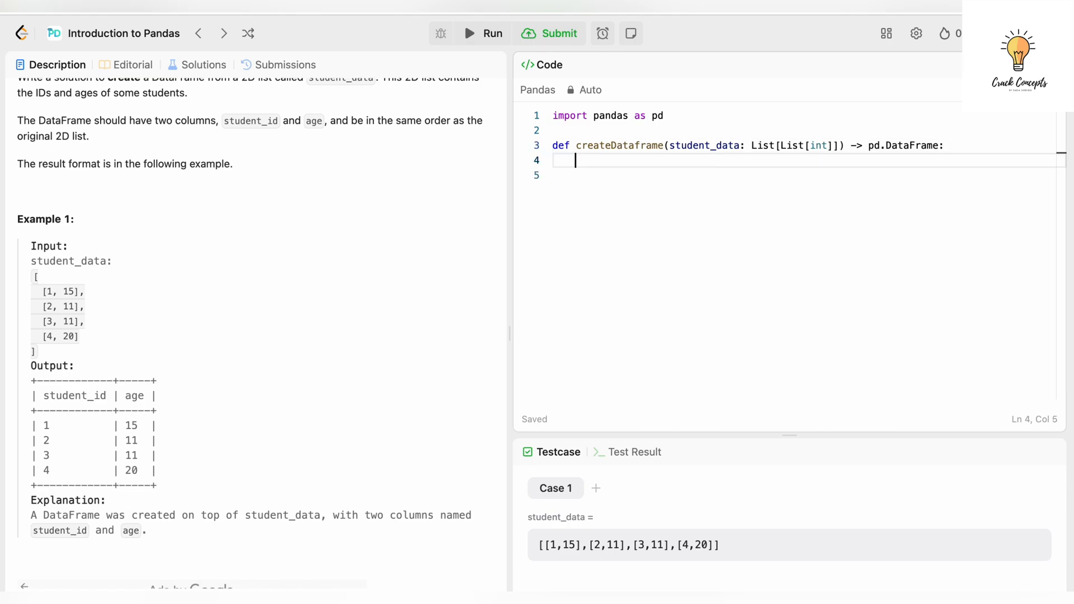
{"action": "mouse_move", "coordinate": [580, 164]}
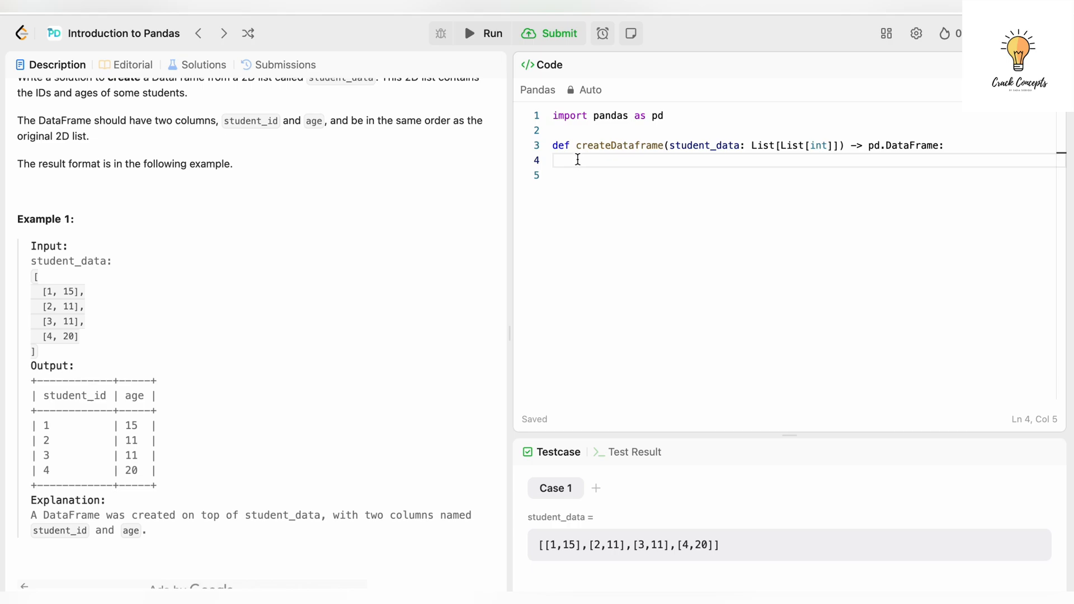
{"action": "mouse_move", "coordinate": [670, 199]}
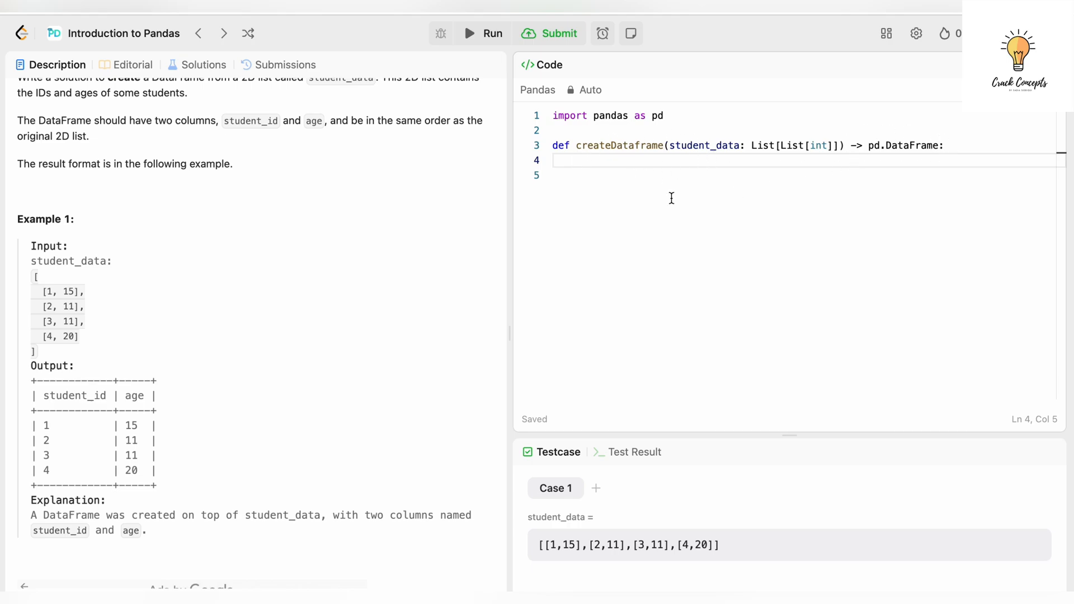
- Write the body 'return pd.DataFrame(student_data)' on line 4
{"action": "type", "text": "retur"}
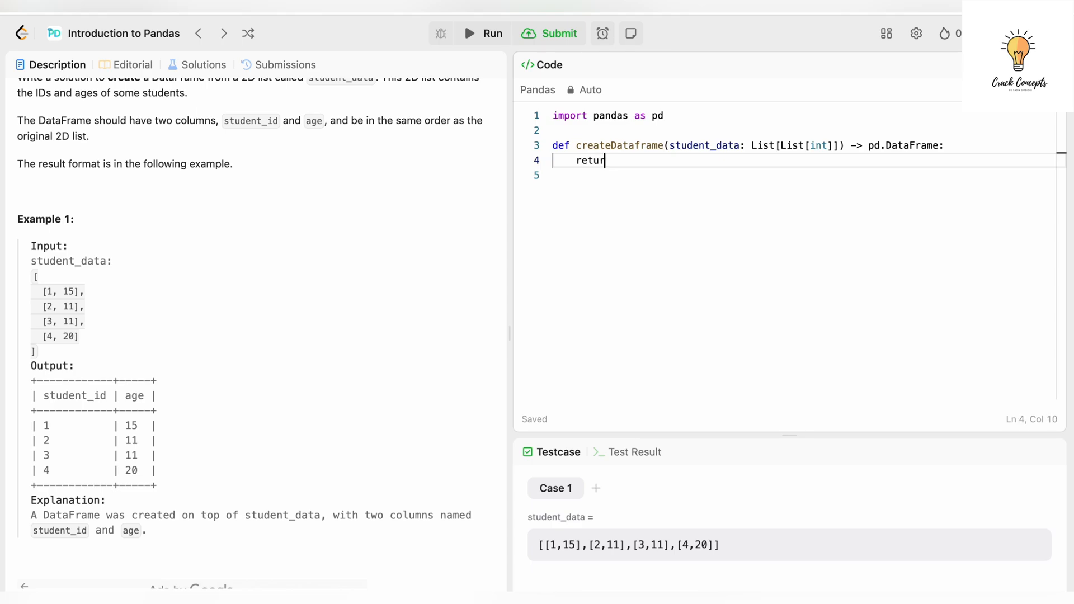
{"action": "type", "text": "n"}
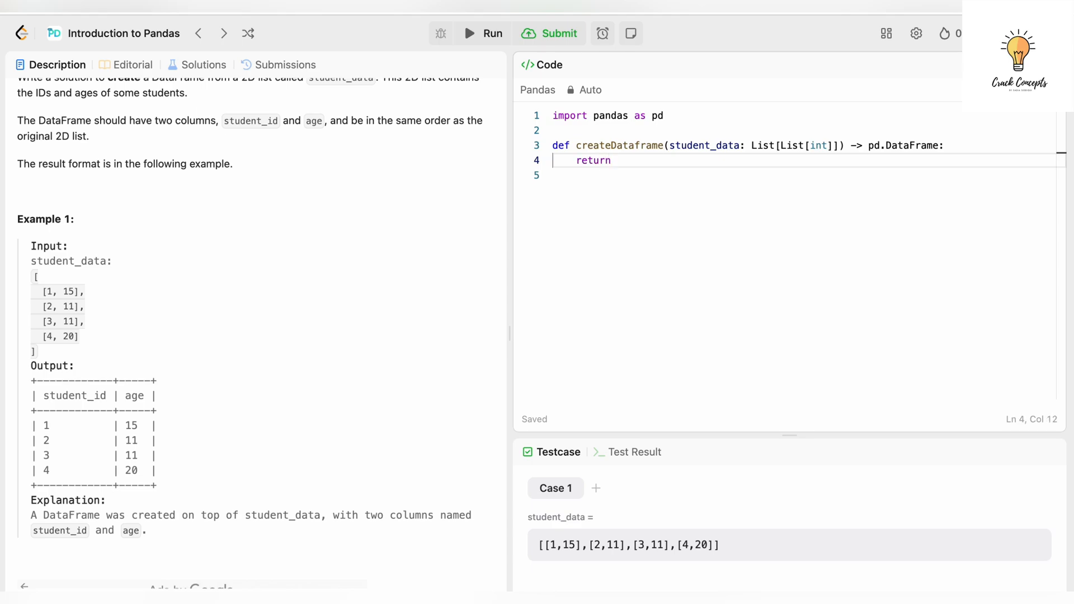
{"action": "type", "text": "pd.D"}
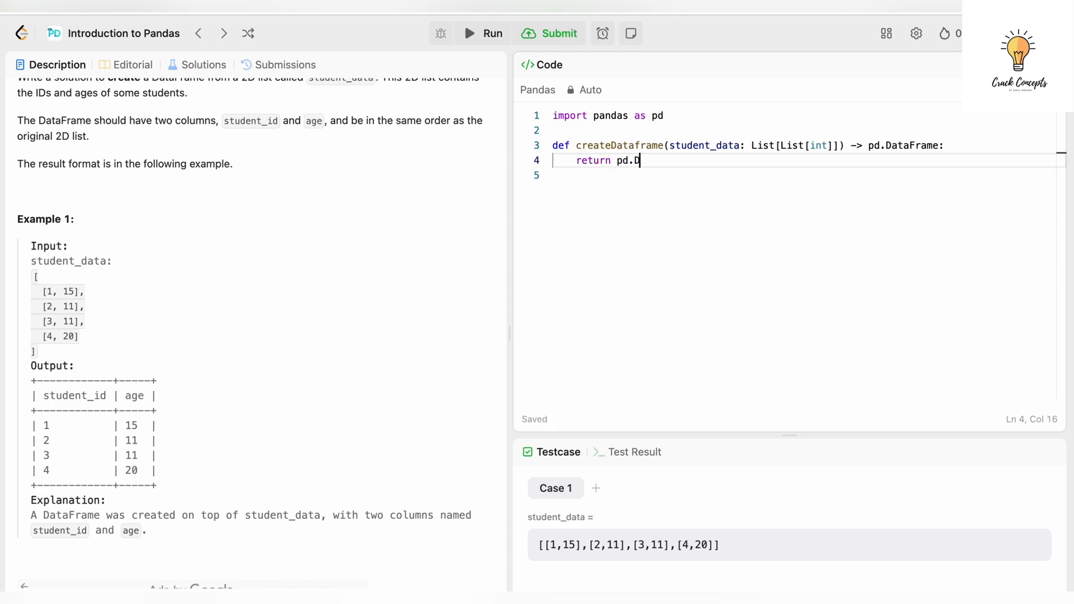
{"action": "type", "text": "ataf"}
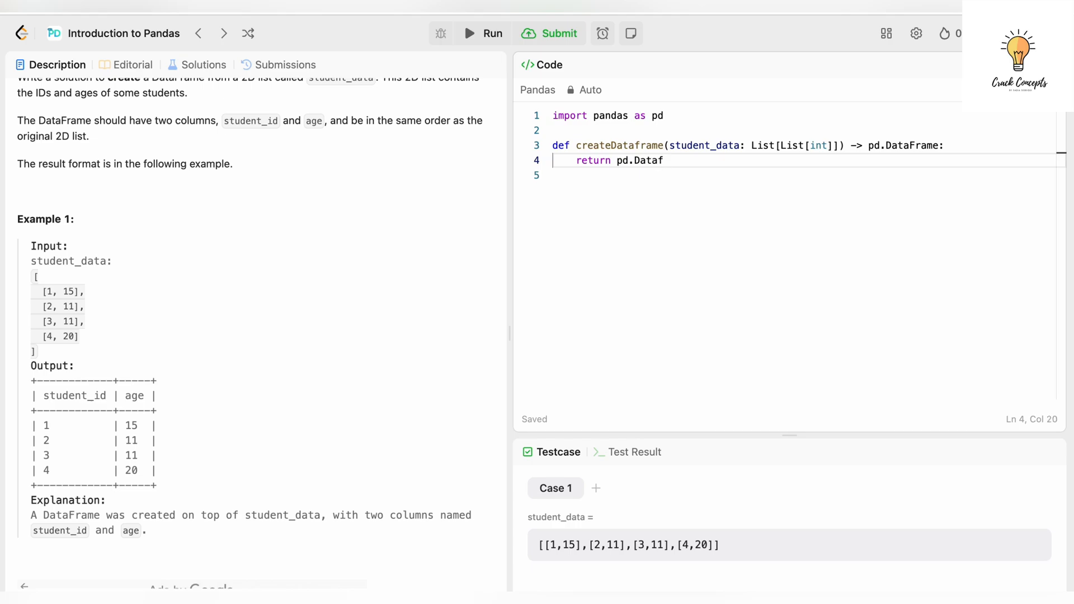
{"action": "type", "text": "rame"}
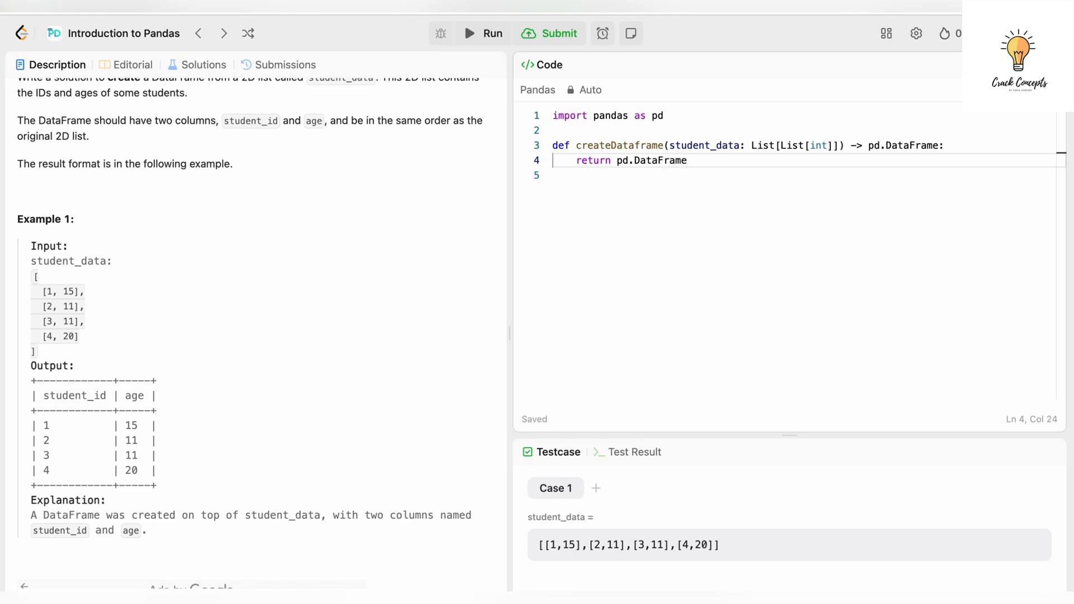
{"action": "type", "text": "()"}
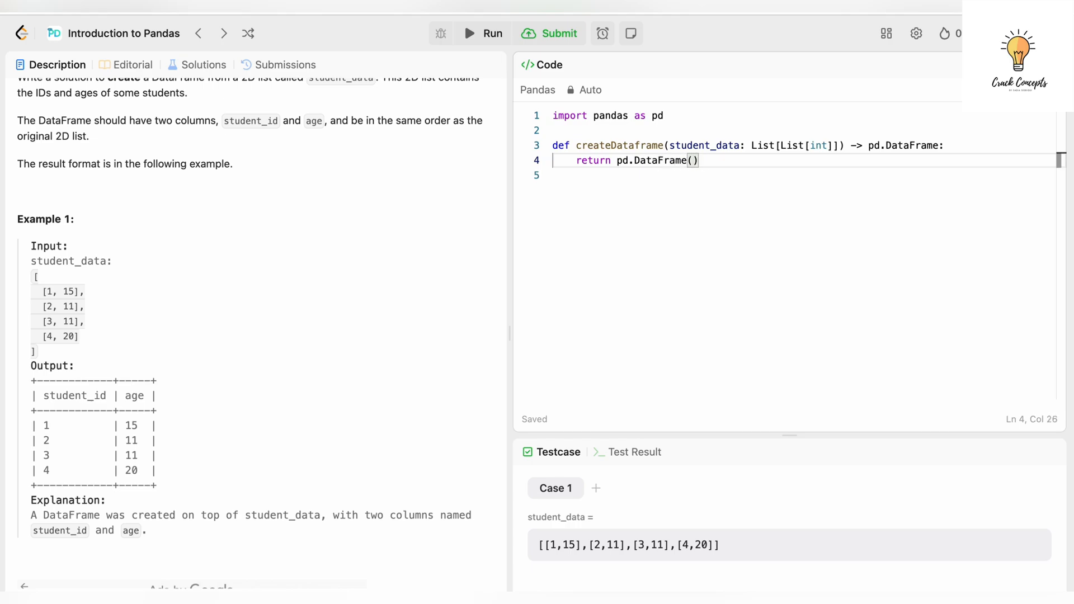
{"action": "type", "text": "student"}
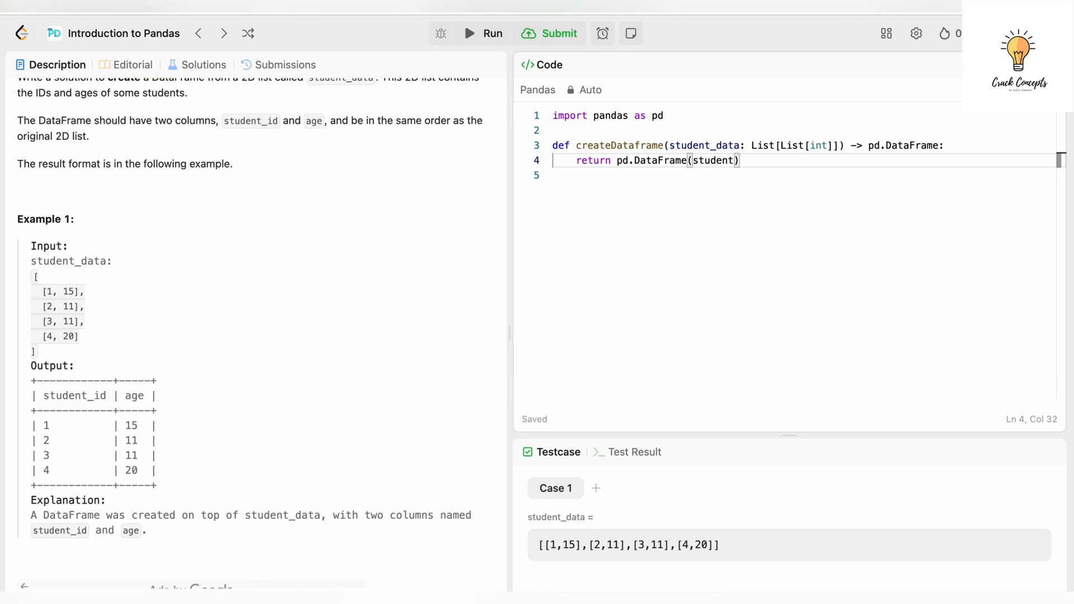
{"action": "type", "text": "_data"}
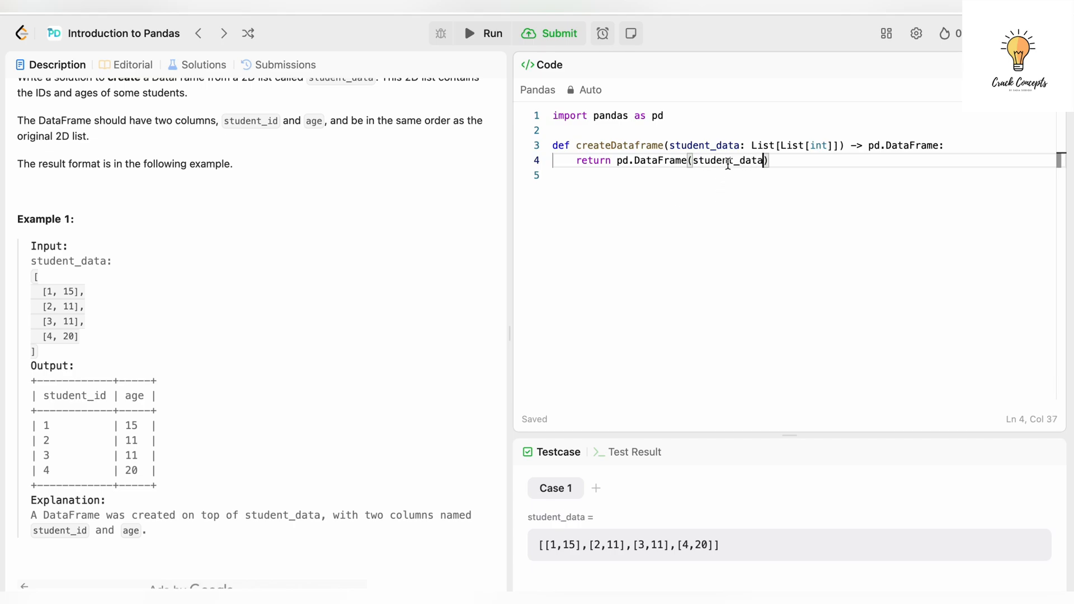
- Highlight the student_data argument and DataFrame in the return statement to explain them
{"action": "double_click", "coordinate": [729, 160]}
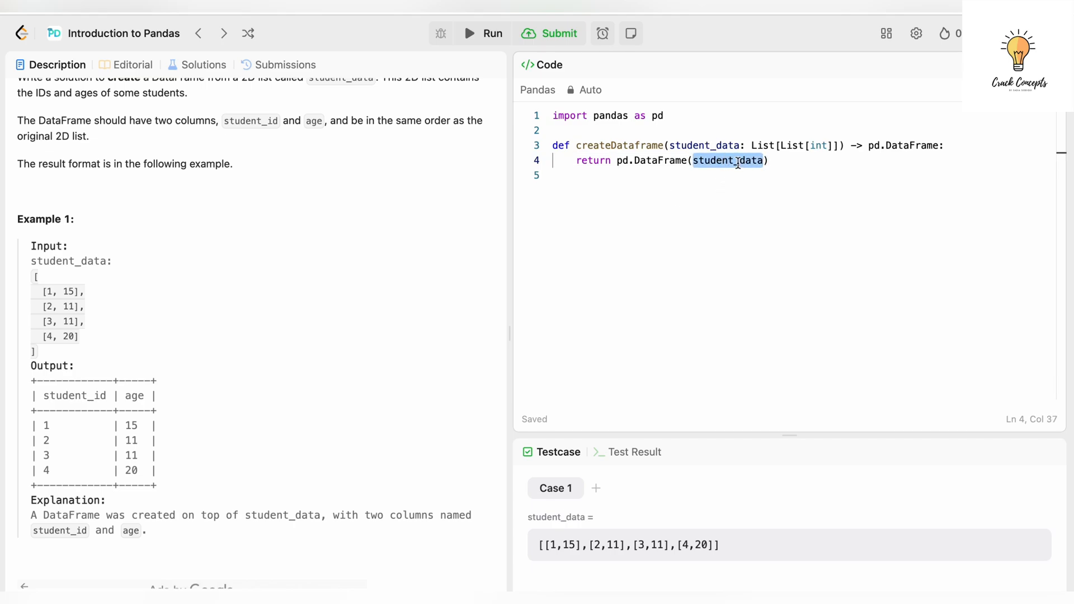
{"action": "left_click", "coordinate": [769, 160]}
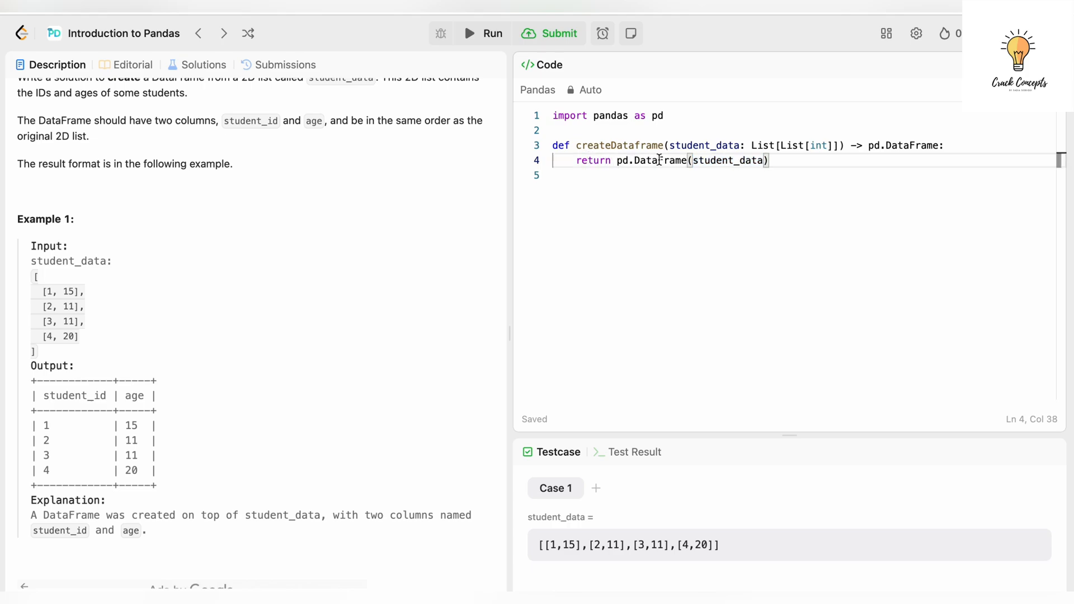
{"action": "double_click", "coordinate": [728, 160]}
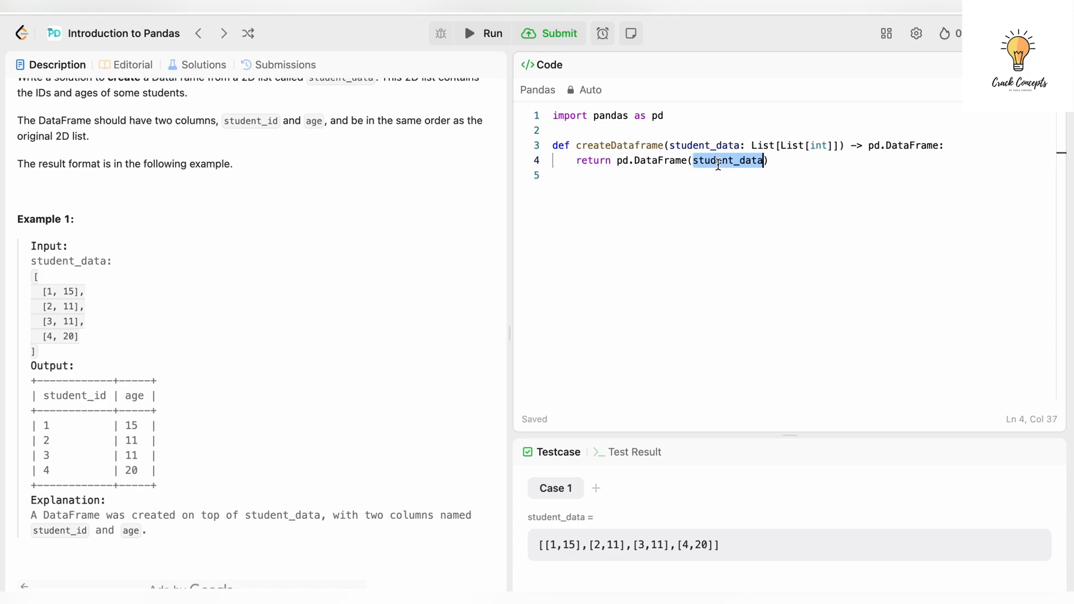
{"action": "double_click", "coordinate": [660, 160]}
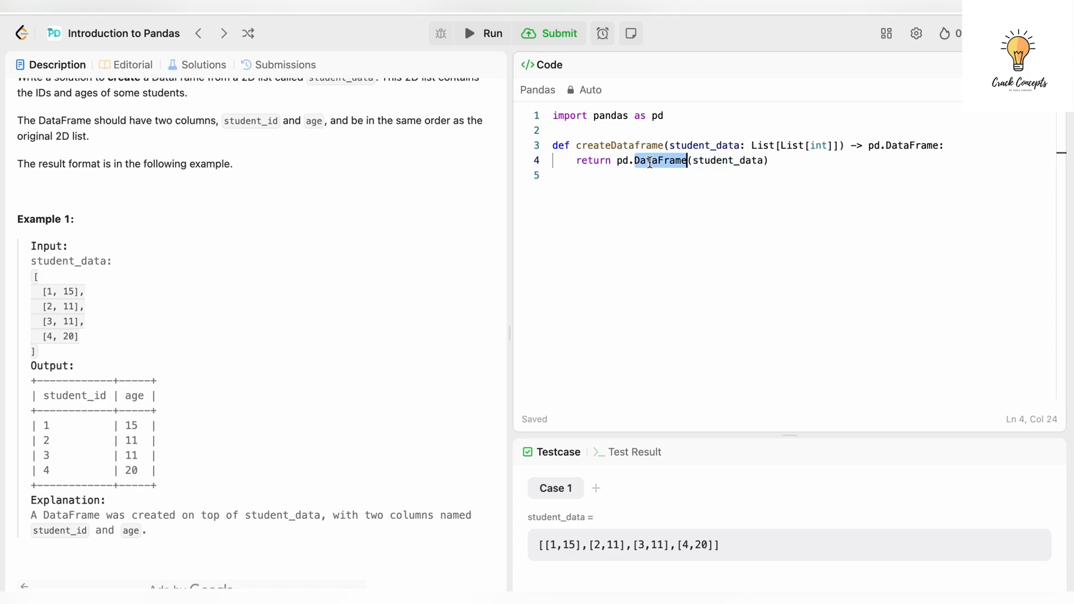
{"action": "mouse_move", "coordinate": [492, 33]}
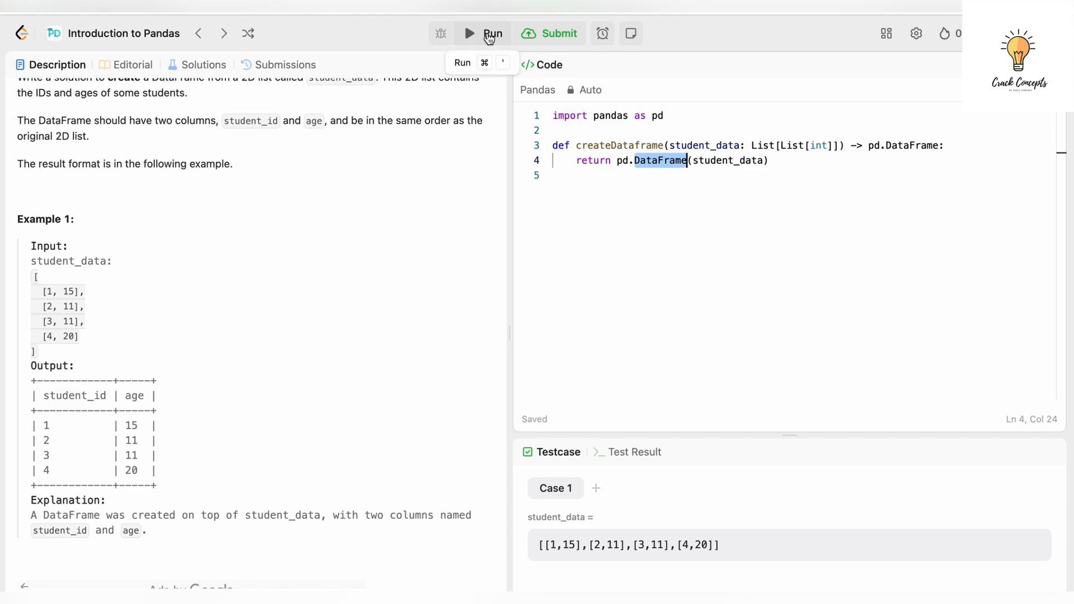
- Run the solution and see Wrong Answer with output headers 0 and 1 instead of student_id and age
{"action": "left_click", "coordinate": [492, 33]}
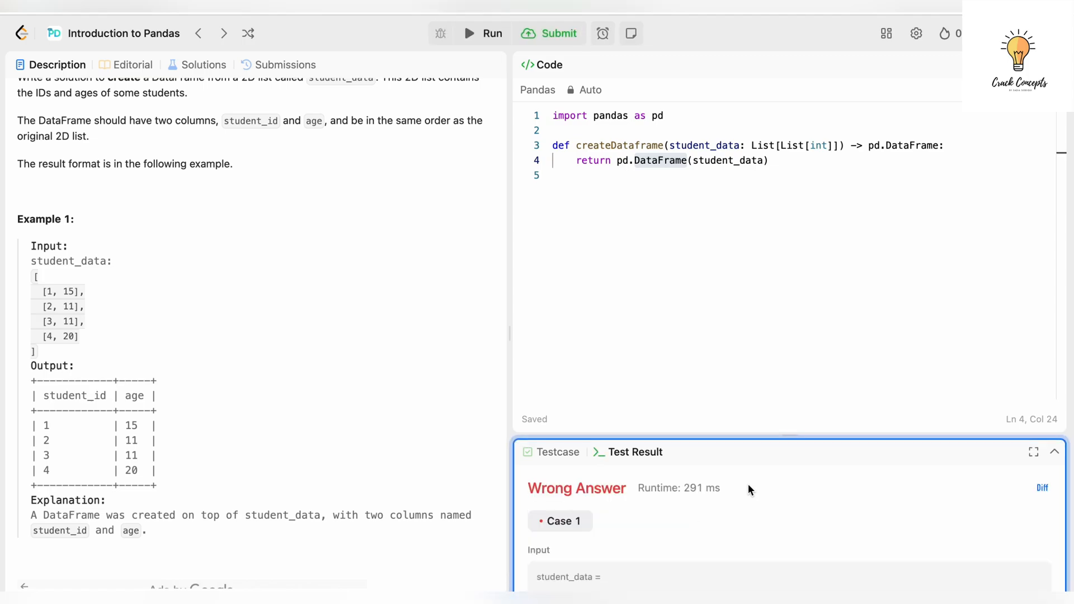
{"action": "scroll", "scroll_direction": "down", "scroll_amount": 3}
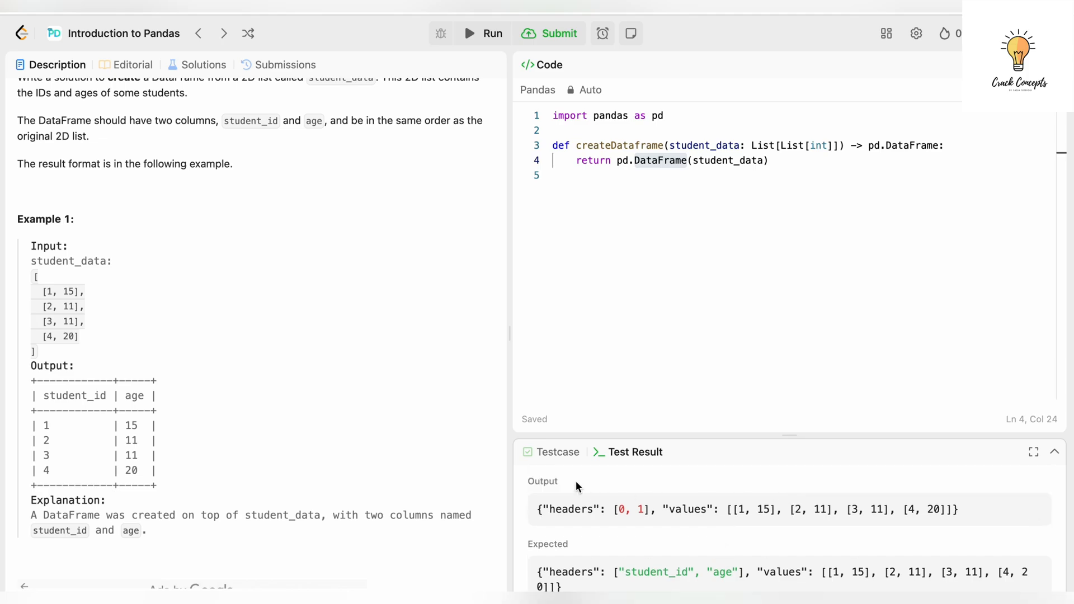
{"action": "double_click", "coordinate": [571, 510]}
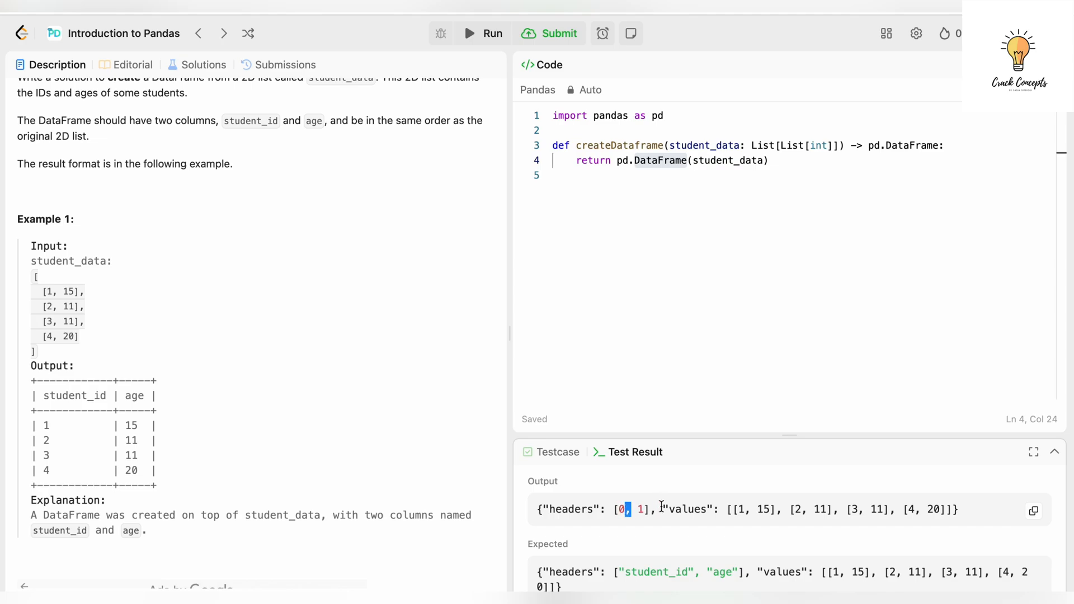
{"action": "double_click", "coordinate": [687, 509]}
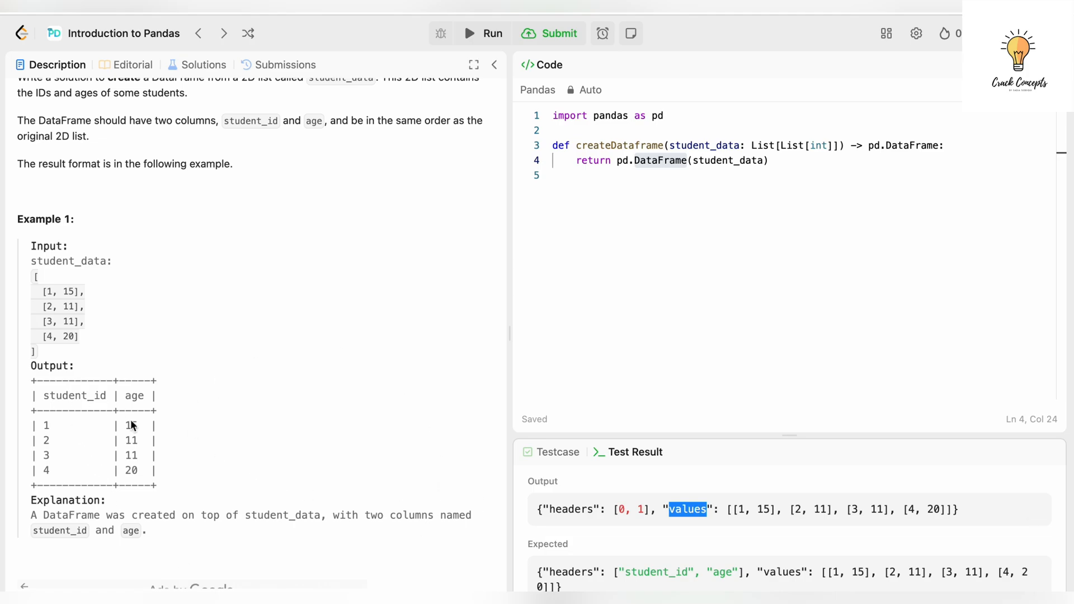
{"action": "mouse_move", "coordinate": [73, 472]}
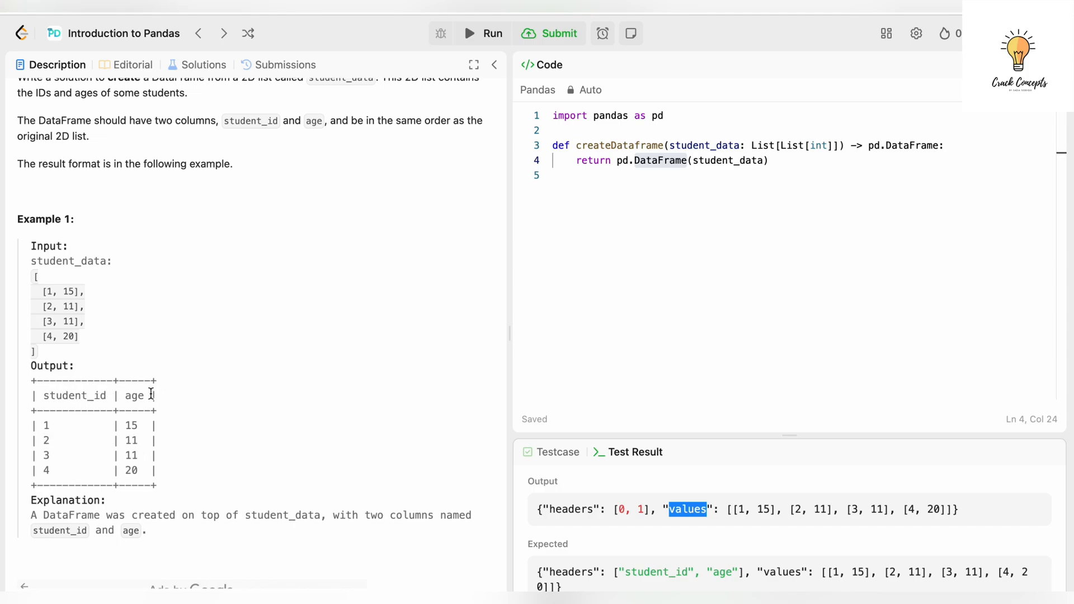
- Add columns=['student_id','age'] to the pd.DataFrame call in the return statement
{"action": "left_click", "coordinate": [764, 160]}
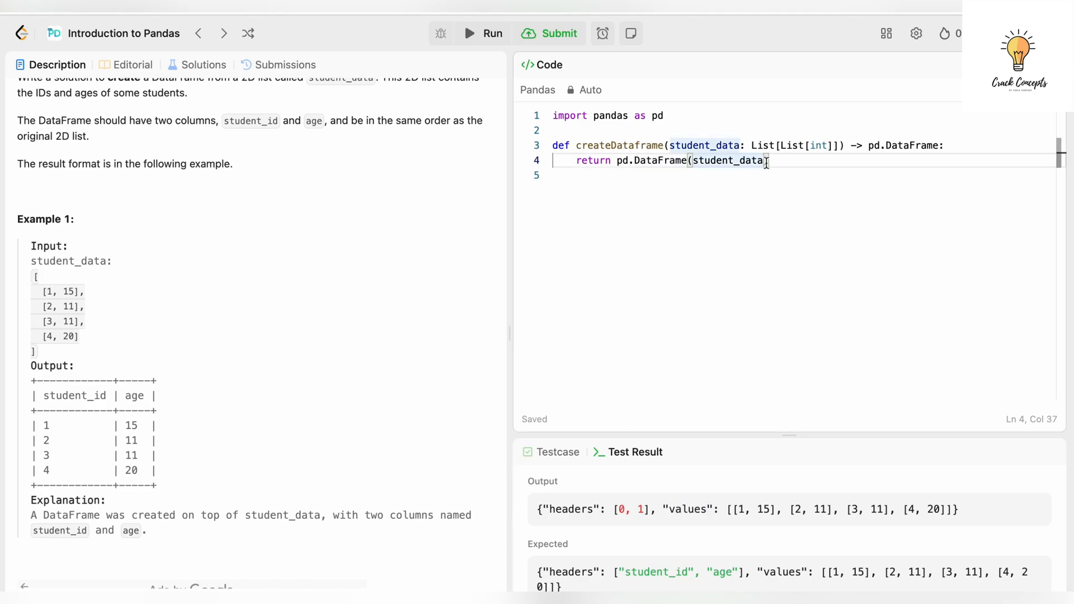
{"action": "type", "text": ", colum"}
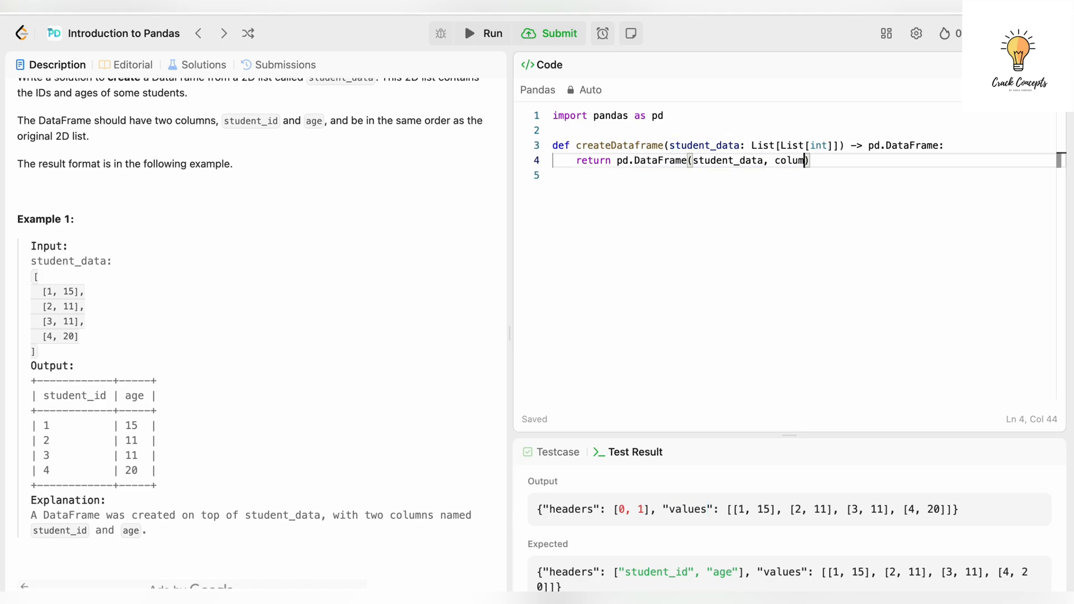
{"action": "type", "text": "ns="}
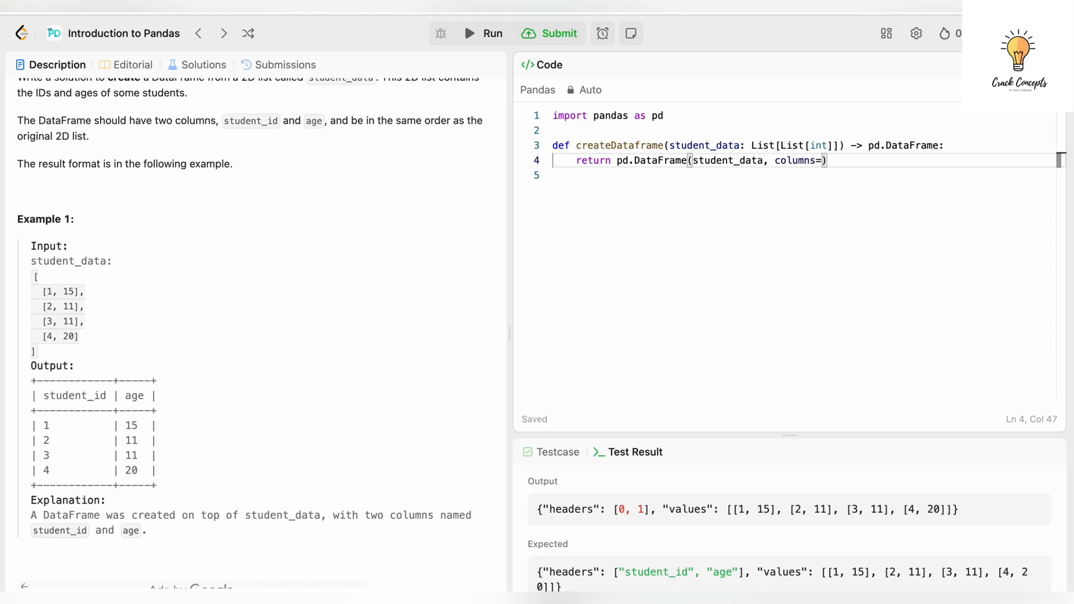
{"action": "type", "text": "[]"}
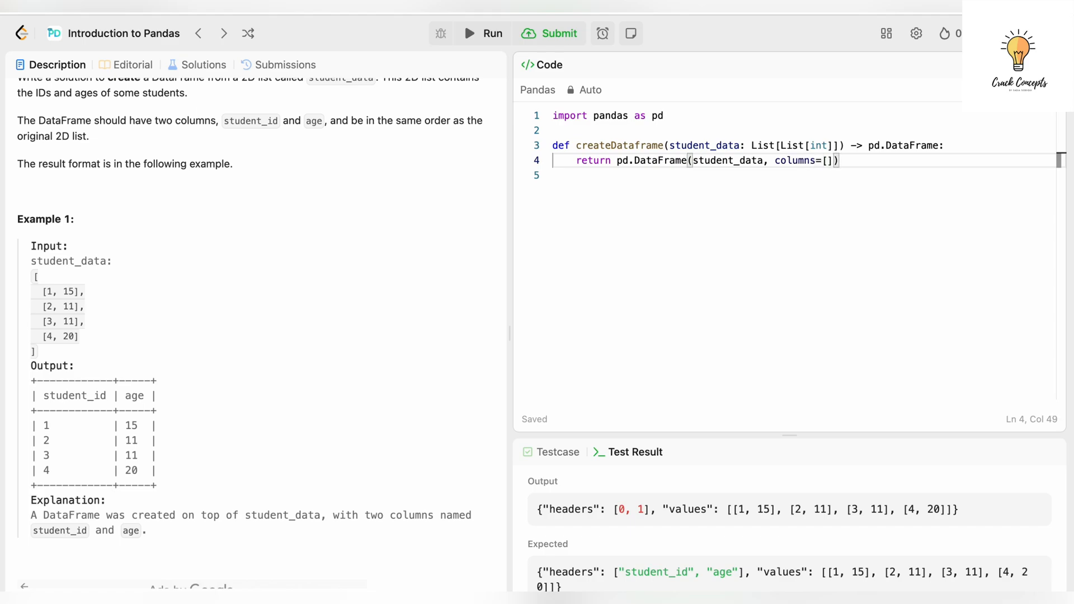
{"action": "type", "text": "''"}
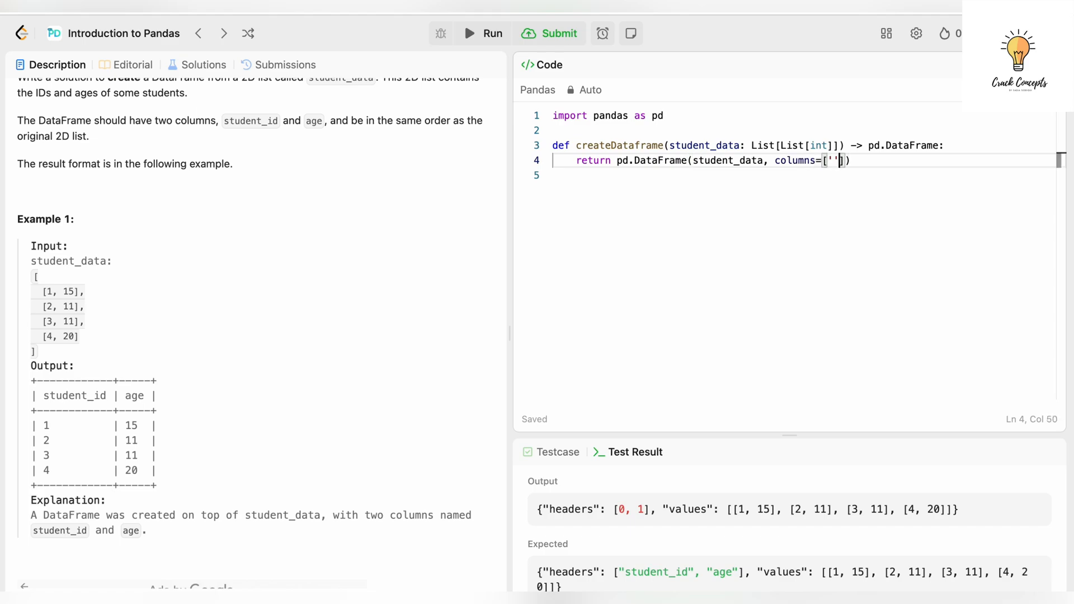
{"action": "type", "text": "student"}
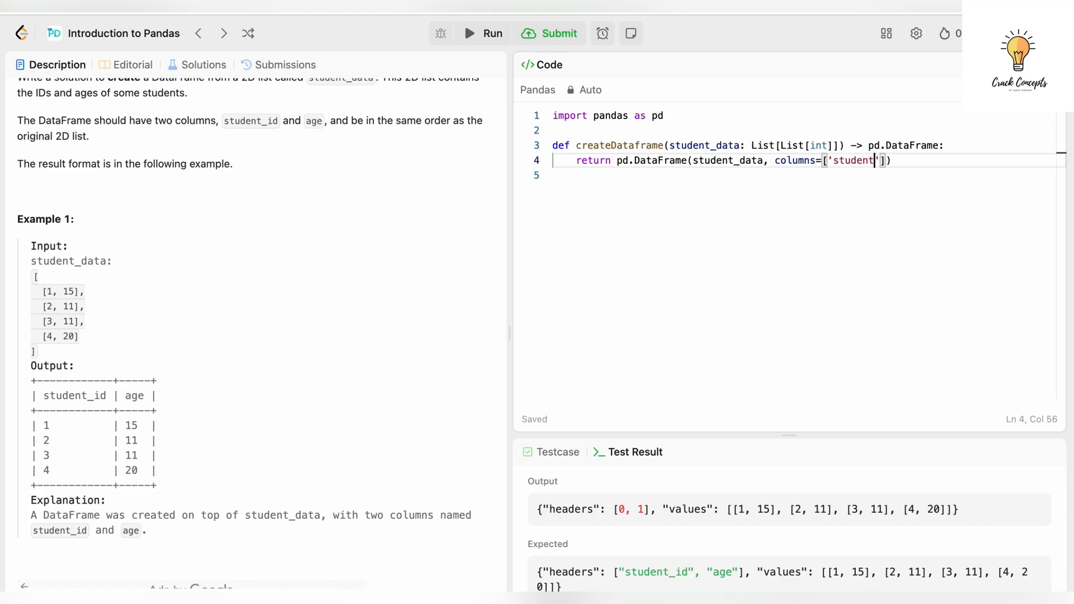
{"action": "type", "text": "_id"}
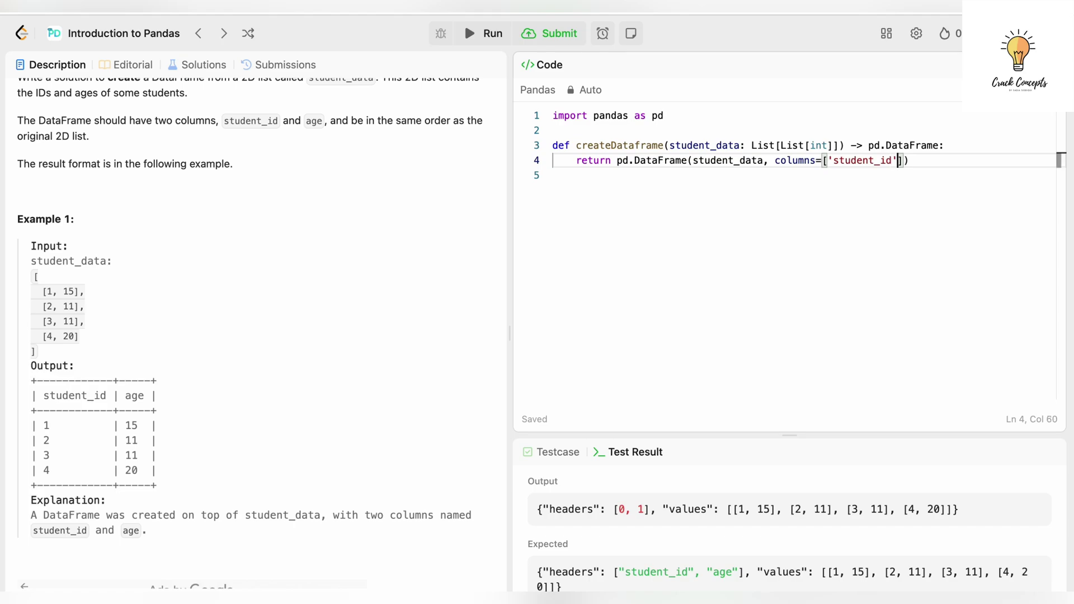
{"action": "type", "text": ",'age'"}
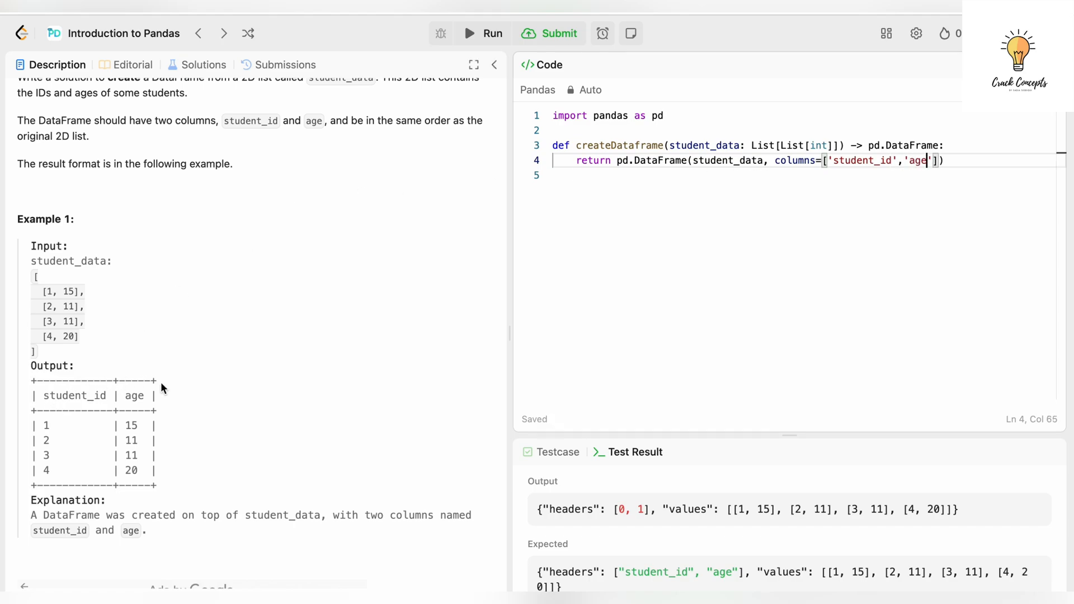
{"action": "mouse_move", "coordinate": [954, 239]}
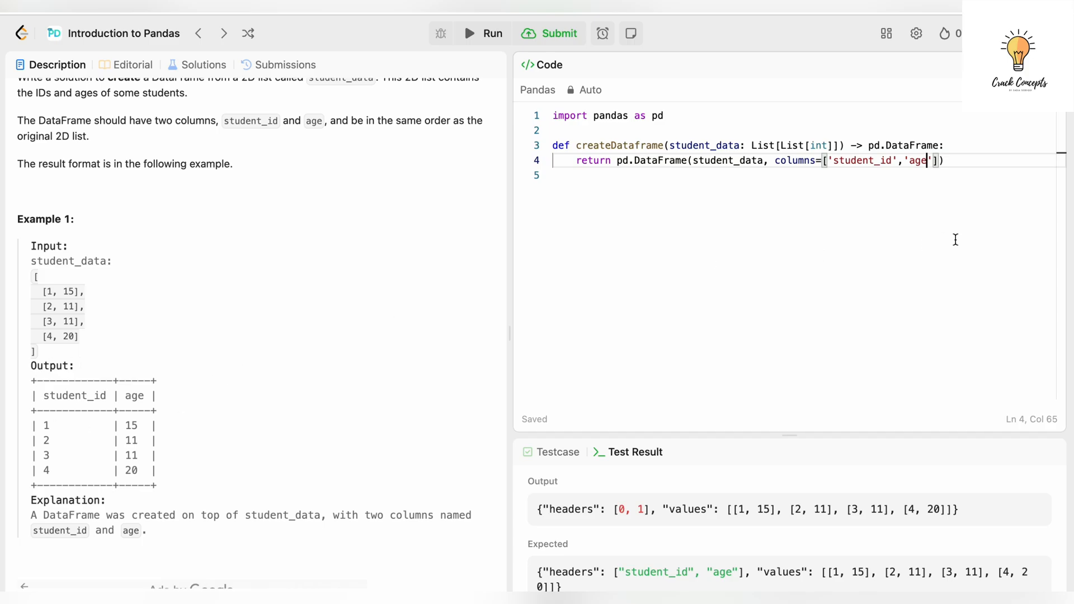
{"action": "mouse_move", "coordinate": [492, 33]}
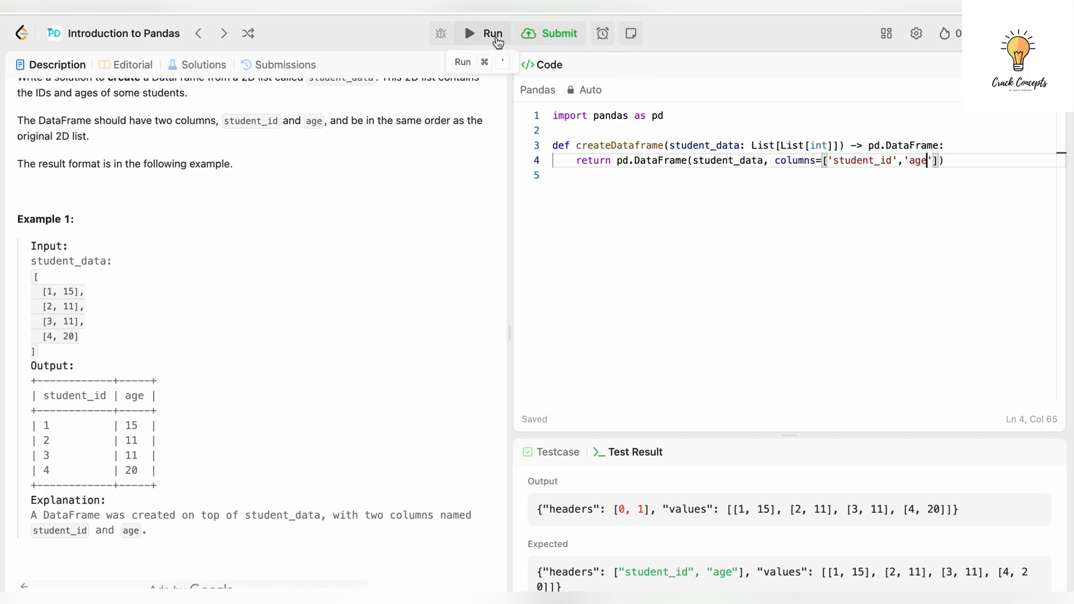
- Run the two-column solution matching Expected, submit it as Accepted, and dismiss the study plan with Later
{"action": "left_click", "coordinate": [491, 33]}
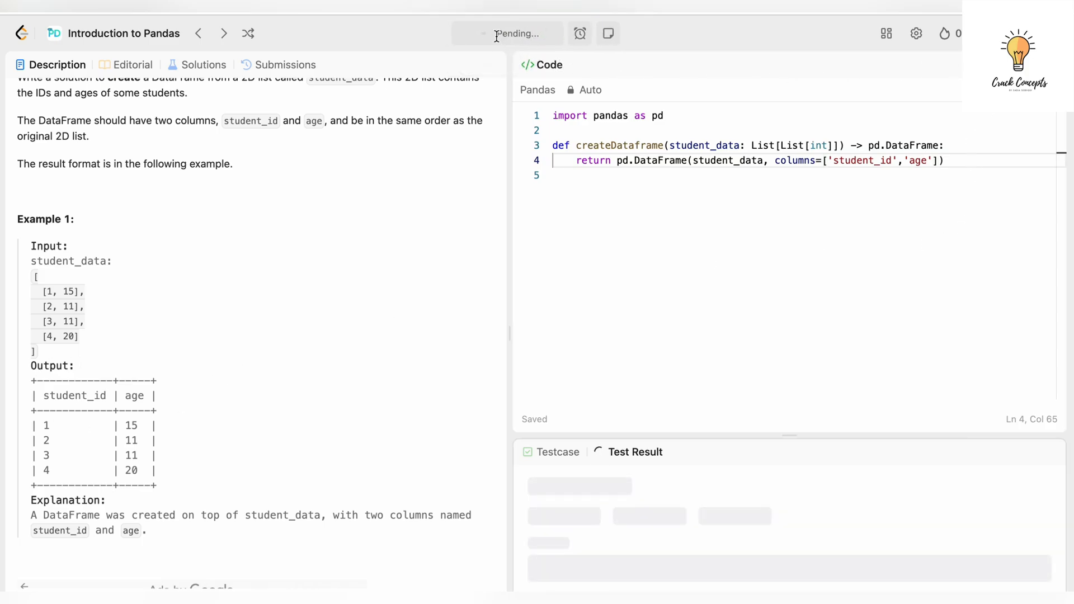
{"action": "left_click", "coordinate": [491, 32]}
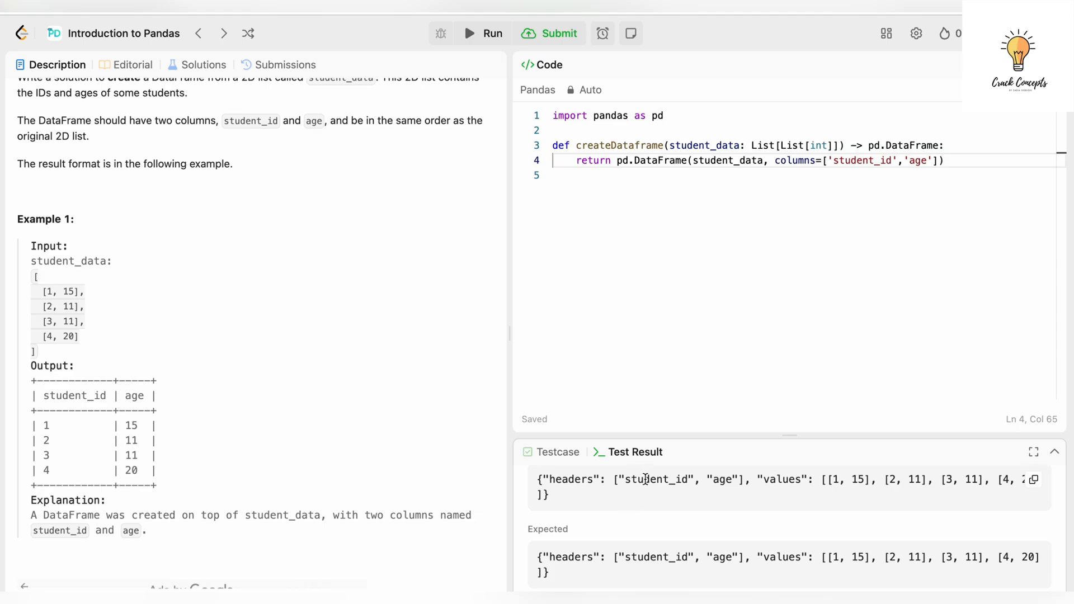
{"action": "double_click", "coordinate": [656, 479]}
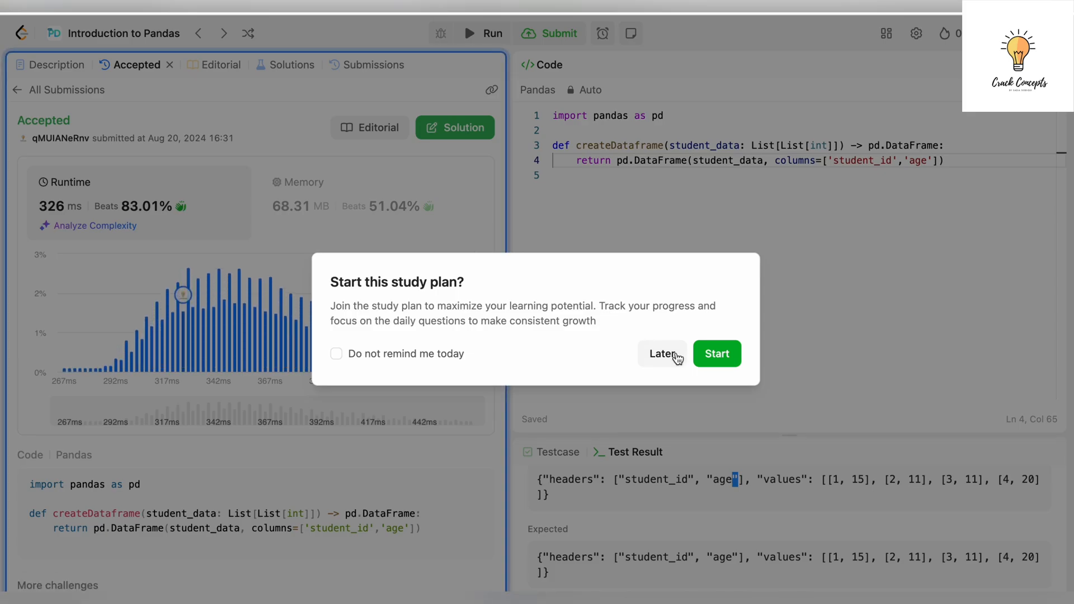
{"action": "left_click", "coordinate": [661, 355]}
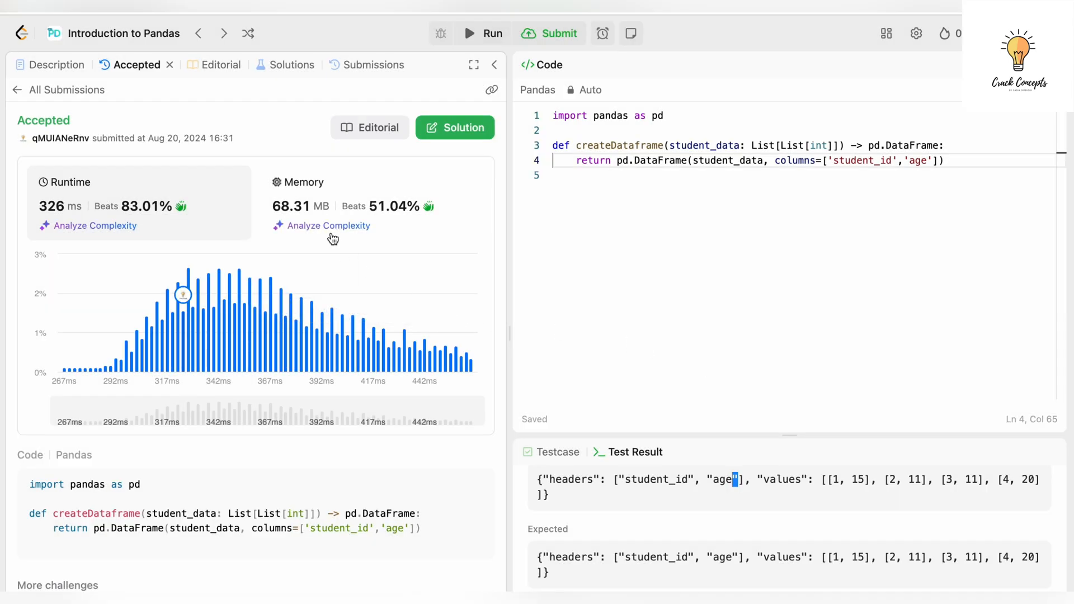
- Scroll the Editorial to the pd.DataFrame() section and its default headers 0 and 1 diagram
{"action": "left_click", "coordinate": [220, 65]}
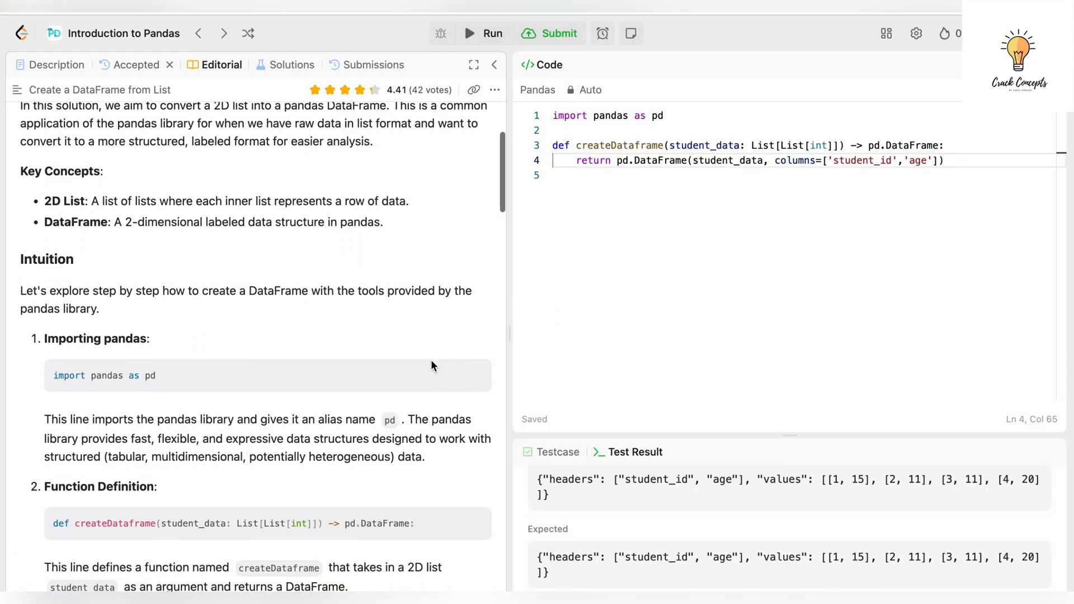
{"action": "scroll", "scroll_direction": "up", "scroll_amount": 3}
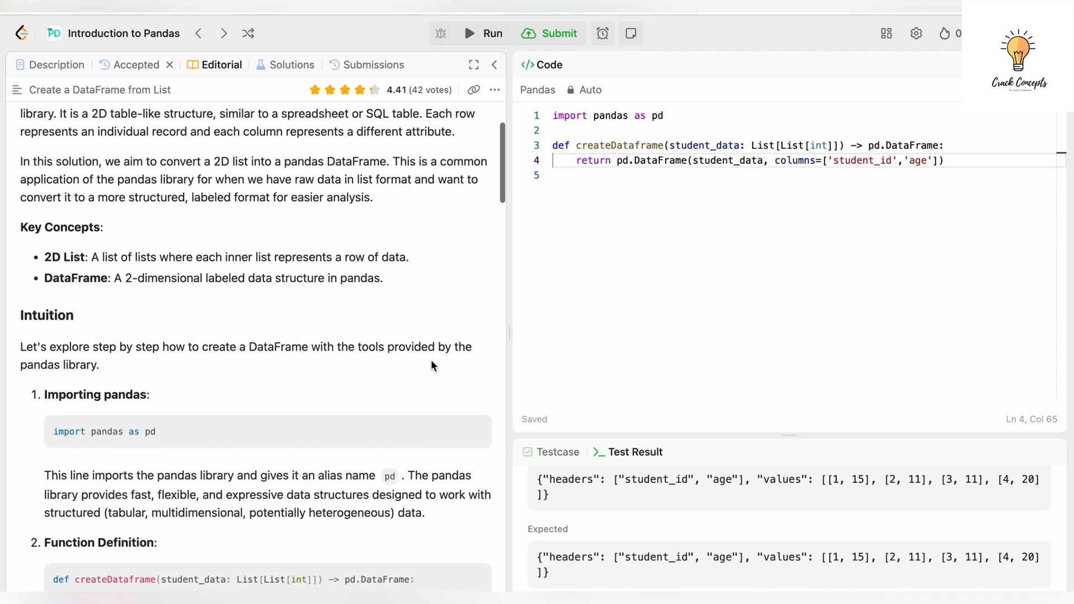
{"action": "scroll", "scroll_direction": "down", "scroll_amount": 3}
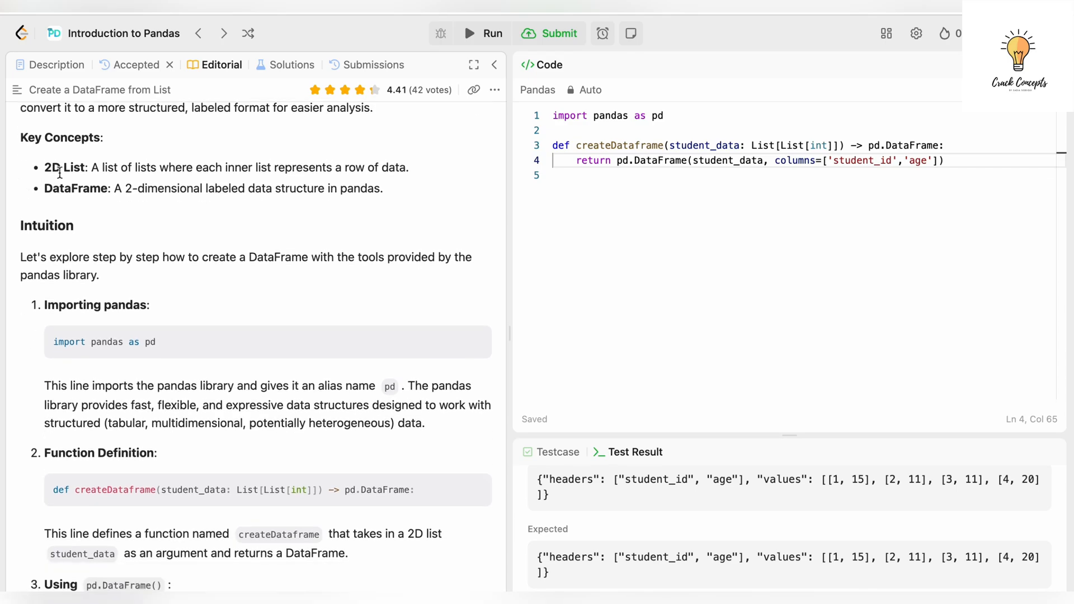
{"action": "mouse_move", "coordinate": [243, 179]}
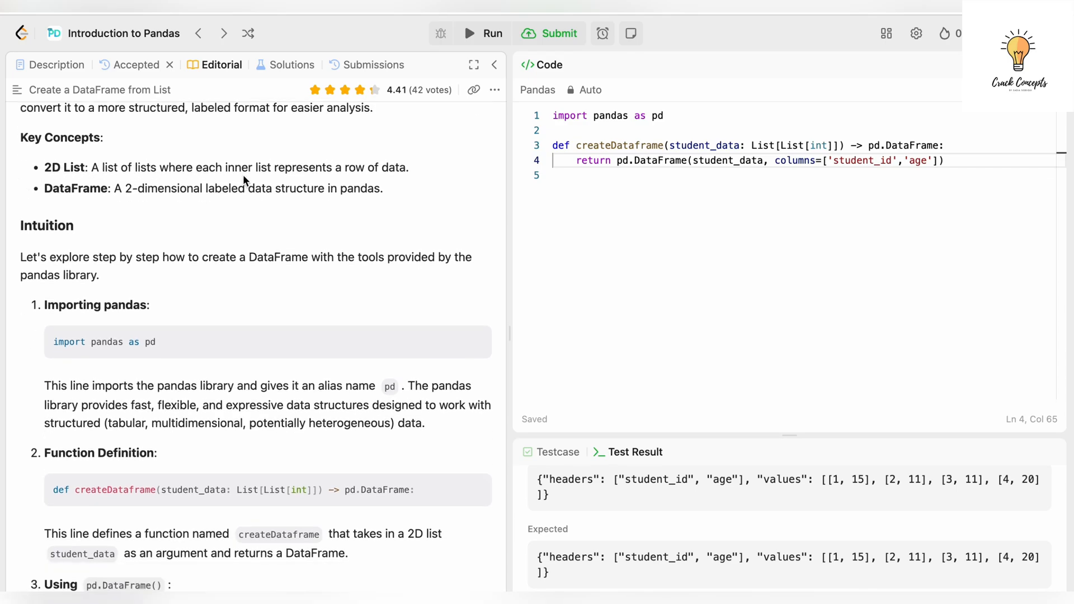
{"action": "mouse_move", "coordinate": [437, 176]}
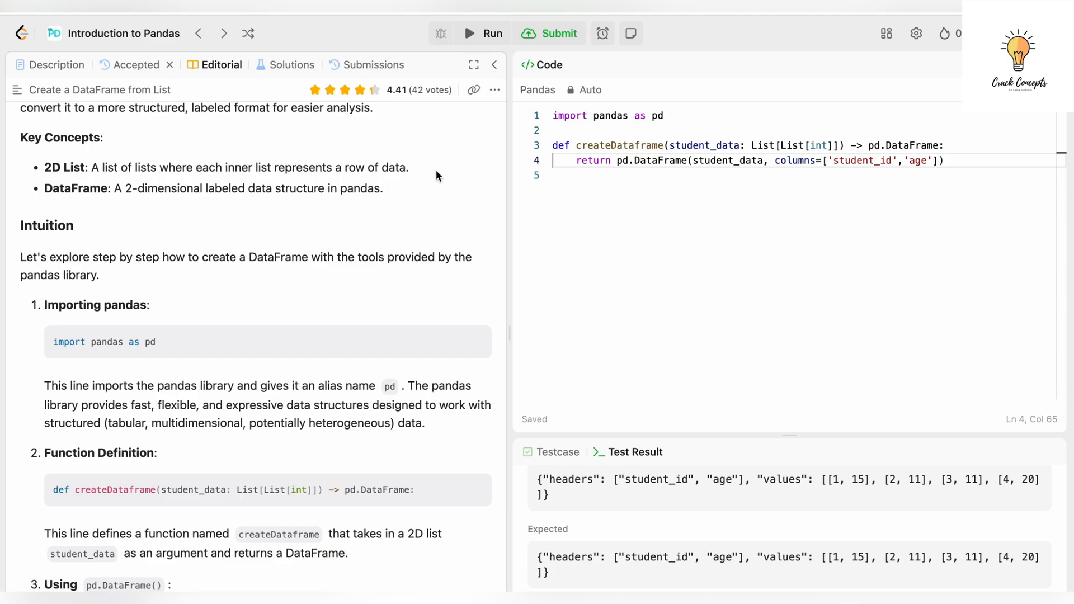
{"action": "mouse_move", "coordinate": [160, 190]}
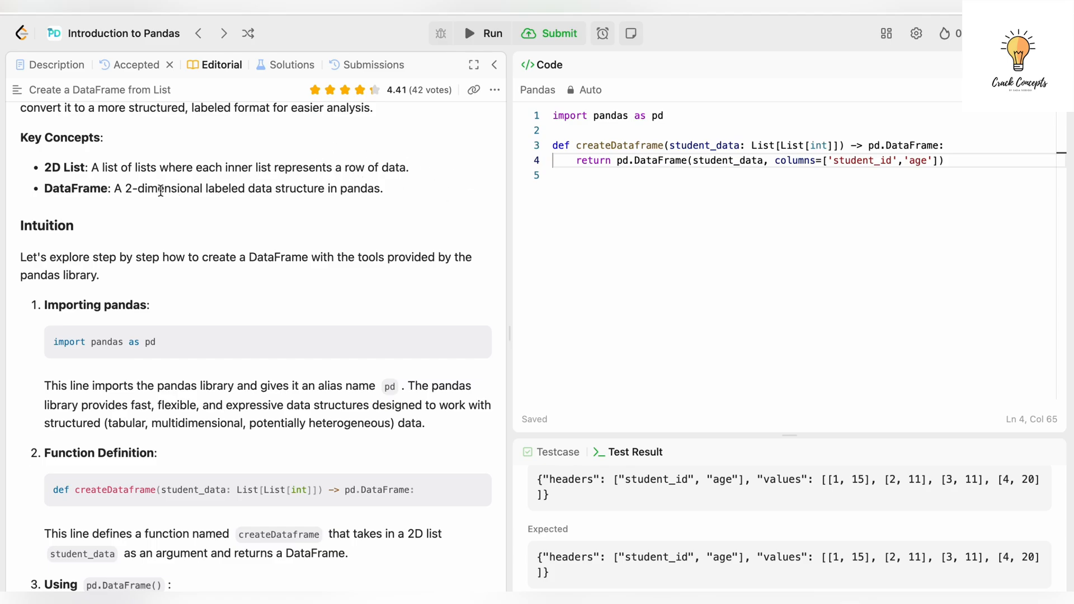
{"action": "mouse_move", "coordinate": [393, 202]}
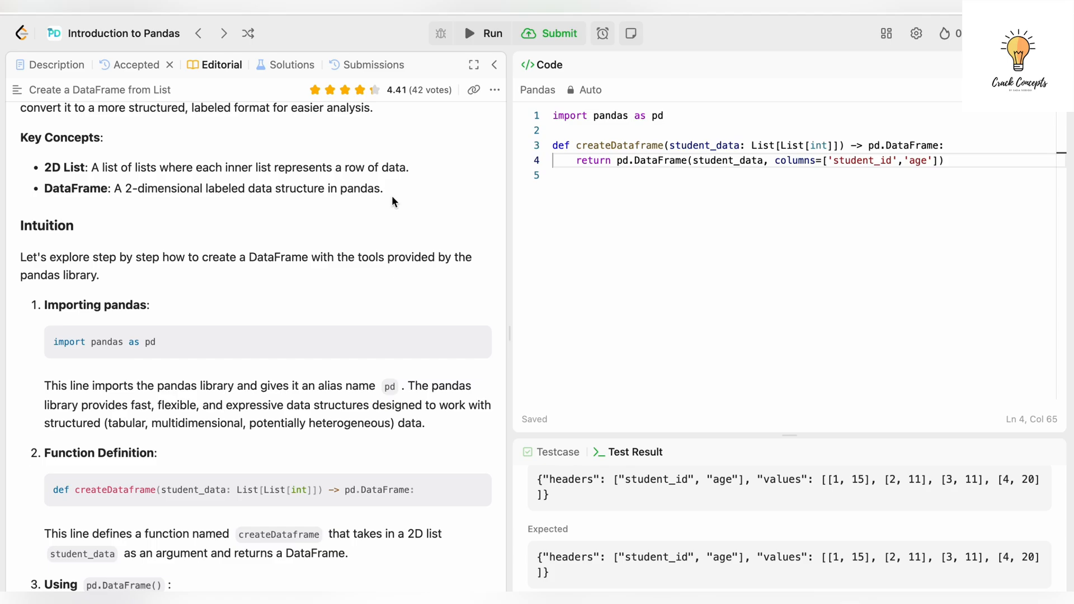
{"action": "scroll", "scroll_direction": "down", "scroll_amount": 3}
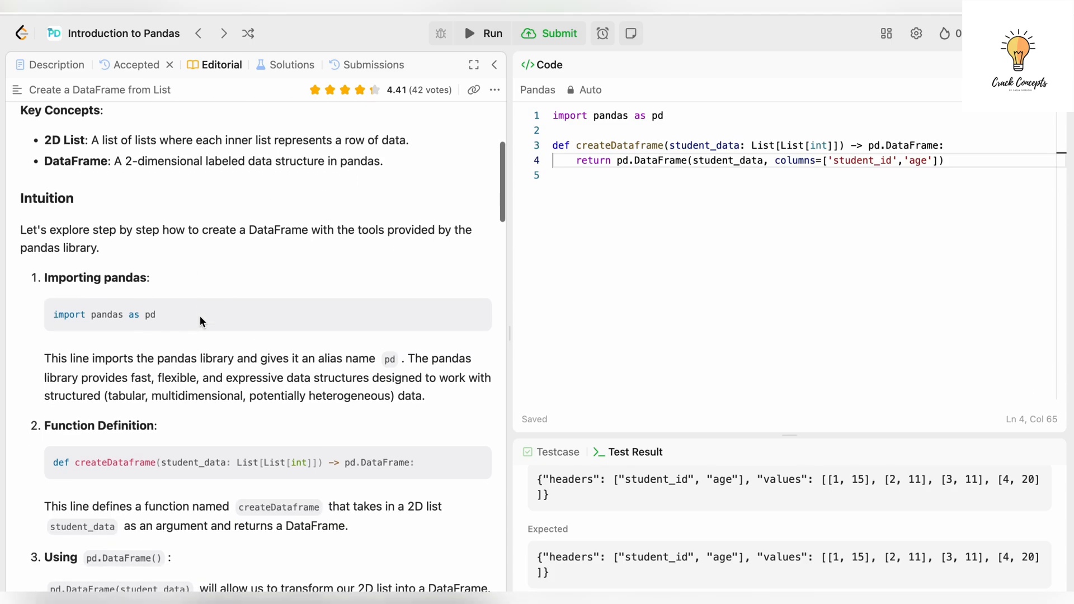
{"action": "scroll", "scroll_direction": "down", "scroll_amount": 3}
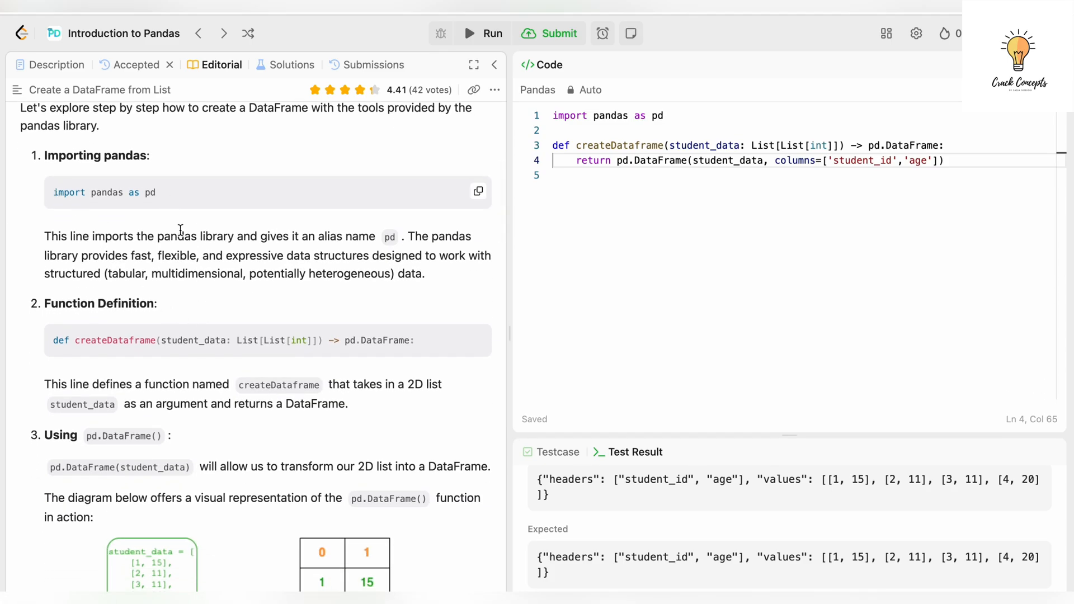
{"action": "scroll", "scroll_direction": "down", "scroll_amount": 3}
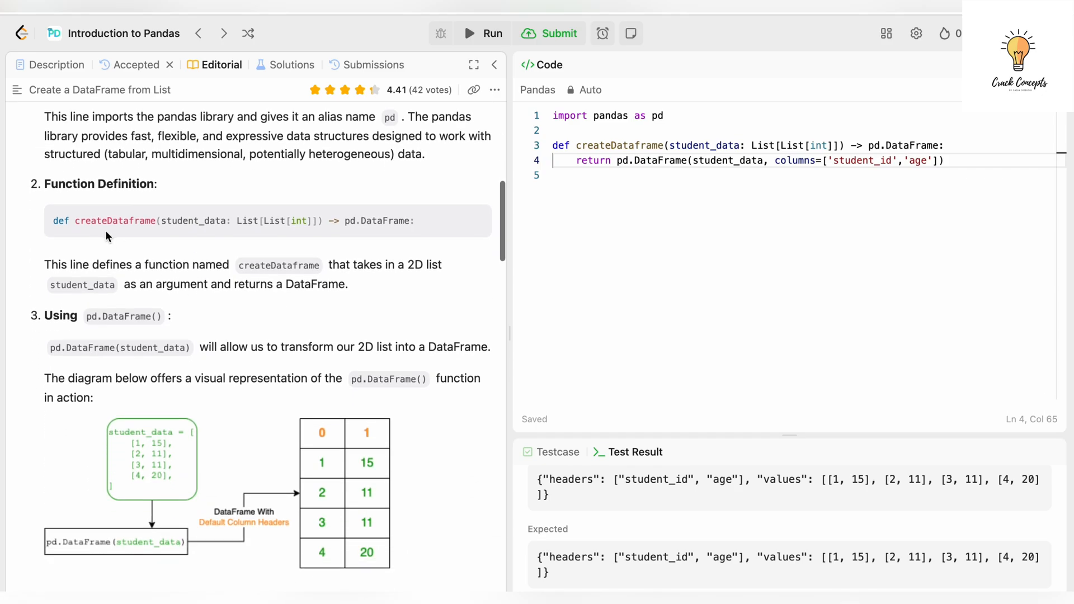
{"action": "mouse_move", "coordinate": [145, 224]}
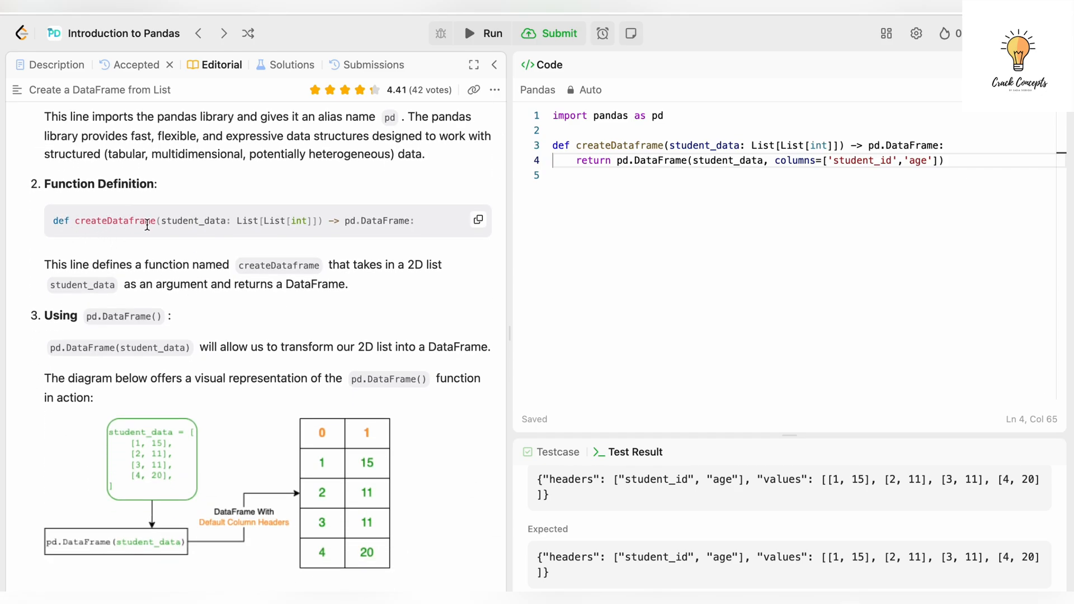
{"action": "mouse_move", "coordinate": [89, 267]}
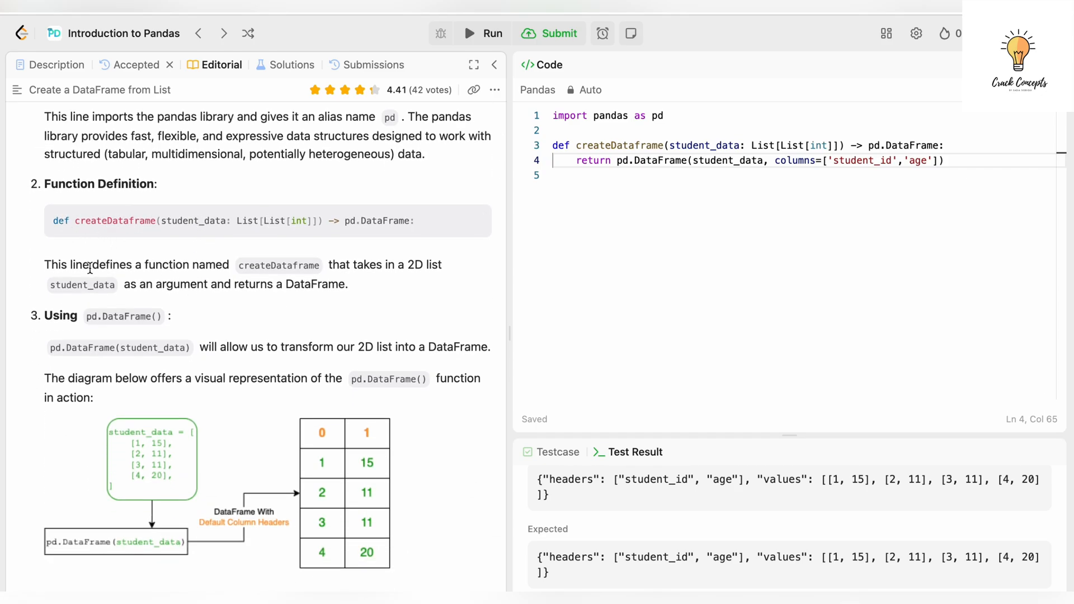
{"action": "mouse_move", "coordinate": [389, 279]}
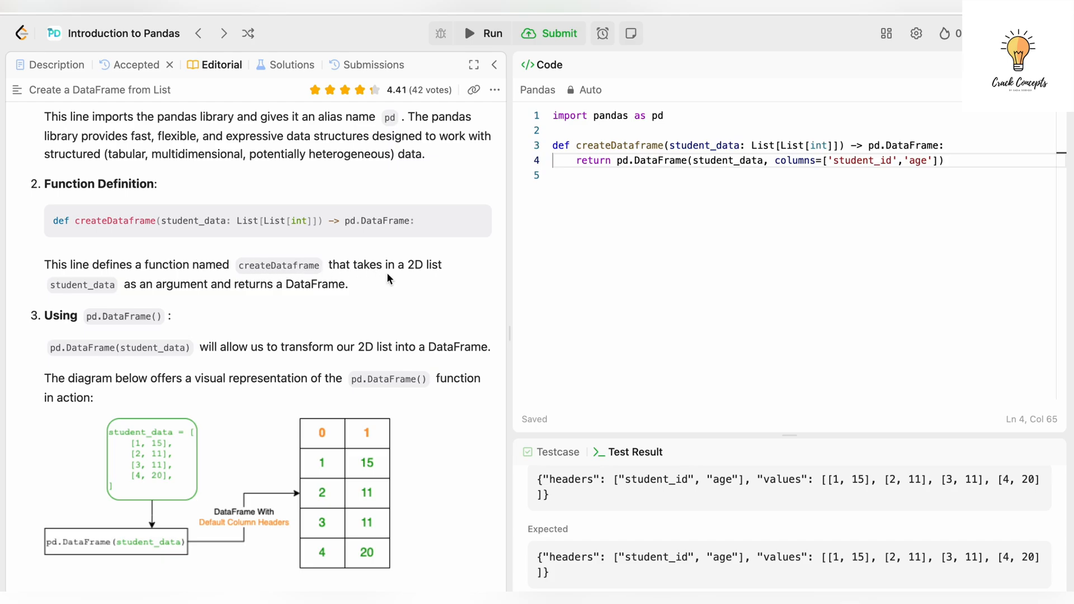
{"action": "mouse_move", "coordinate": [166, 304]}
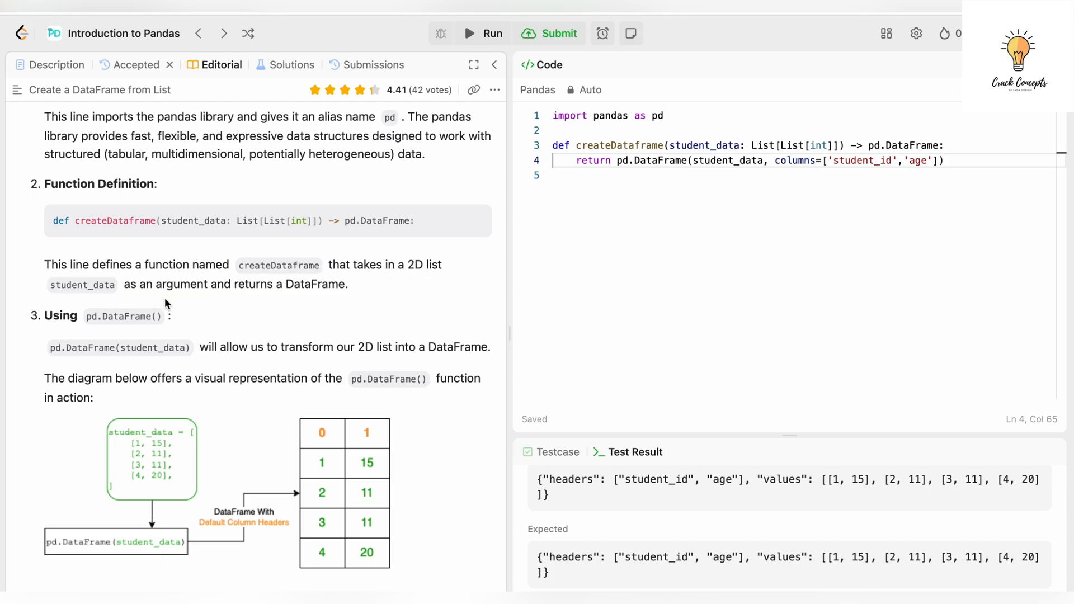
{"action": "mouse_move", "coordinate": [350, 291]}
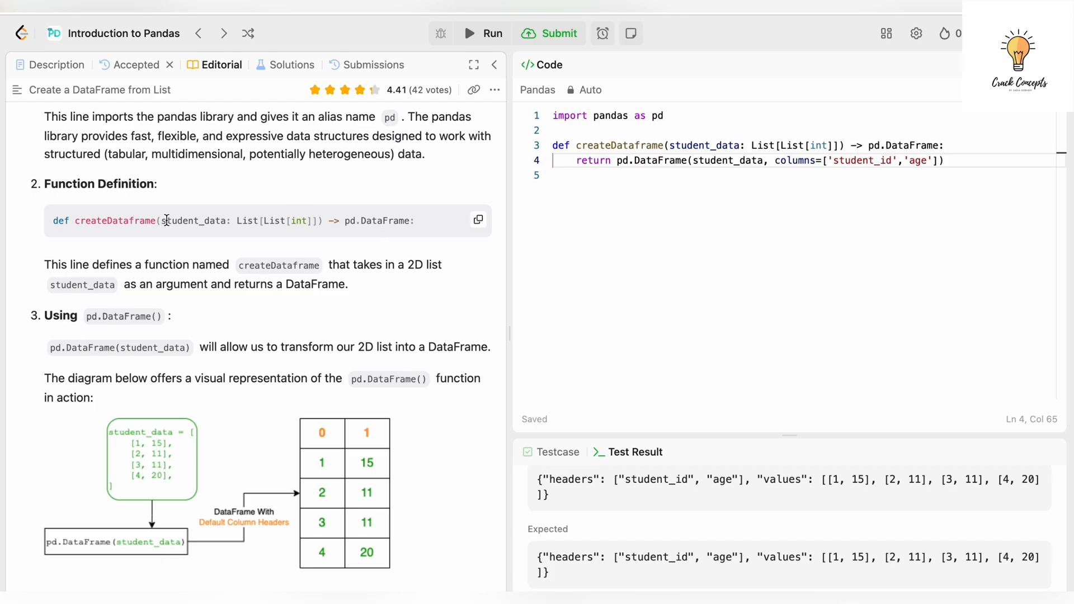
{"action": "mouse_move", "coordinate": [284, 220]}
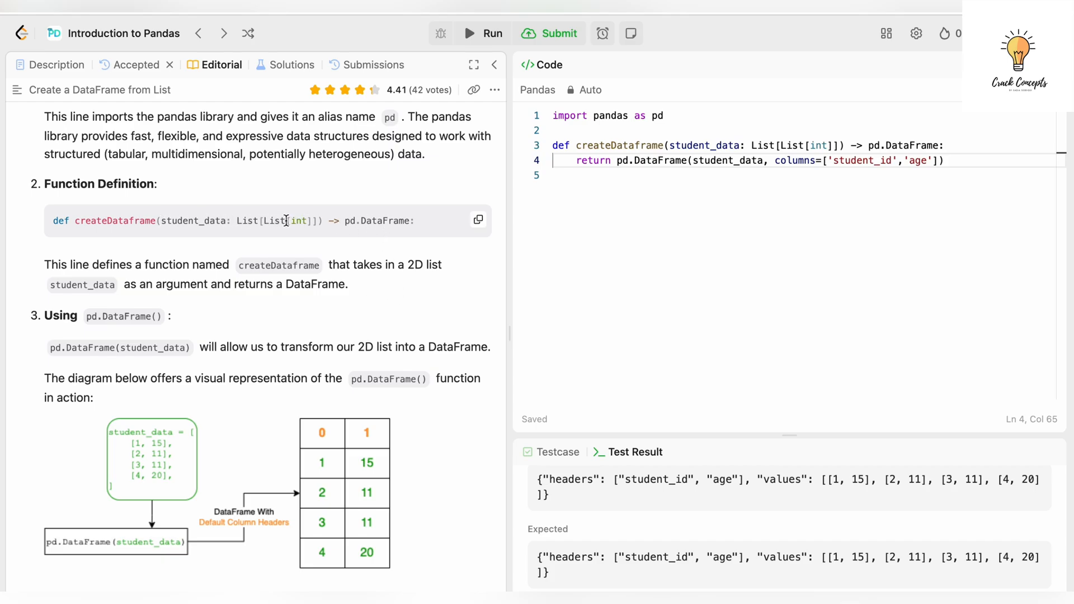
{"action": "mouse_move", "coordinate": [389, 221]}
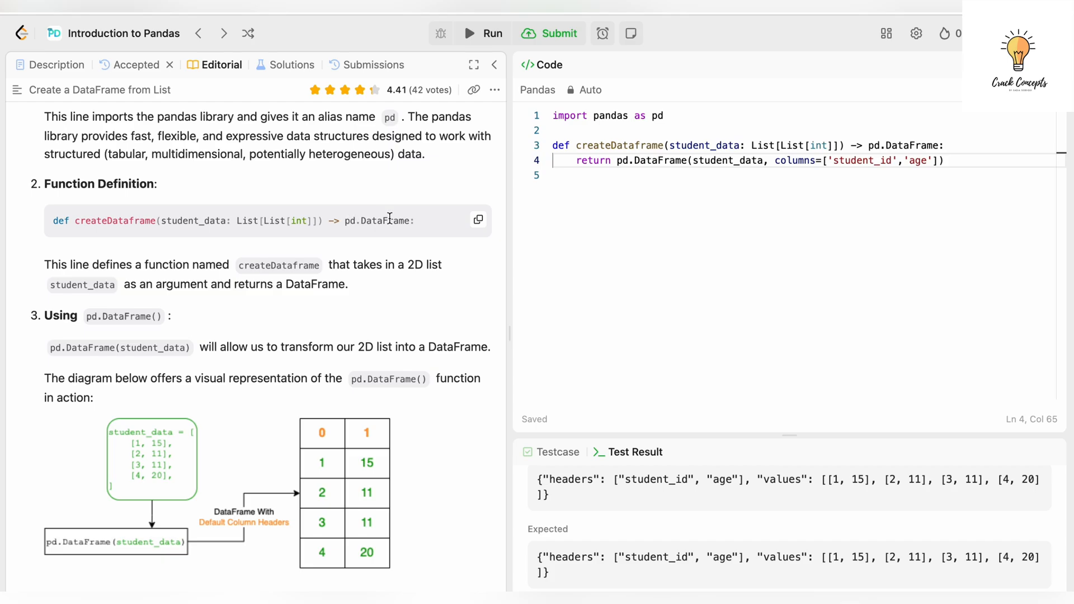
{"action": "scroll", "scroll_direction": "down", "scroll_amount": 3}
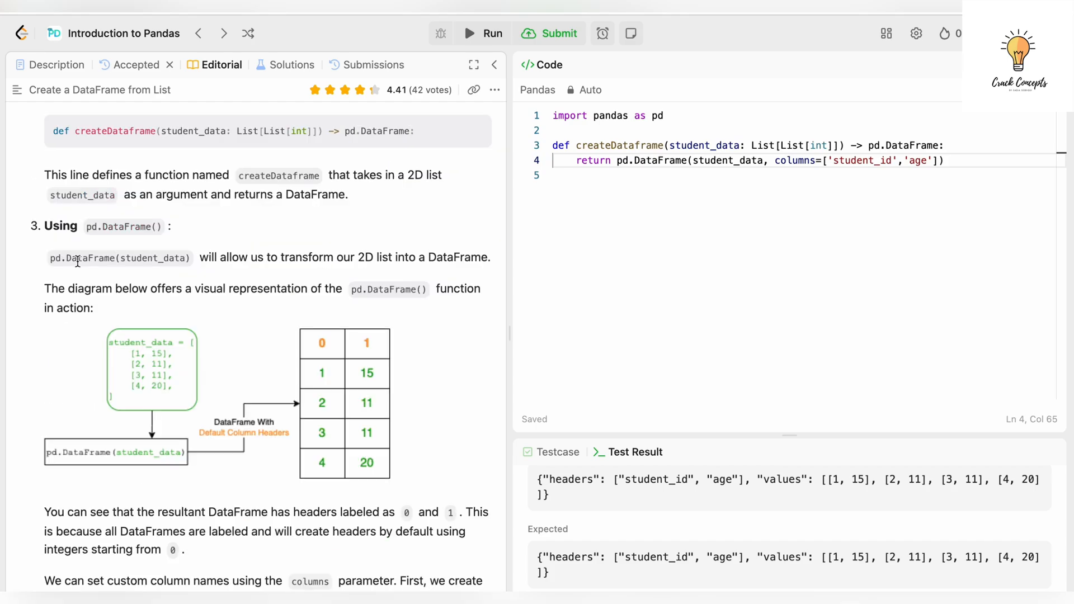
{"action": "mouse_move", "coordinate": [315, 267]}
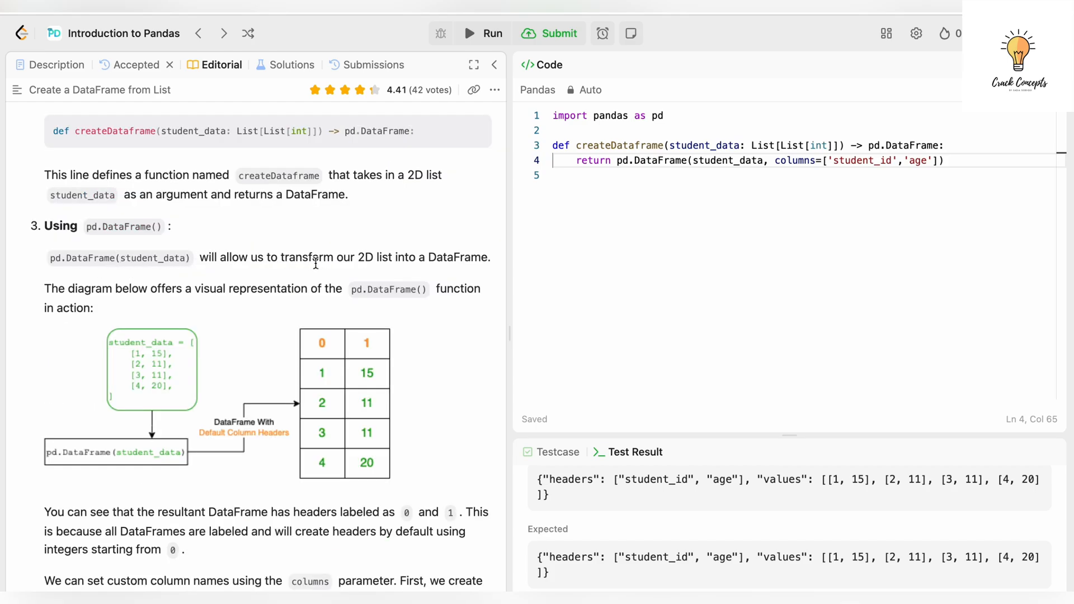
{"action": "mouse_move", "coordinate": [456, 269]}
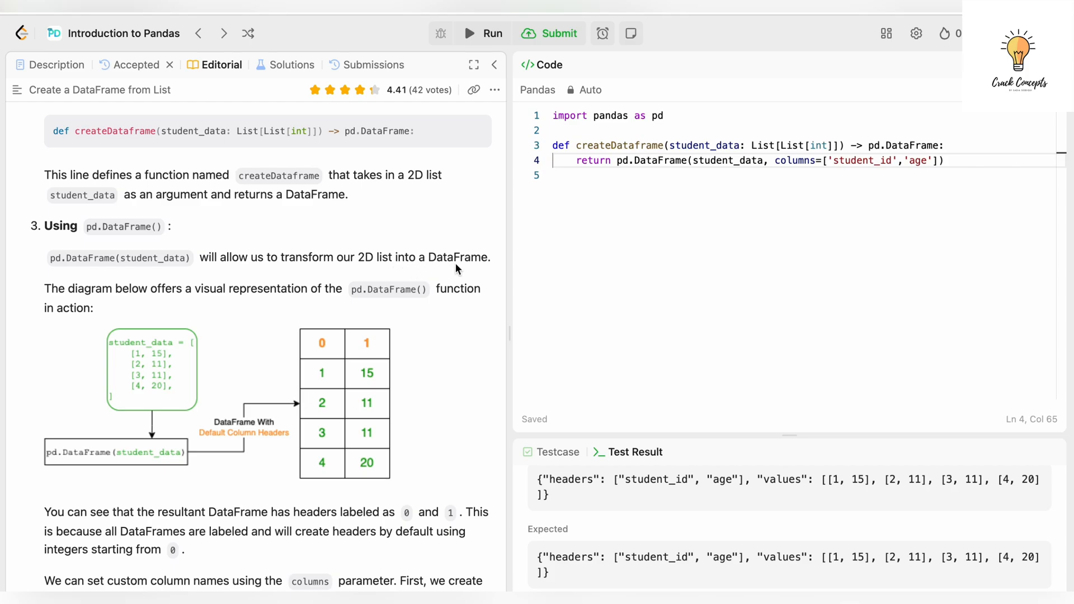
{"action": "mouse_move", "coordinate": [231, 337]}
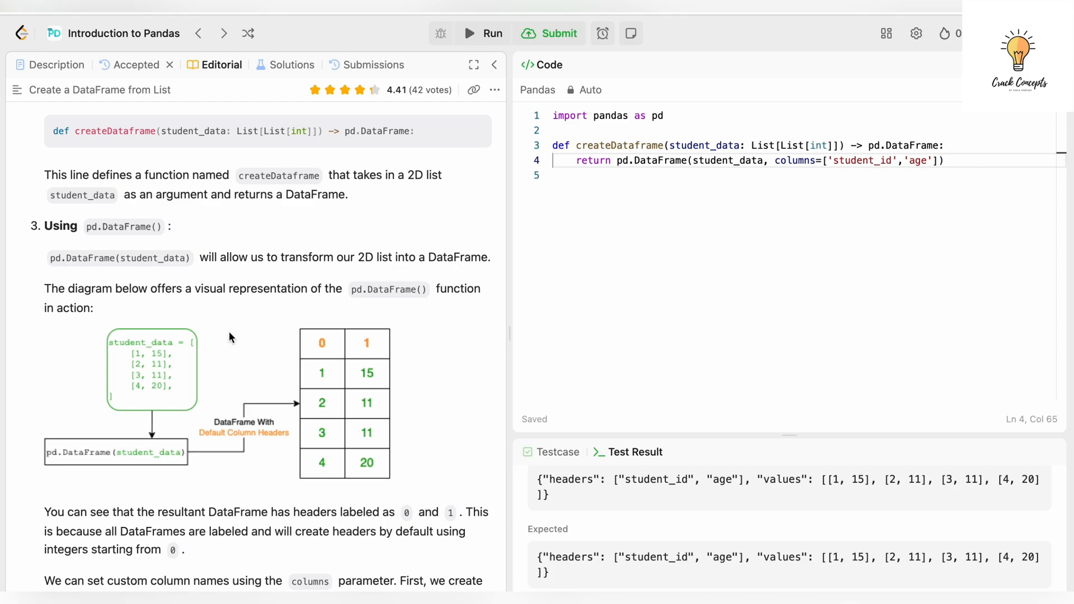
{"action": "scroll", "scroll_direction": "down", "scroll_amount": 3}
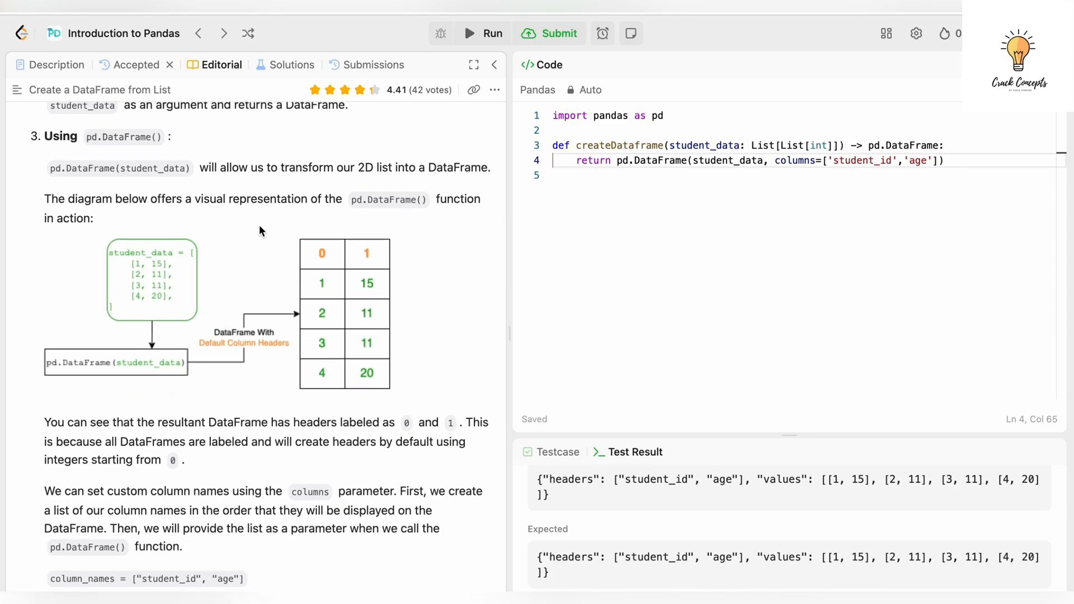
{"action": "mouse_move", "coordinate": [86, 371]}
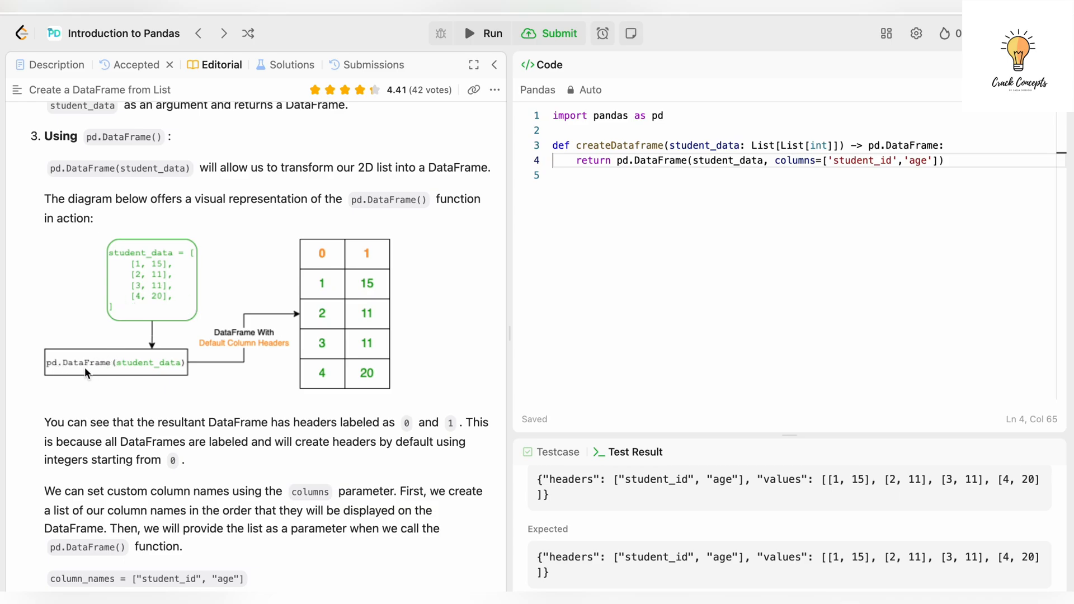
{"action": "mouse_move", "coordinate": [359, 329]}
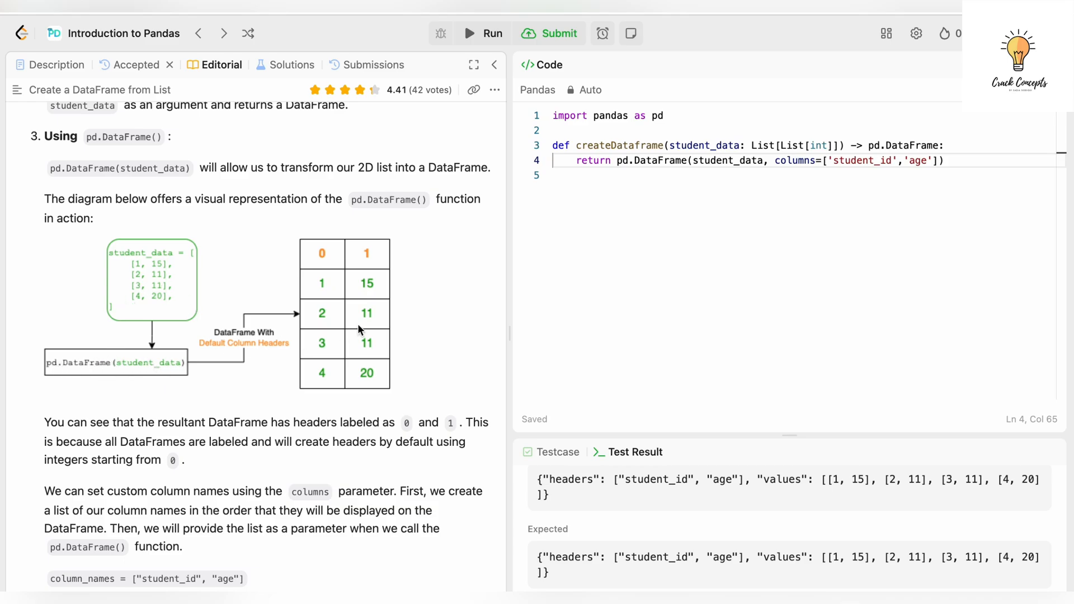
{"action": "mouse_move", "coordinate": [279, 295]}
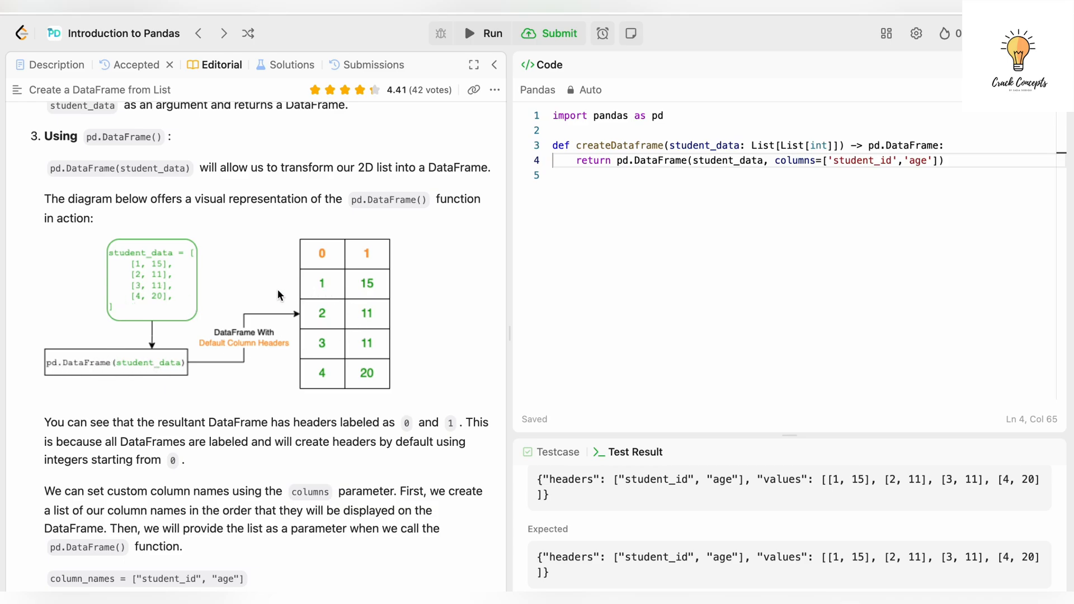
{"action": "mouse_move", "coordinate": [129, 313]}
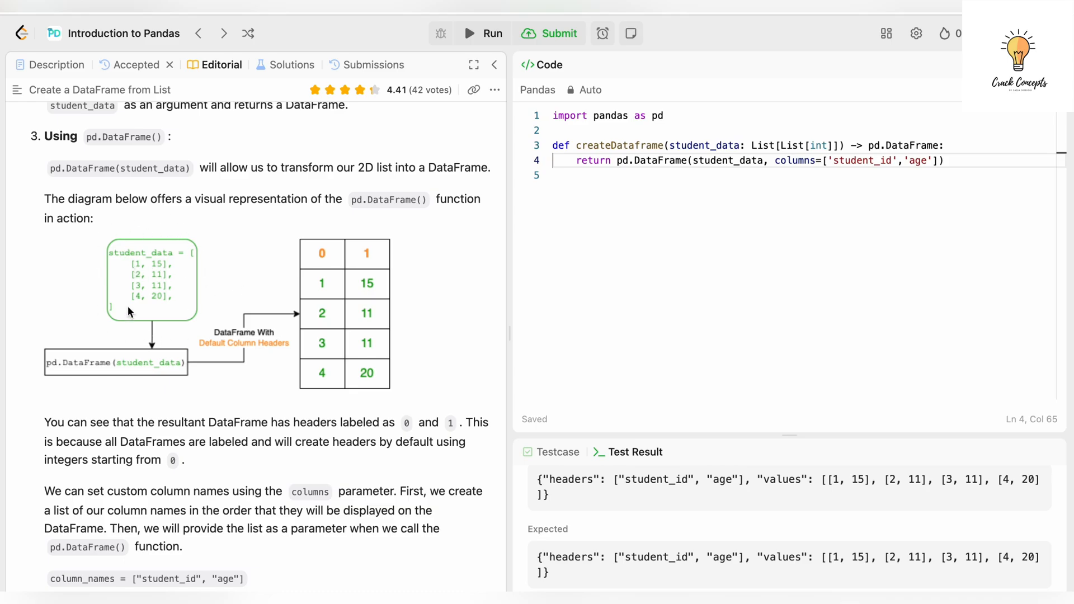
{"action": "mouse_move", "coordinate": [385, 304]}
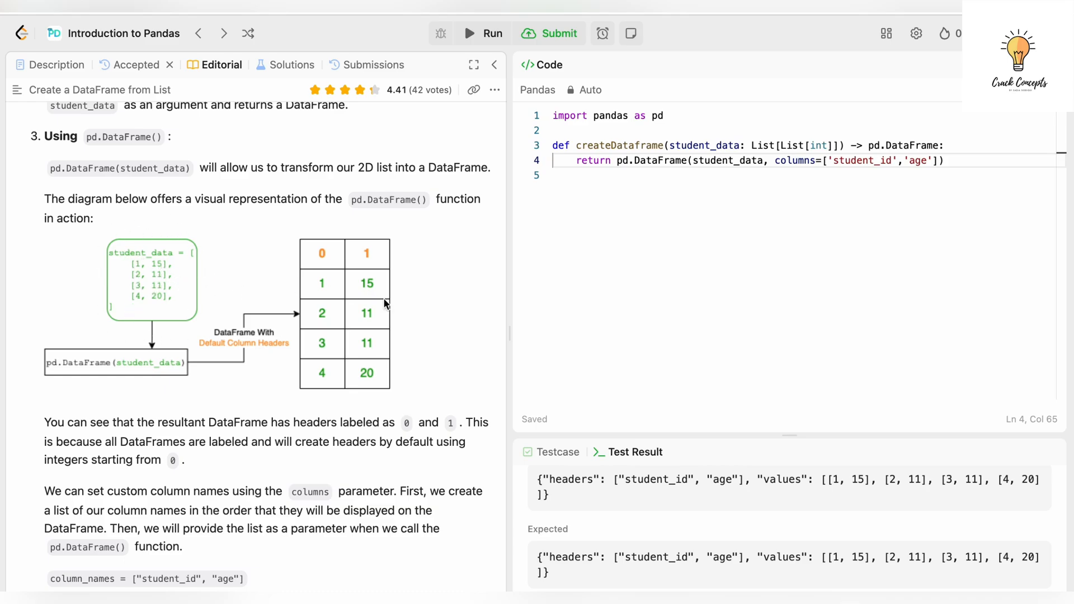
{"action": "mouse_move", "coordinate": [329, 290]}
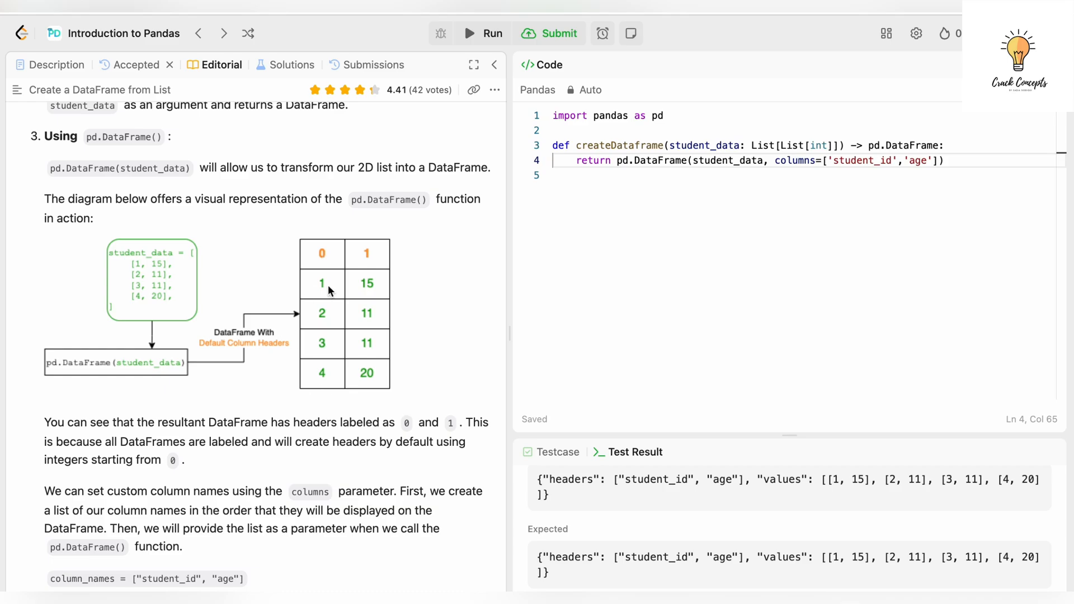
{"action": "mouse_move", "coordinate": [368, 365]}
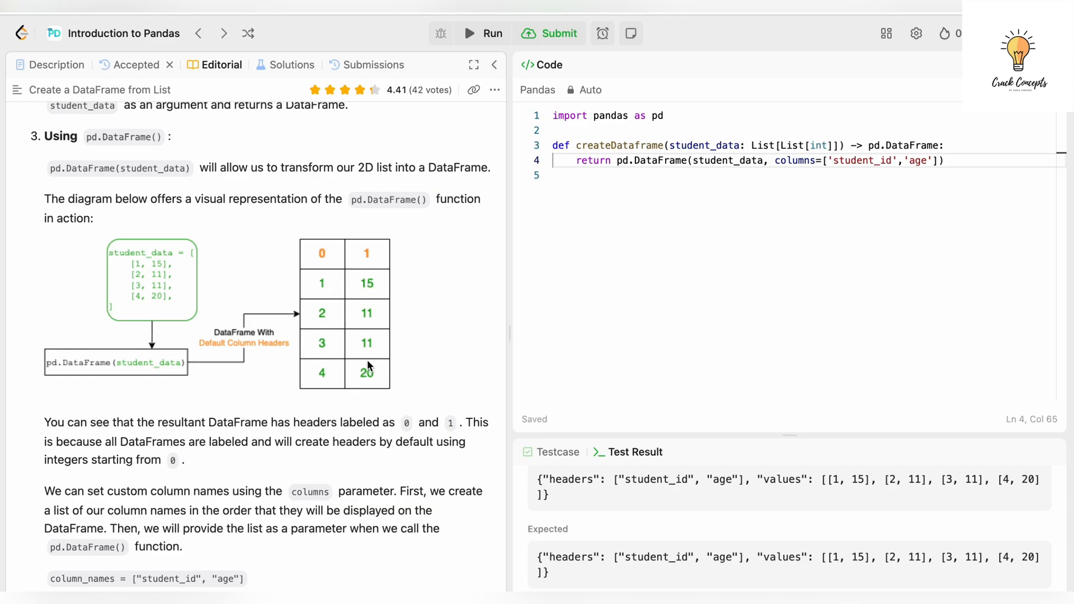
{"action": "mouse_move", "coordinate": [317, 258]}
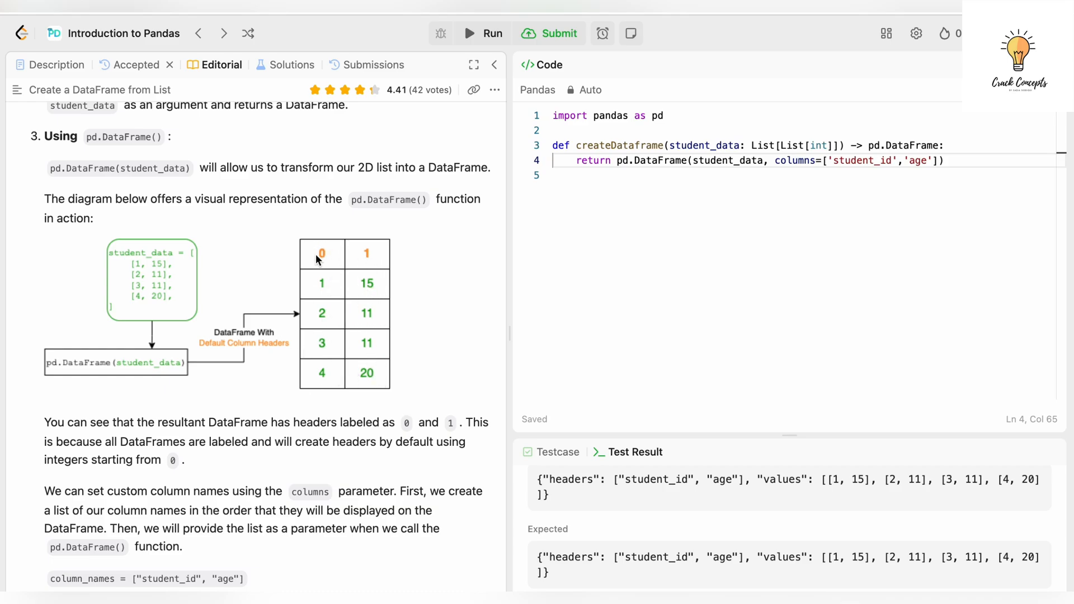
- Scroll to the columns parameter explanation and the student_id/age custom-headers diagram
{"action": "scroll", "scroll_direction": "down", "scroll_amount": 3}
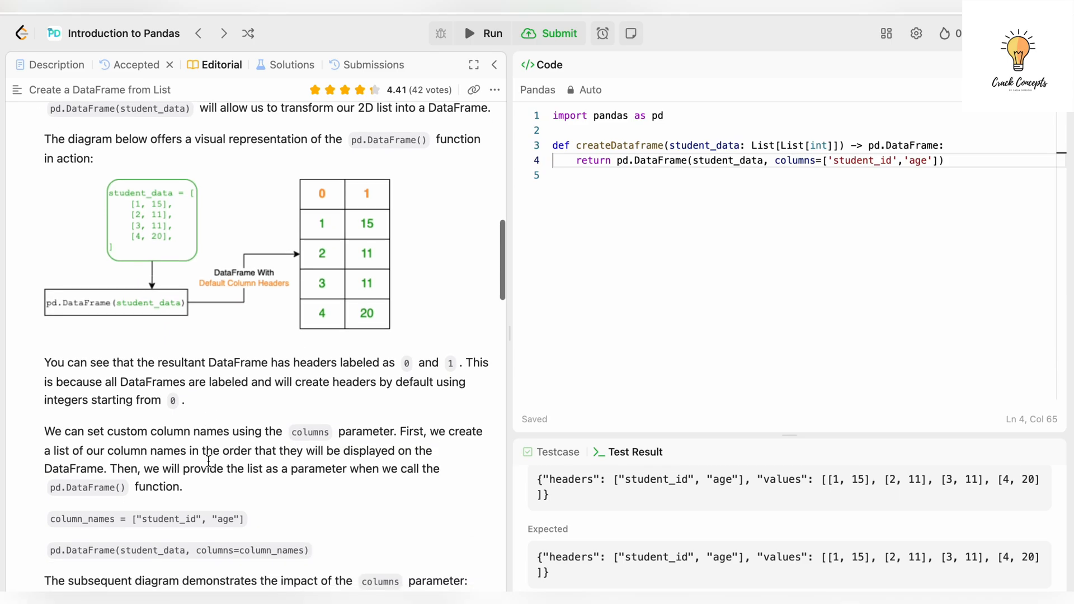
{"action": "scroll", "scroll_direction": "down", "scroll_amount": 3}
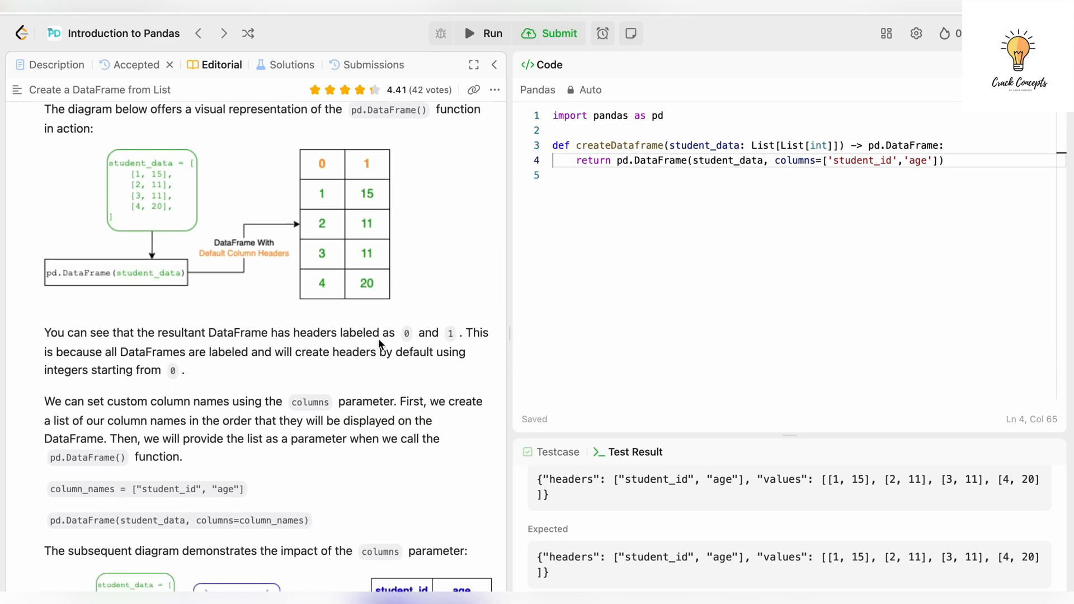
{"action": "mouse_move", "coordinate": [49, 388]}
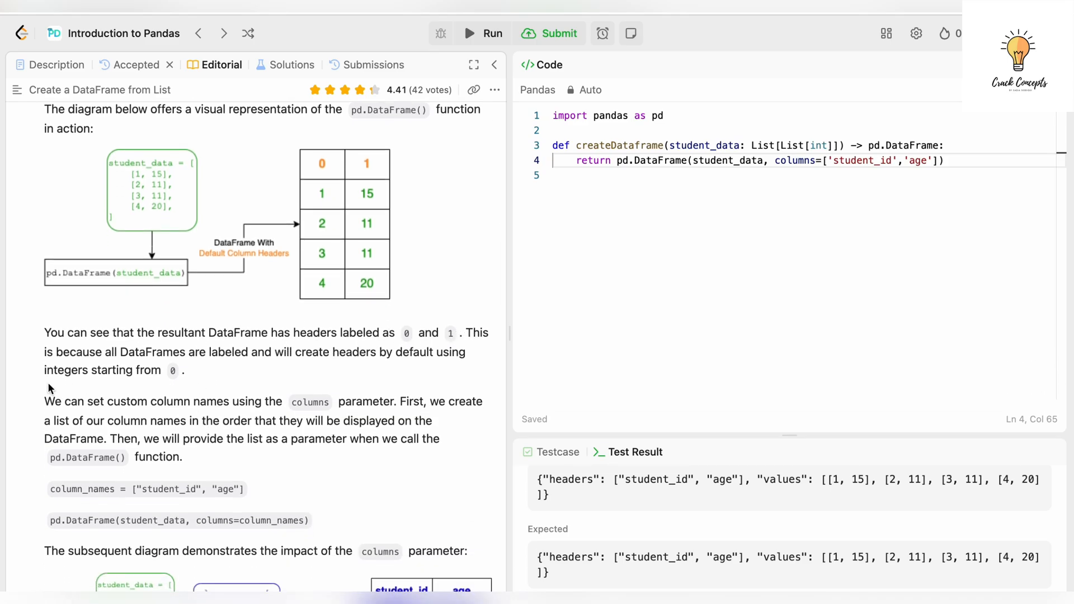
{"action": "mouse_move", "coordinate": [287, 357]}
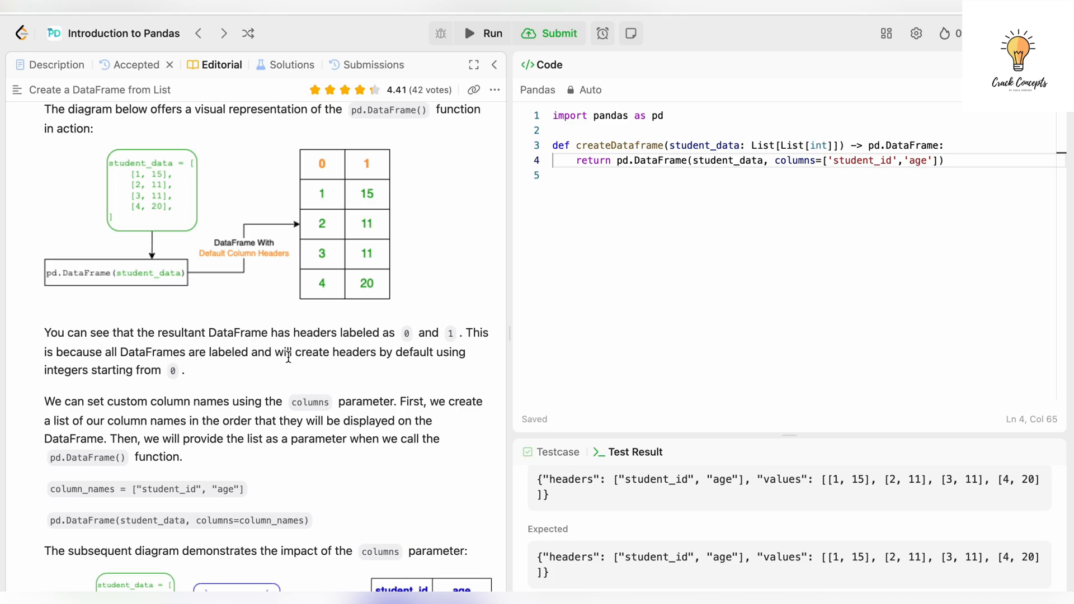
{"action": "mouse_move", "coordinate": [279, 373]}
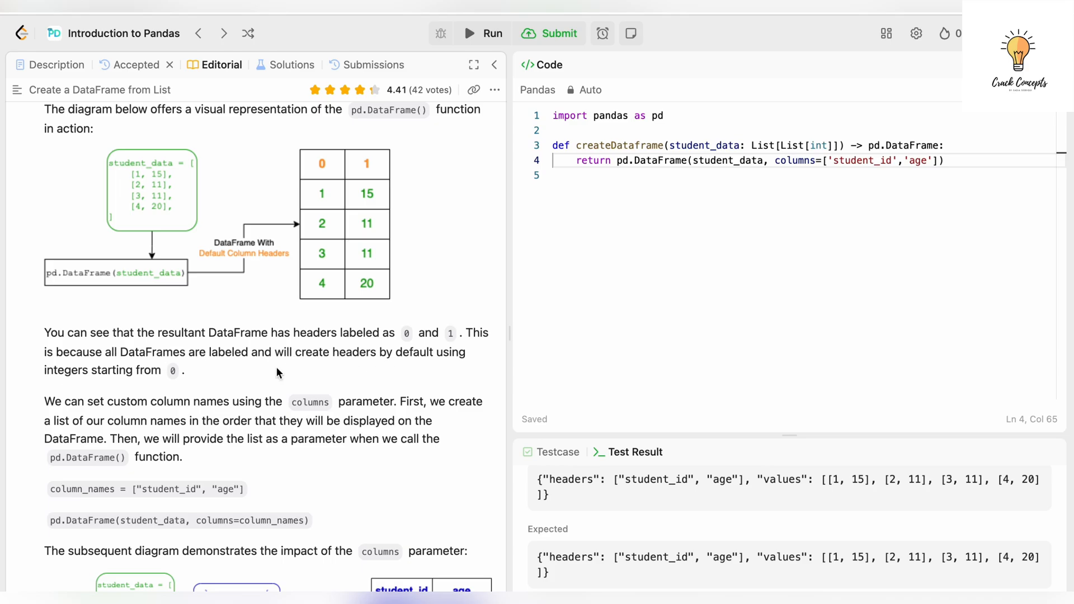
{"action": "mouse_move", "coordinate": [206, 382]}
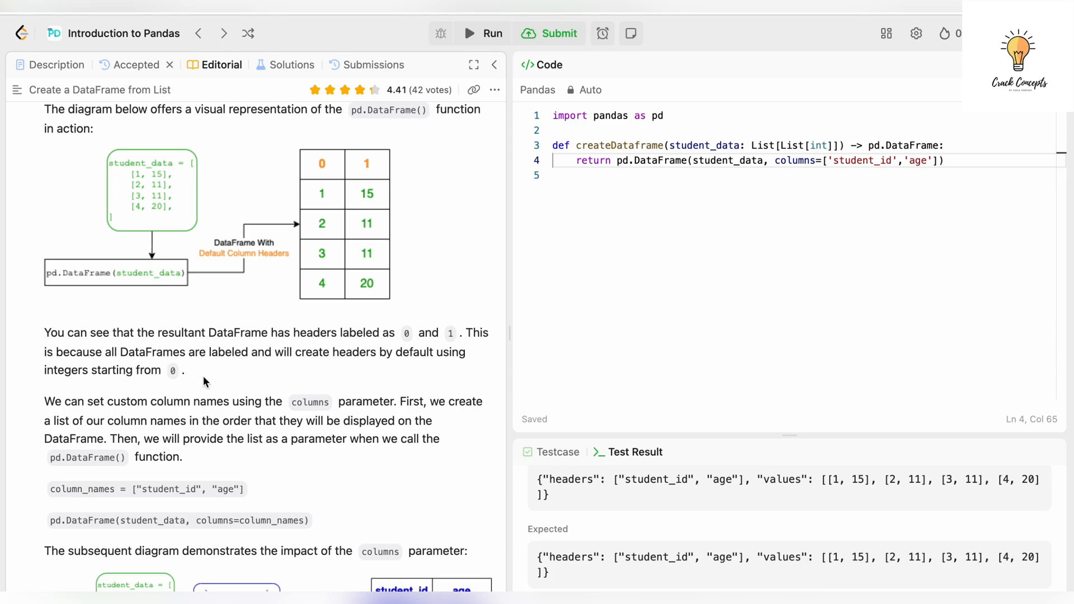
{"action": "scroll", "scroll_direction": "down", "scroll_amount": 3}
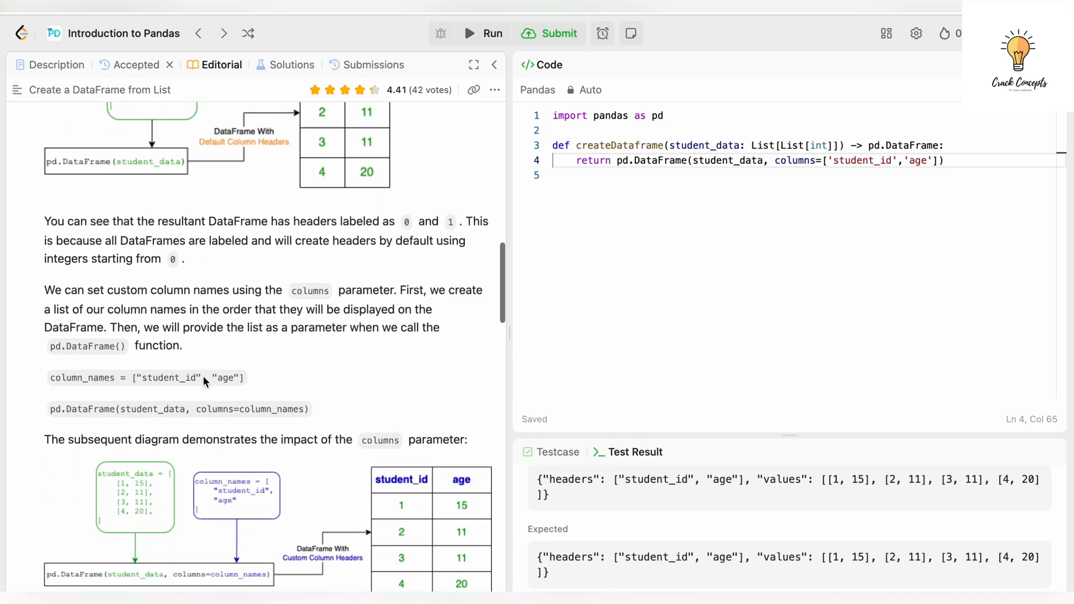
{"action": "scroll", "scroll_direction": "down", "scroll_amount": 3}
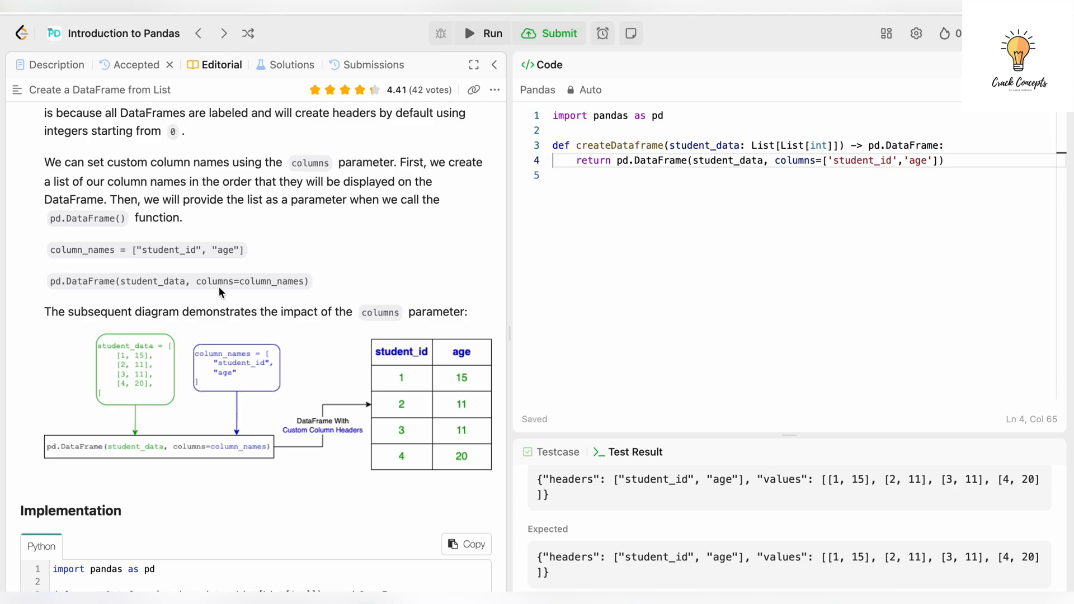
{"action": "mouse_move", "coordinate": [245, 281]}
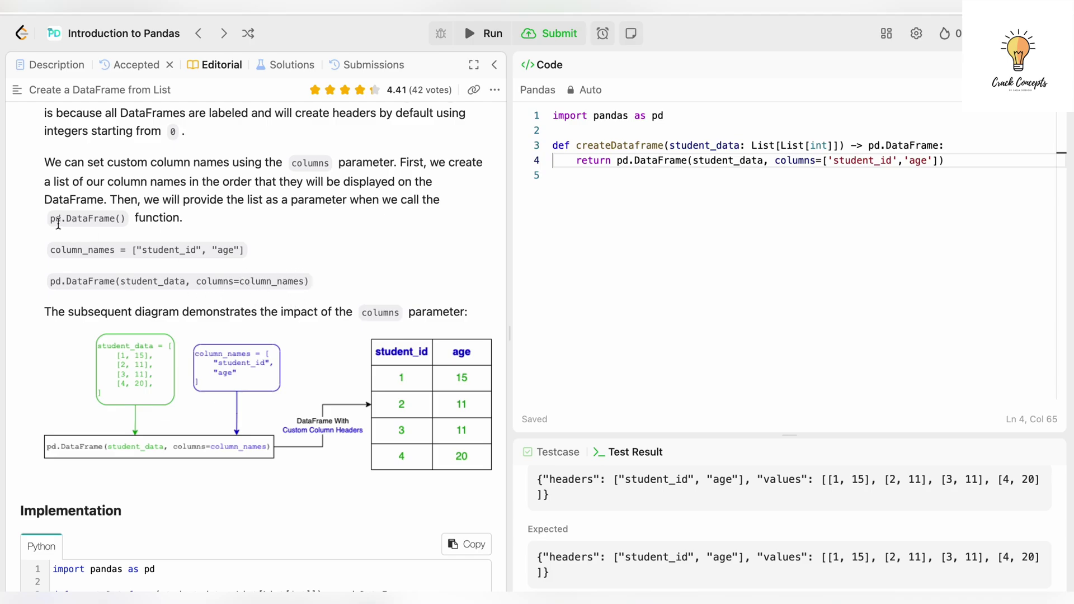
{"action": "mouse_move", "coordinate": [173, 249]}
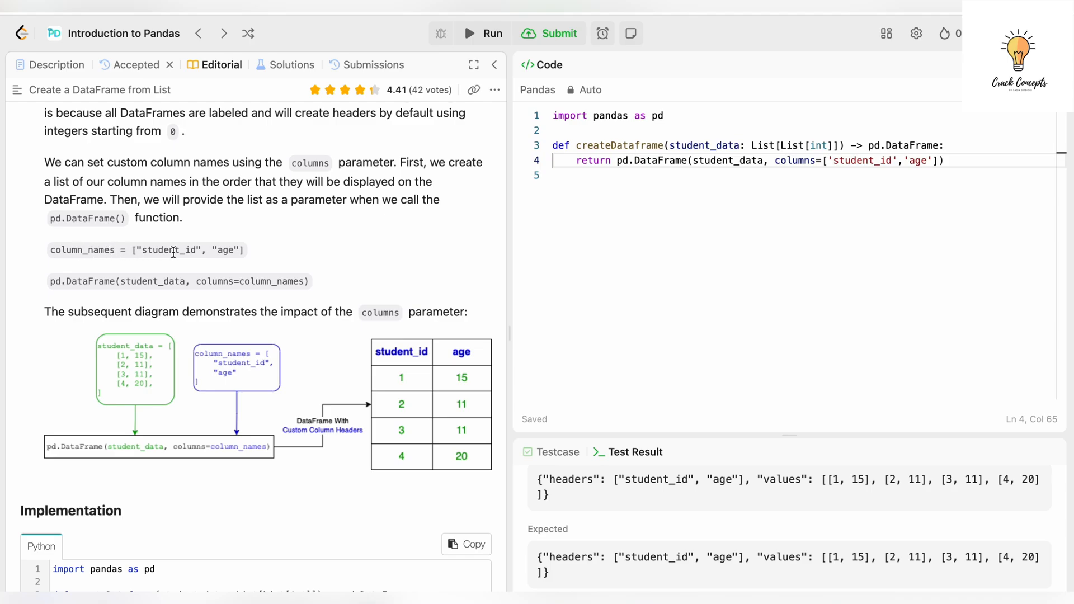
{"action": "mouse_move", "coordinate": [242, 250]}
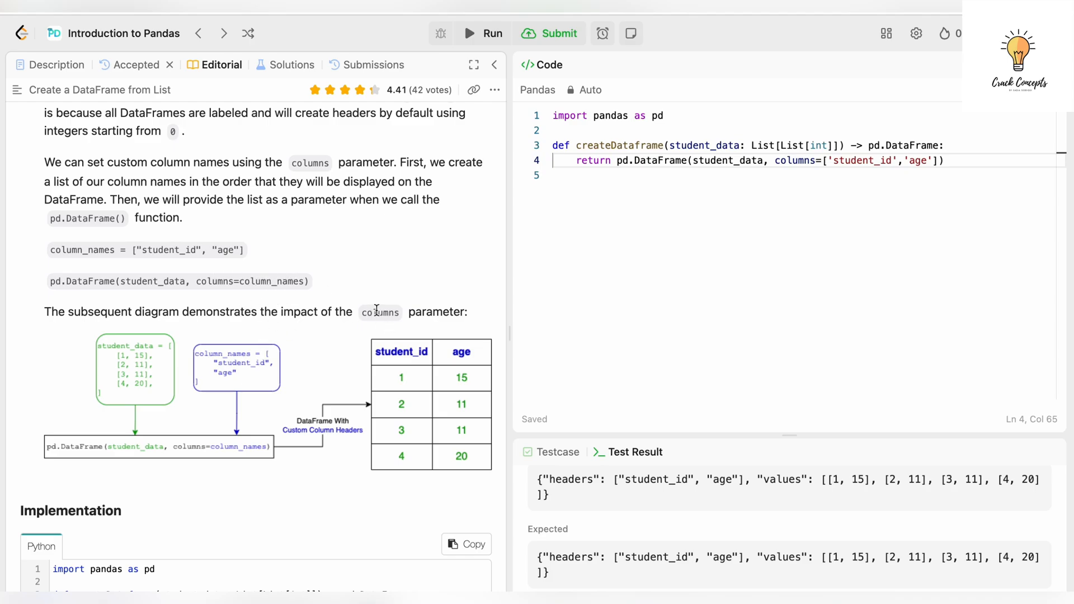
{"action": "mouse_move", "coordinate": [315, 374]}
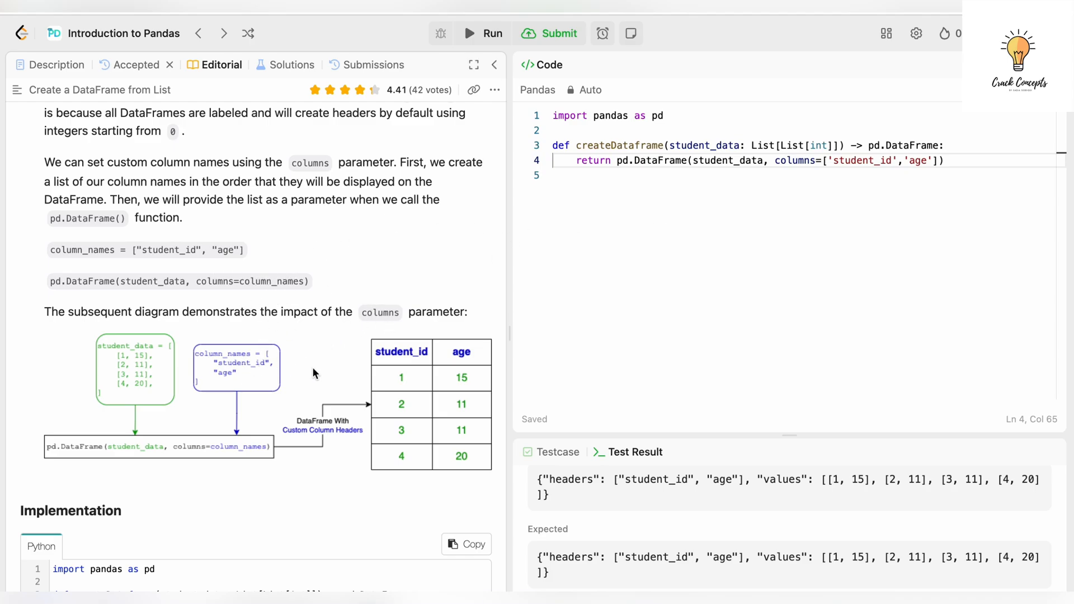
- Scroll to the Implementation code building column_names and the Comments (31) section
{"action": "scroll", "scroll_direction": "down", "scroll_amount": 3}
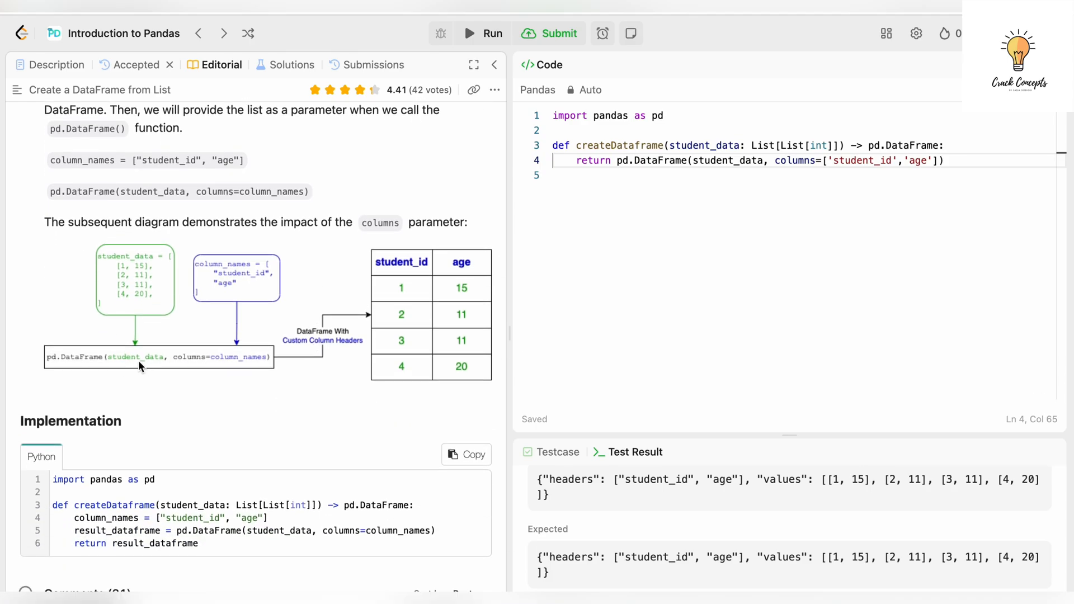
{"action": "mouse_move", "coordinate": [484, 285]}
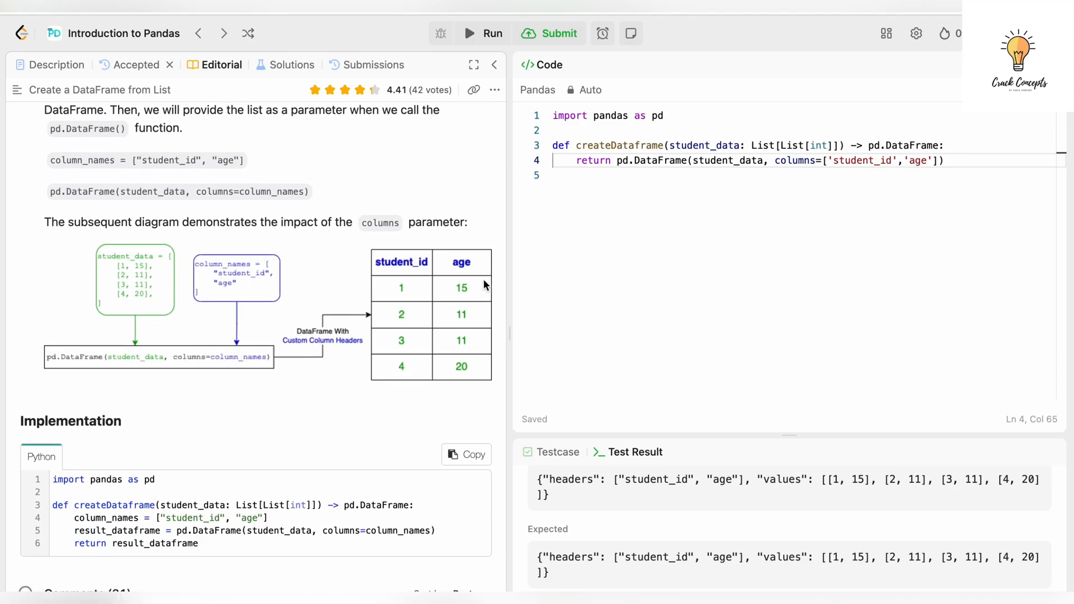
{"action": "mouse_move", "coordinate": [478, 276]}
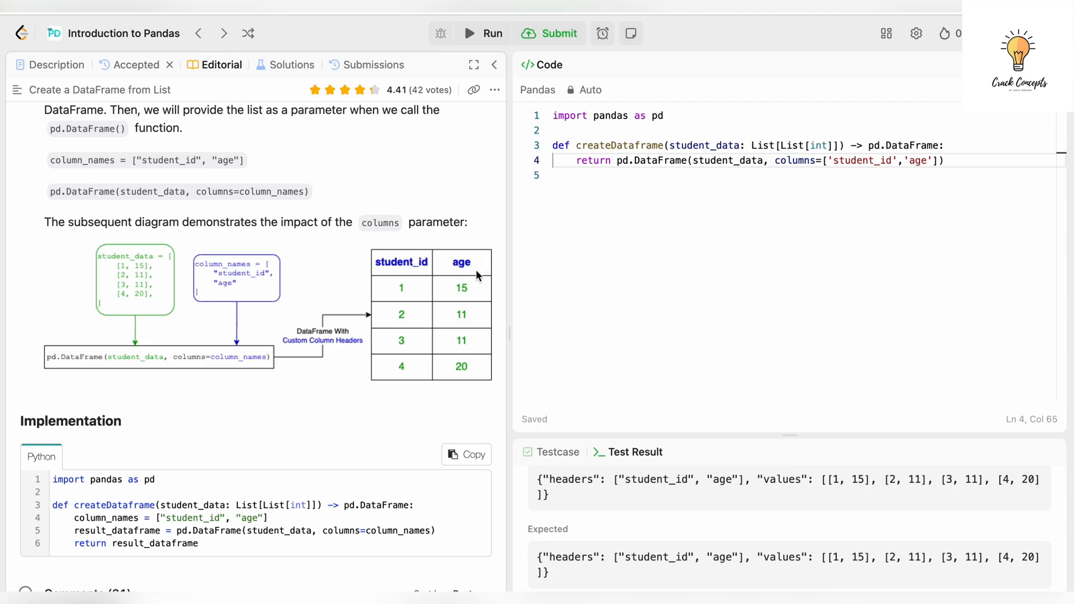
{"action": "mouse_move", "coordinate": [322, 404]}
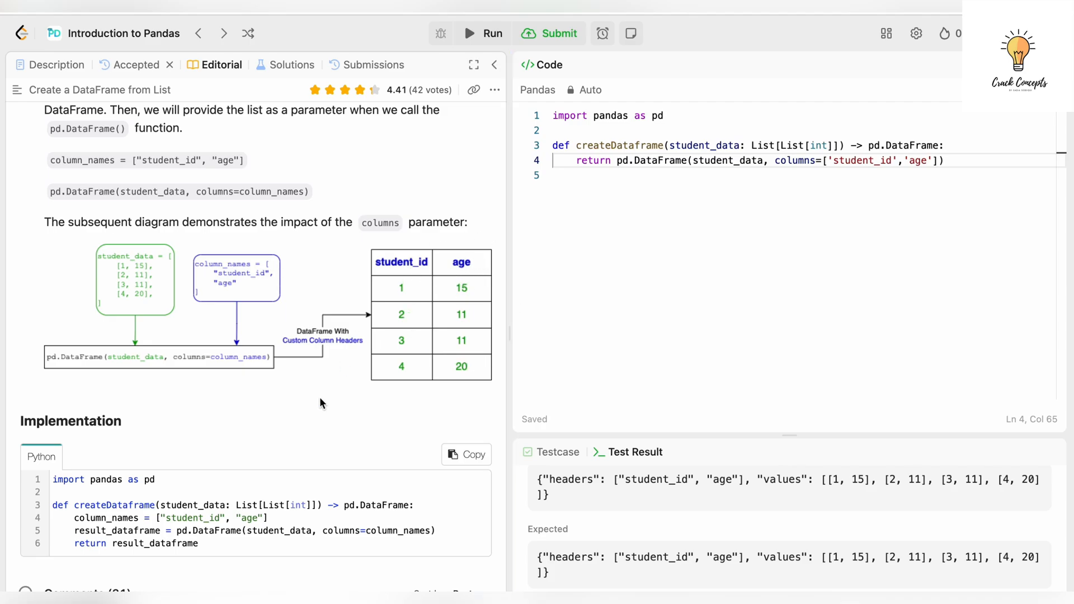
{"action": "scroll", "scroll_direction": "down", "scroll_amount": 3}
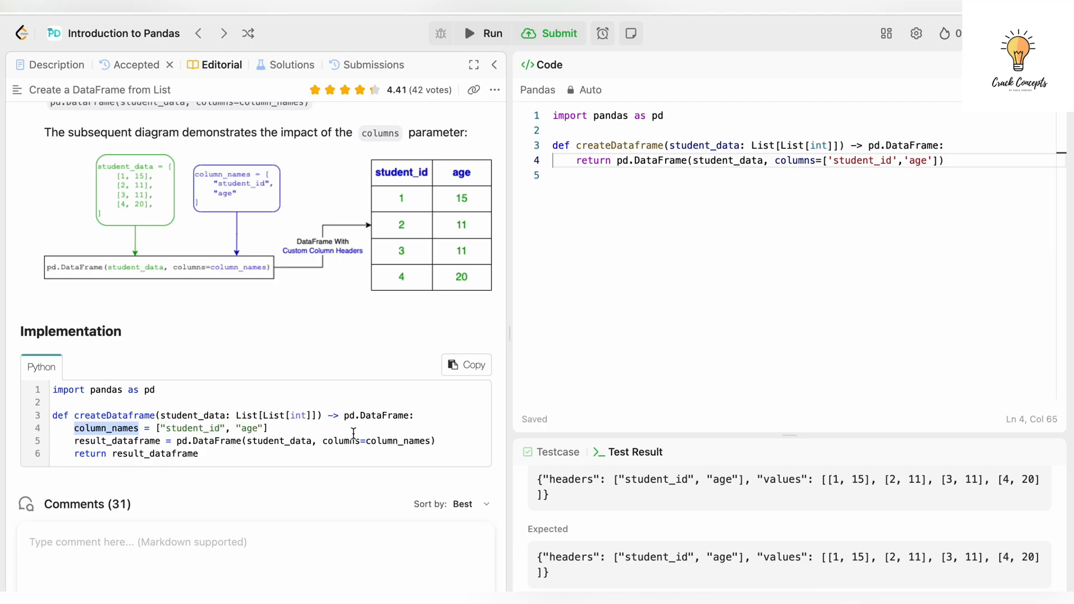
{"action": "mouse_move", "coordinate": [938, 178]}
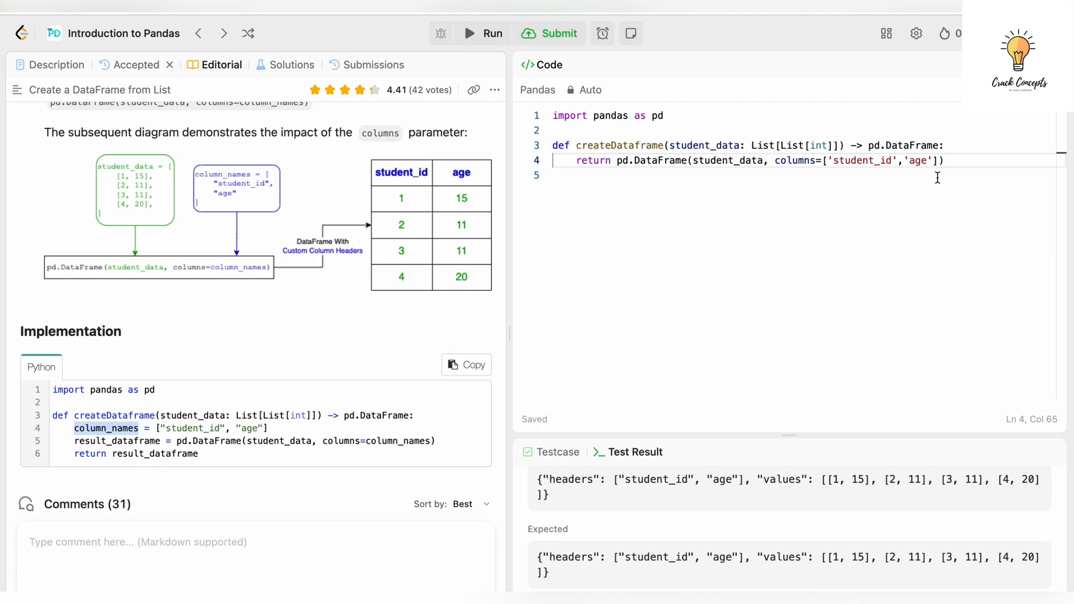